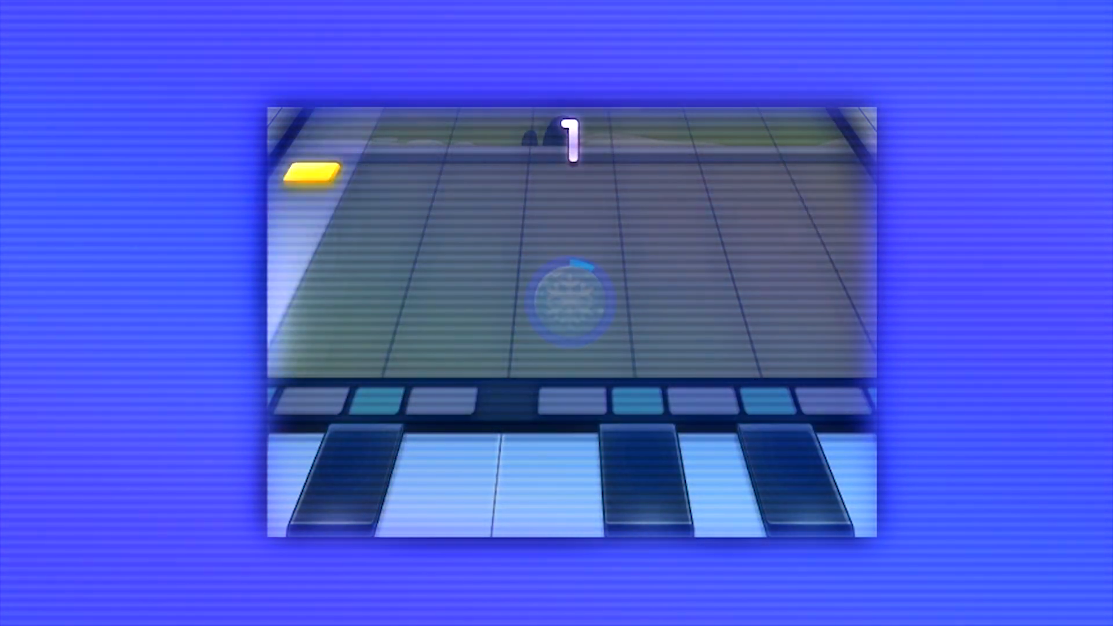
Step: Switch from the simulator demo to the Cocos Creator editor showing the empty project scene
click(438, 476)
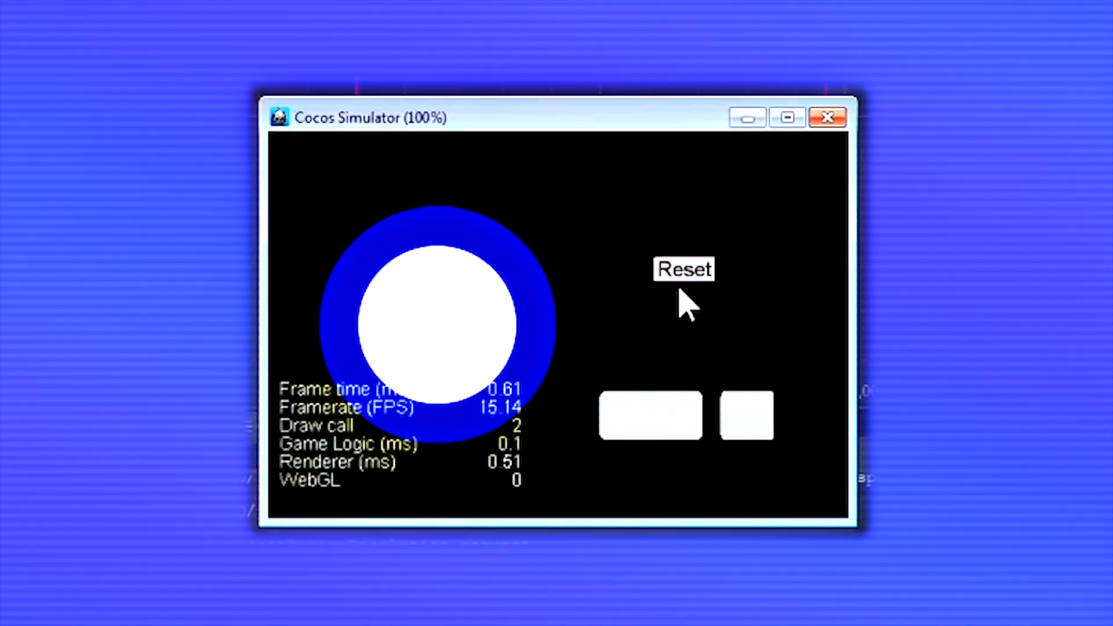
click(682, 271)
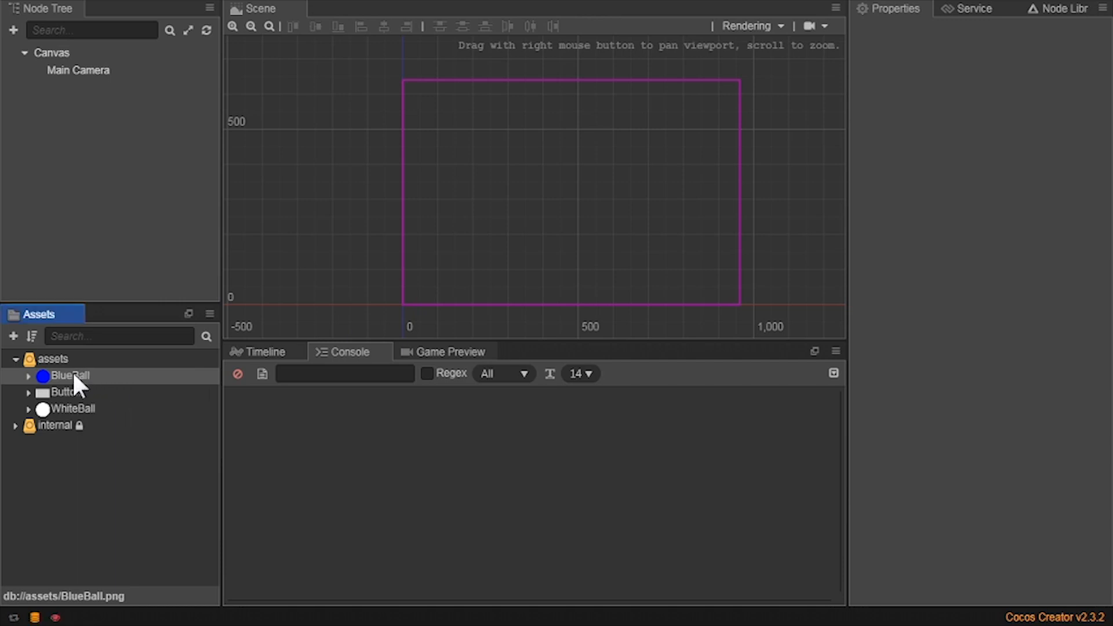
Step: Inspect the BlueBall, Button and WhiteBall assets, confirming each is a 170×130 Sprite texture
click(73, 376)
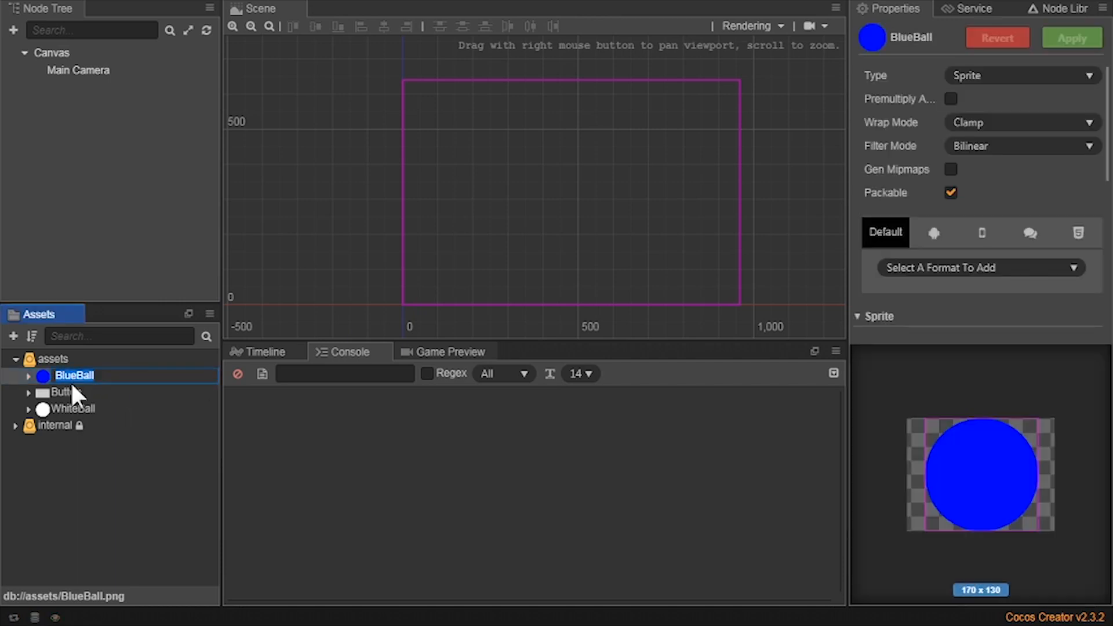
click(64, 392)
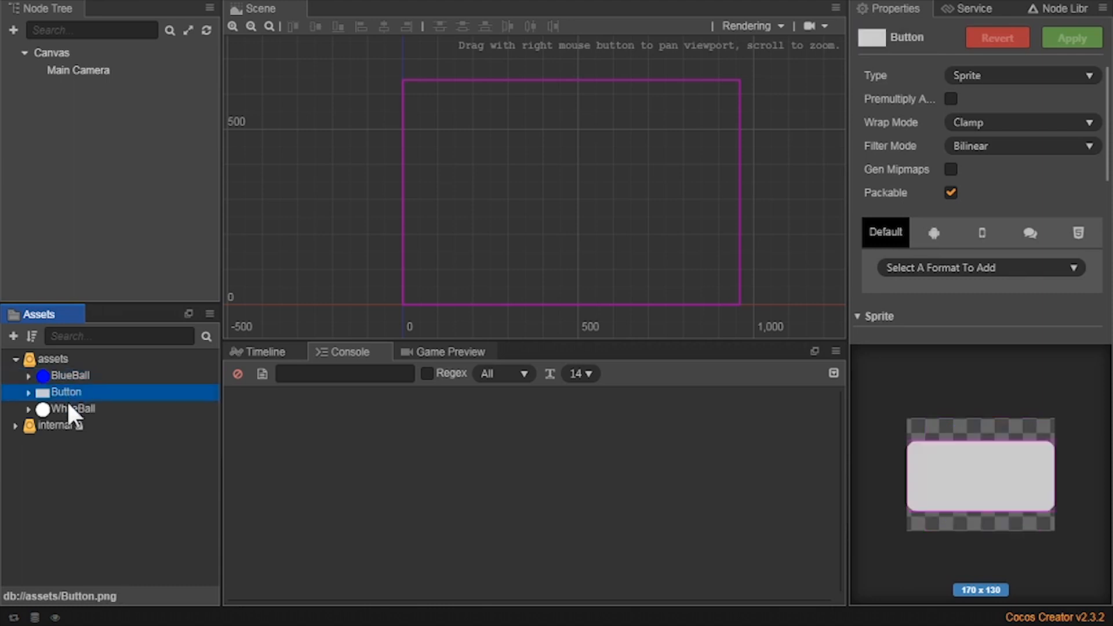
click(72, 409)
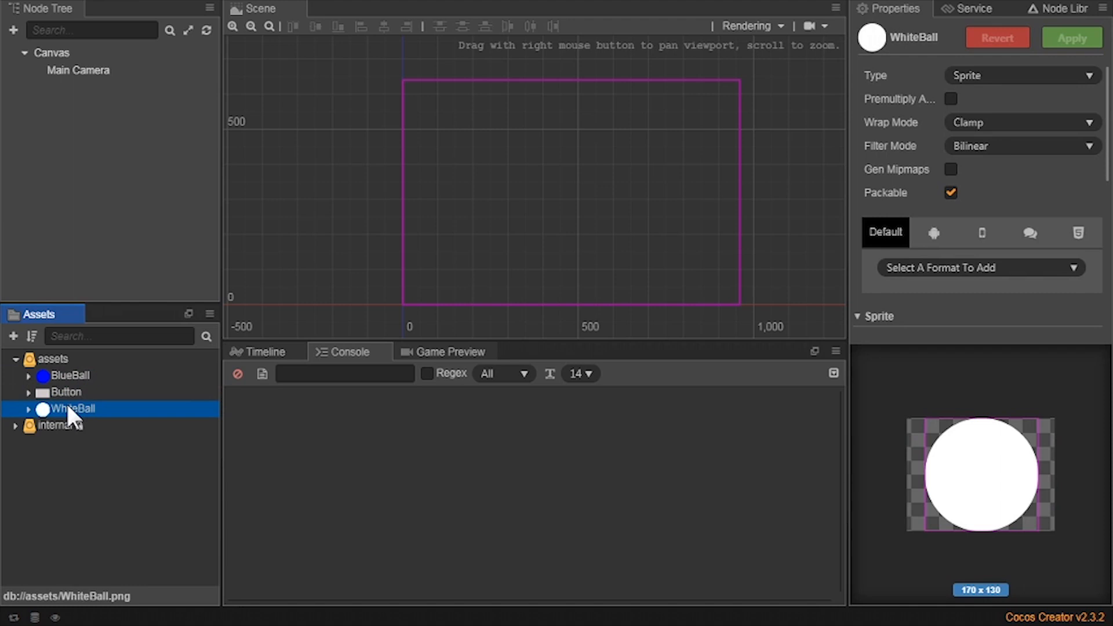
mouse_move(94, 381)
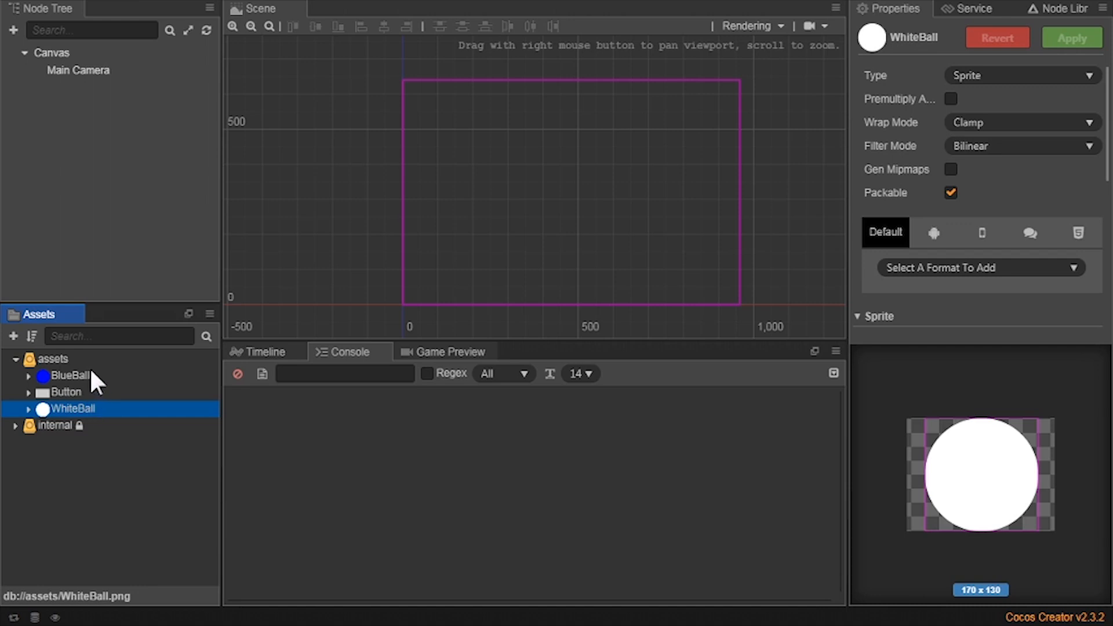
click(68, 376)
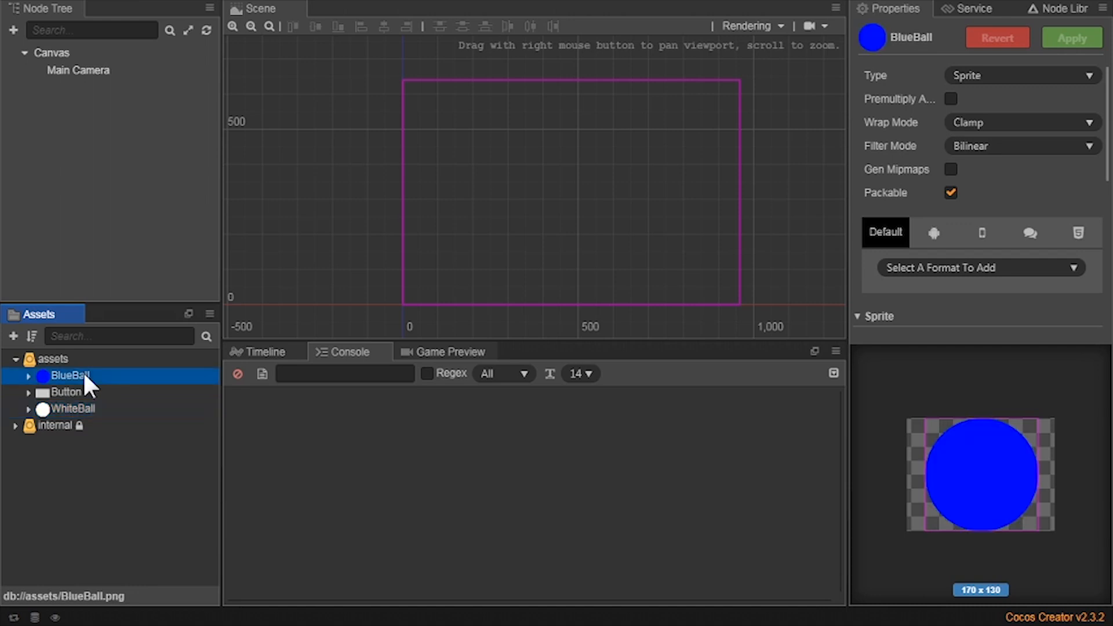
mouse_move(85, 391)
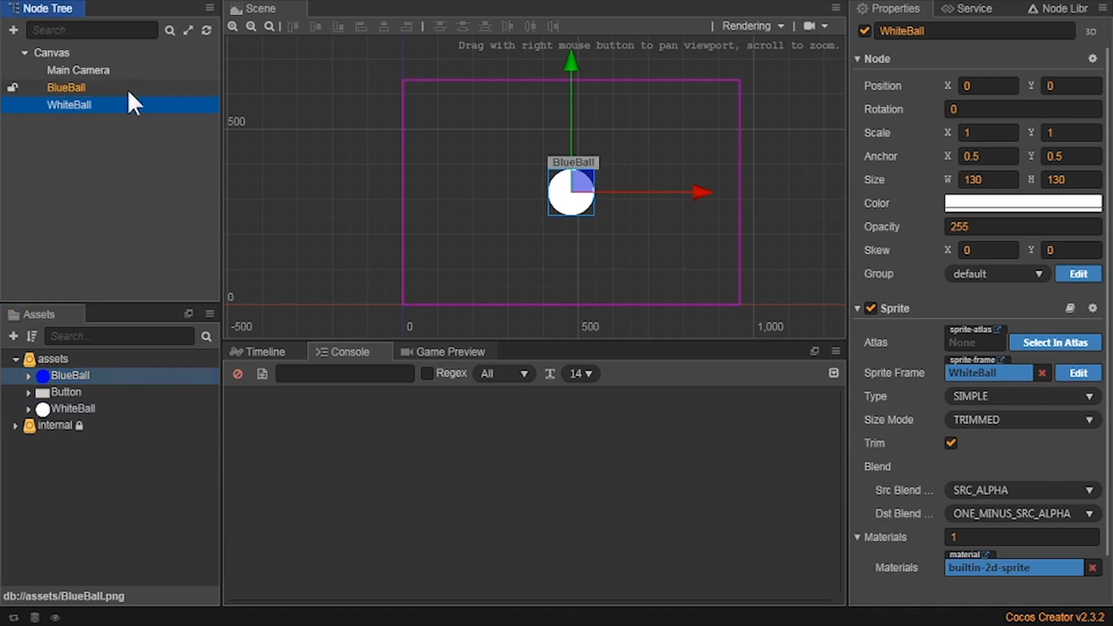
Step: Scale the BlueBall node to 3 and the WhiteBall node to 2
click(64, 87)
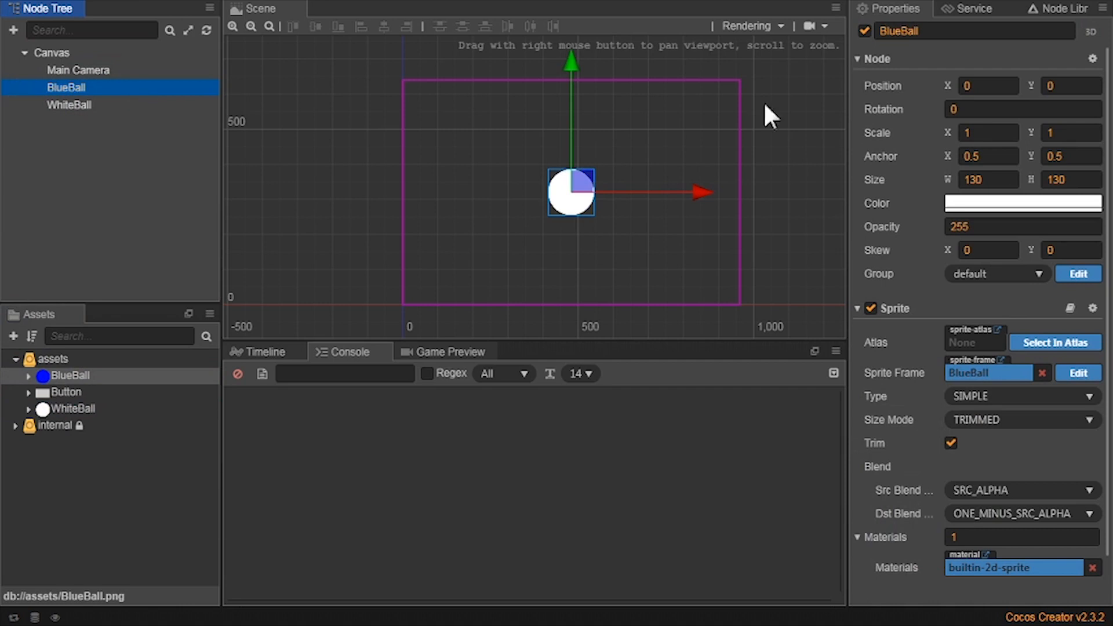
click(988, 132)
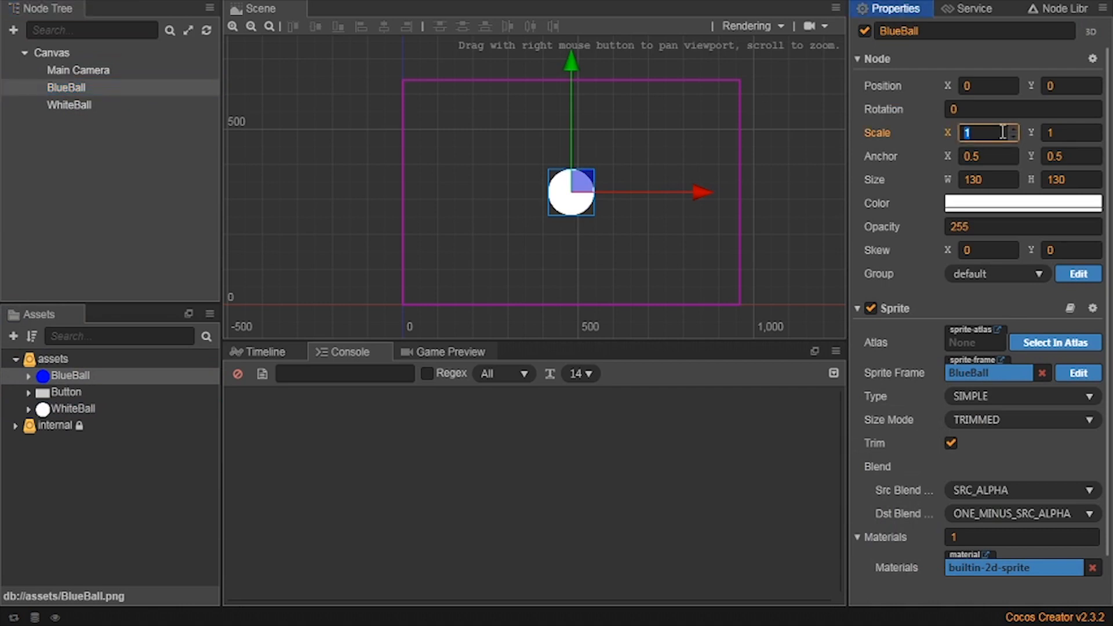
text(3)
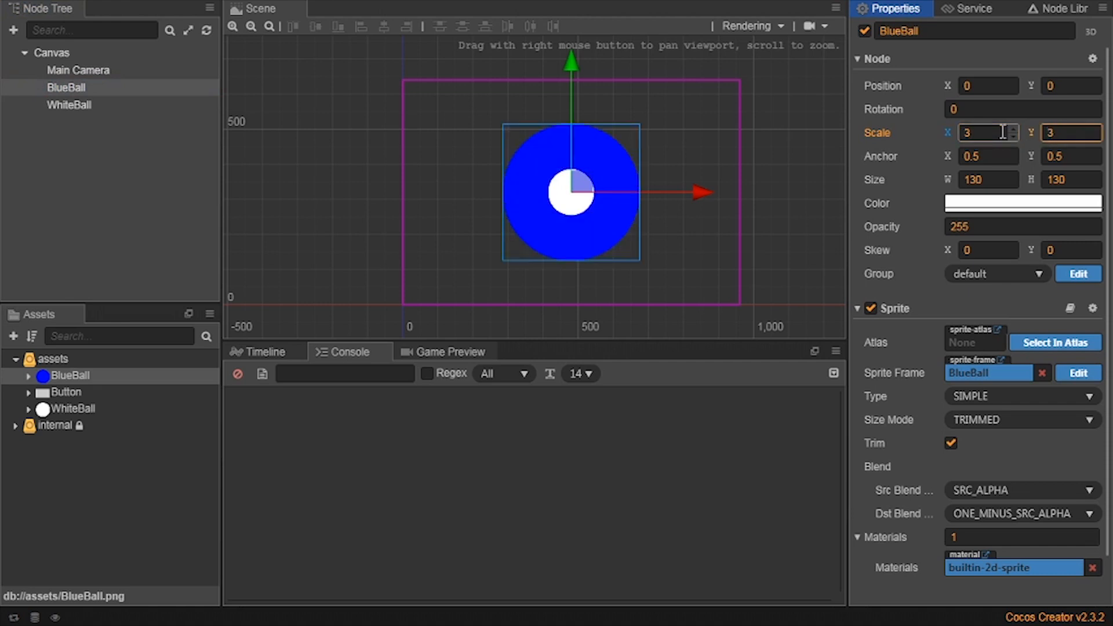
click(68, 105)
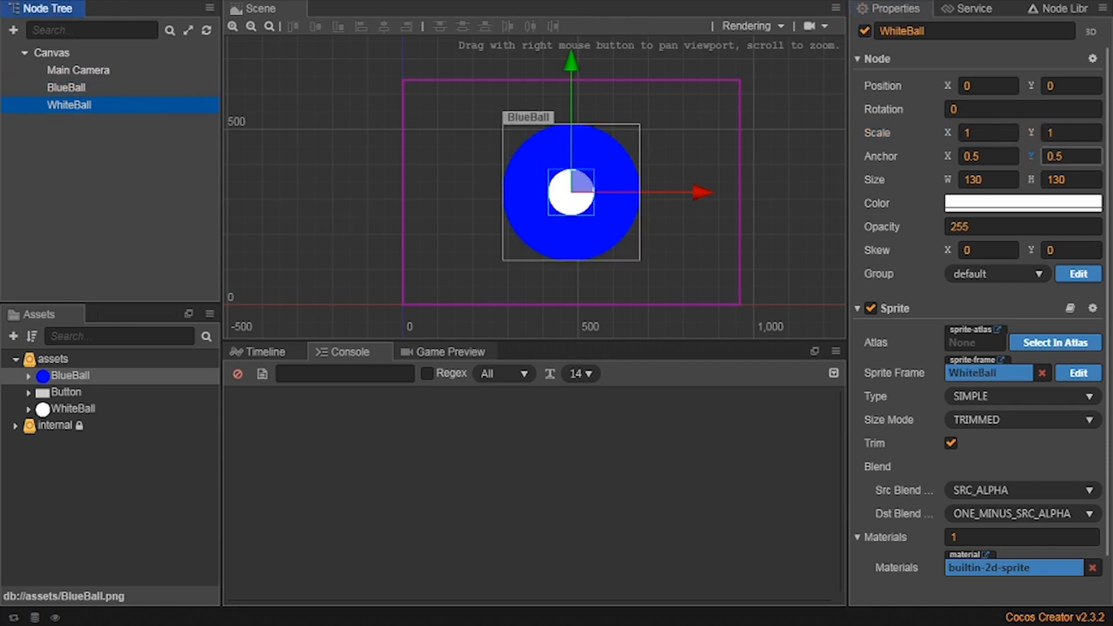
click(988, 133)
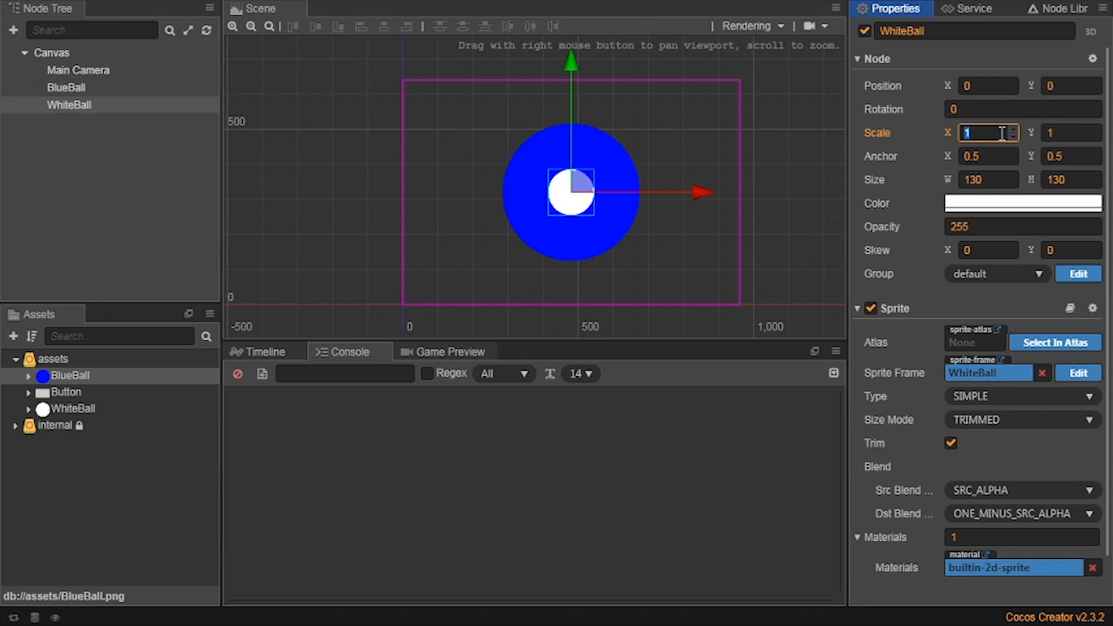
text(2)
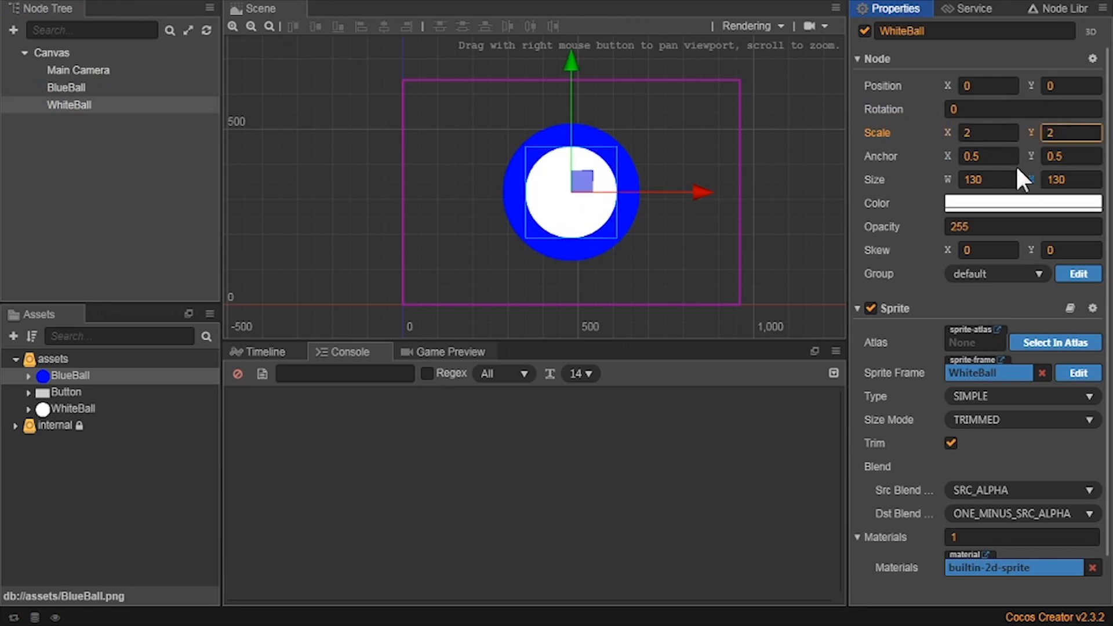
mouse_move(719, 149)
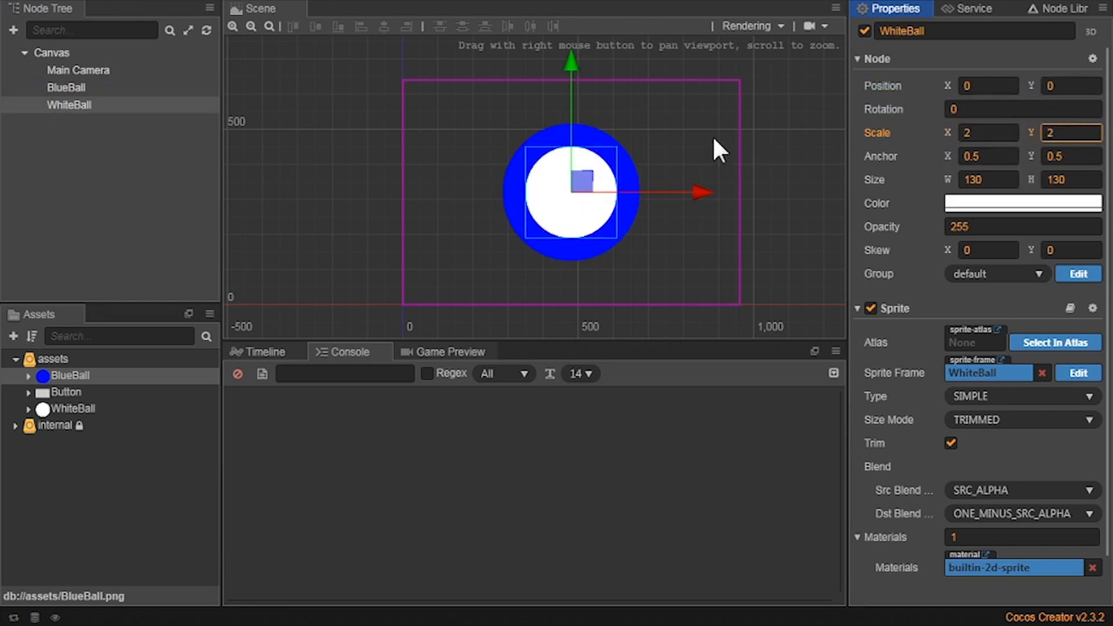
Step: Move both WhiteBall and BlueBall to Position X −200 so they form a blue ring
drag(696, 191, 622, 191)
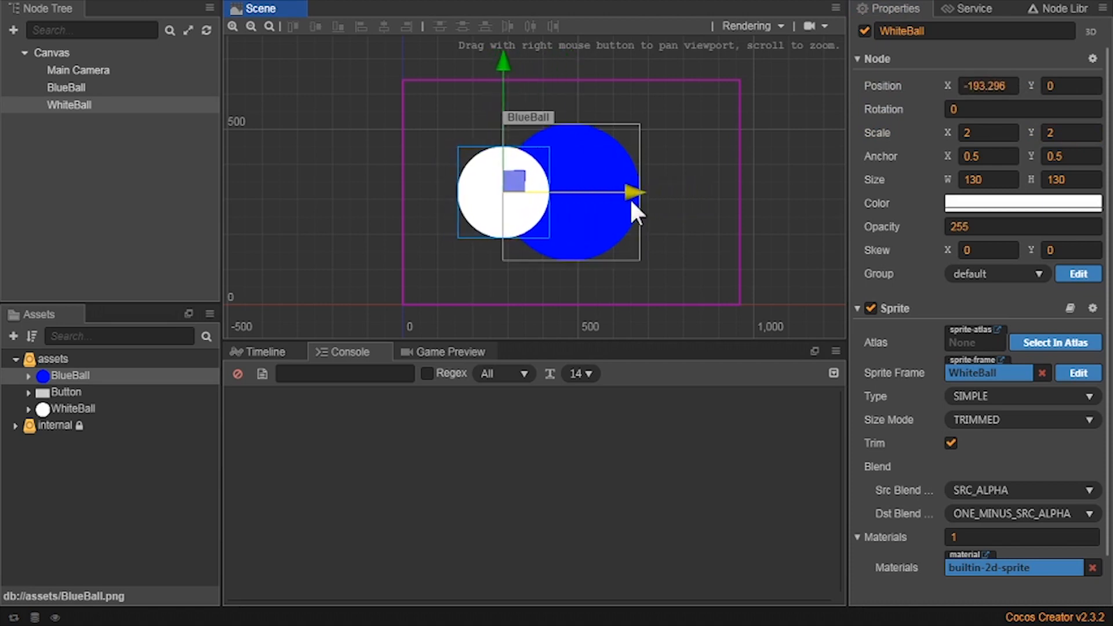
click(987, 84)
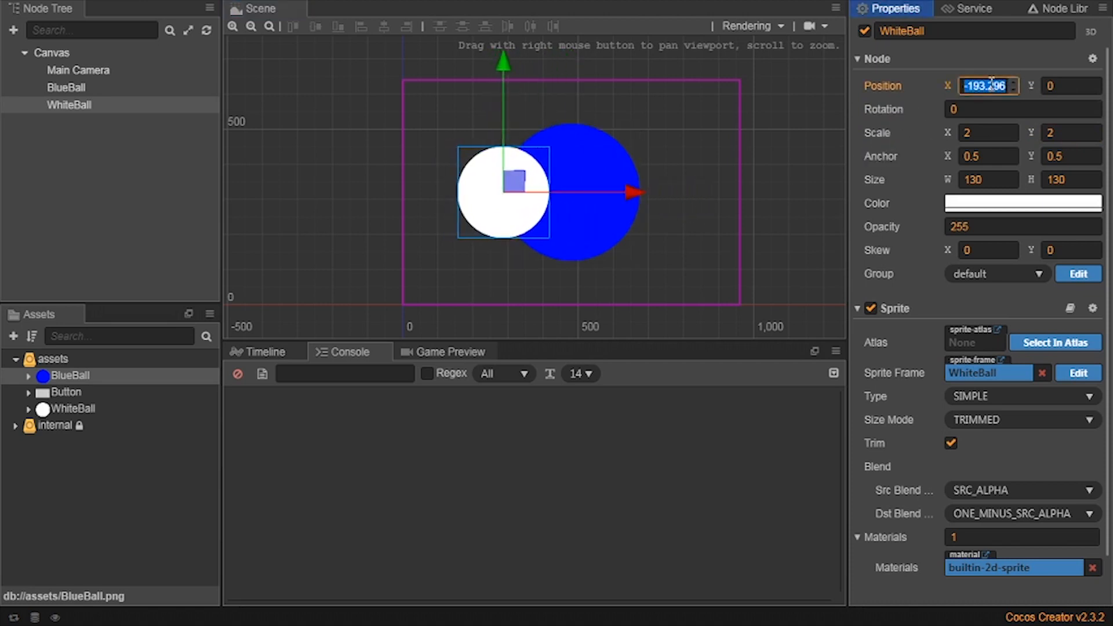
text(-200)
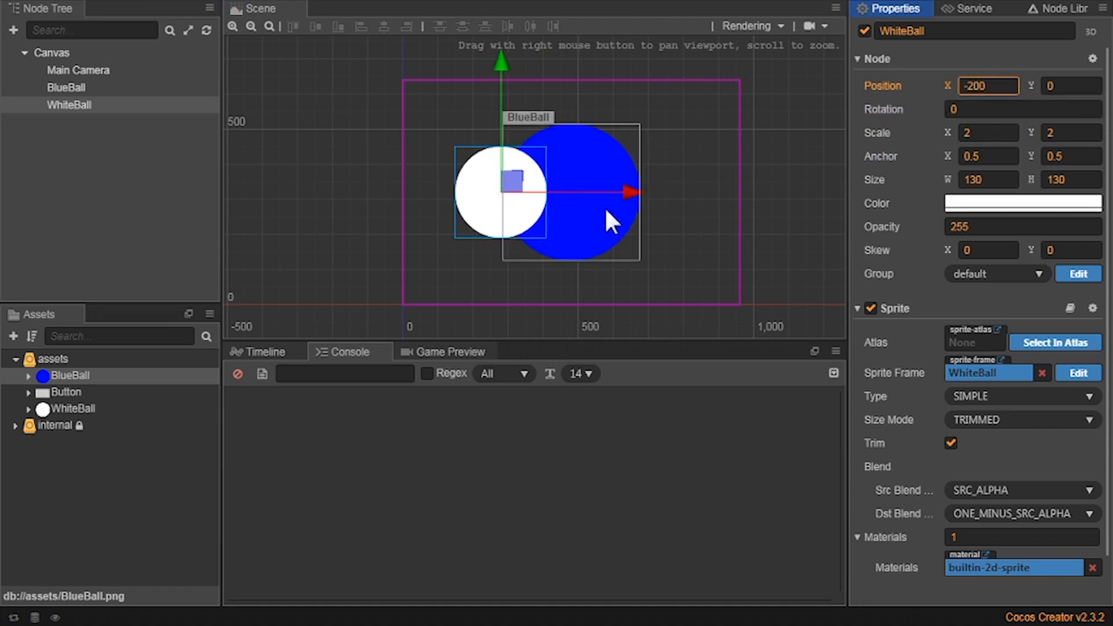
click(66, 87)
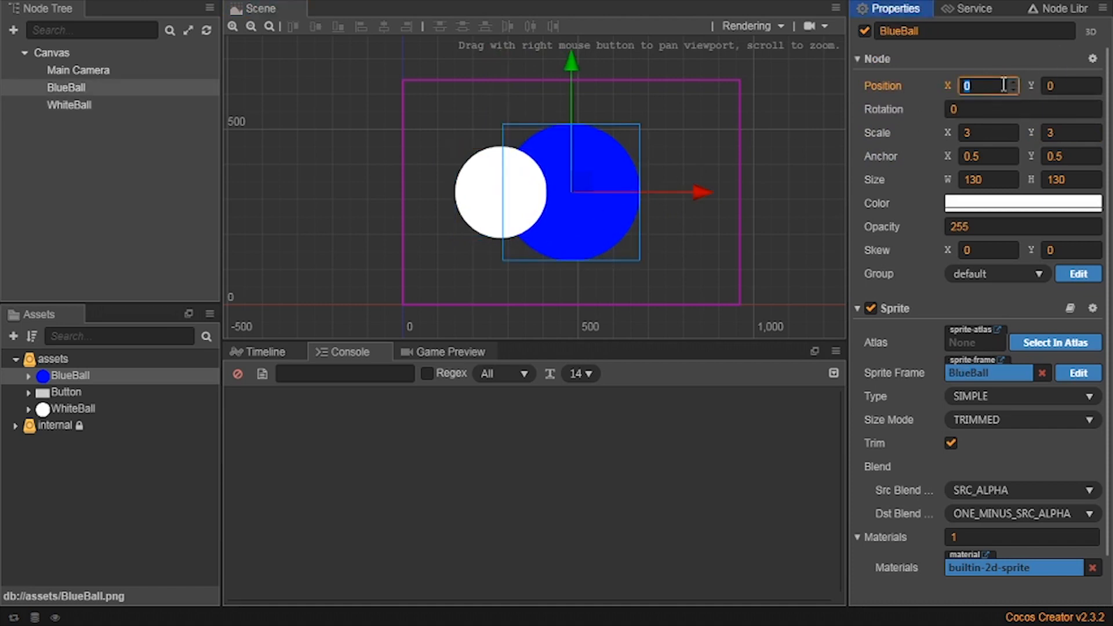
text(-200)
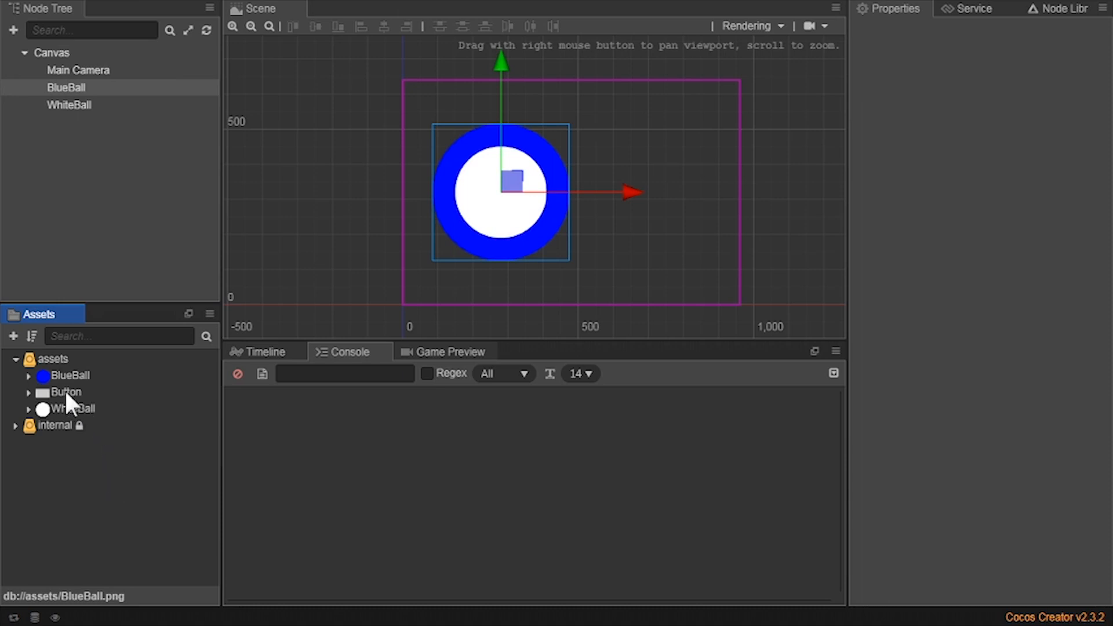
Step: Add two Button sprites right of the ring and narrow the second one to width 88
click(65, 392)
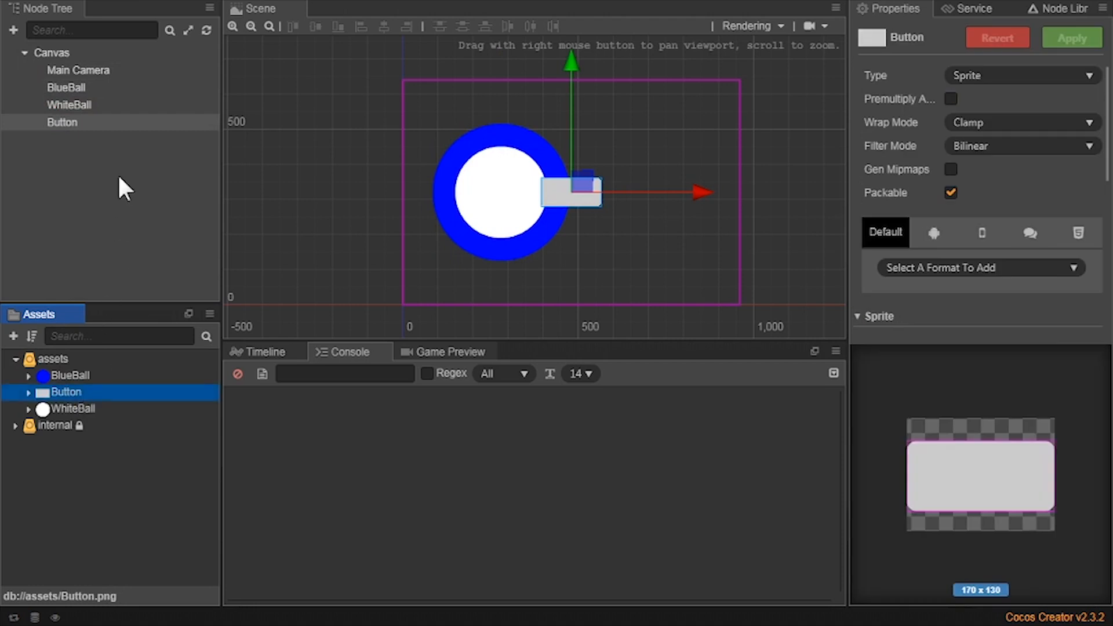
mouse_move(108, 160)
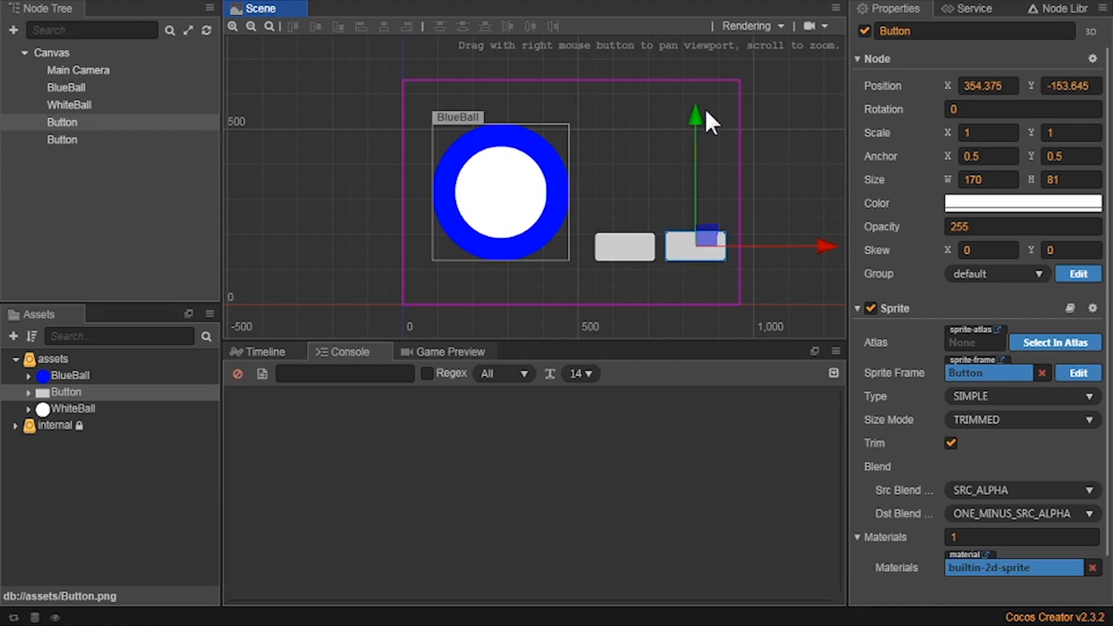
click(1069, 86)
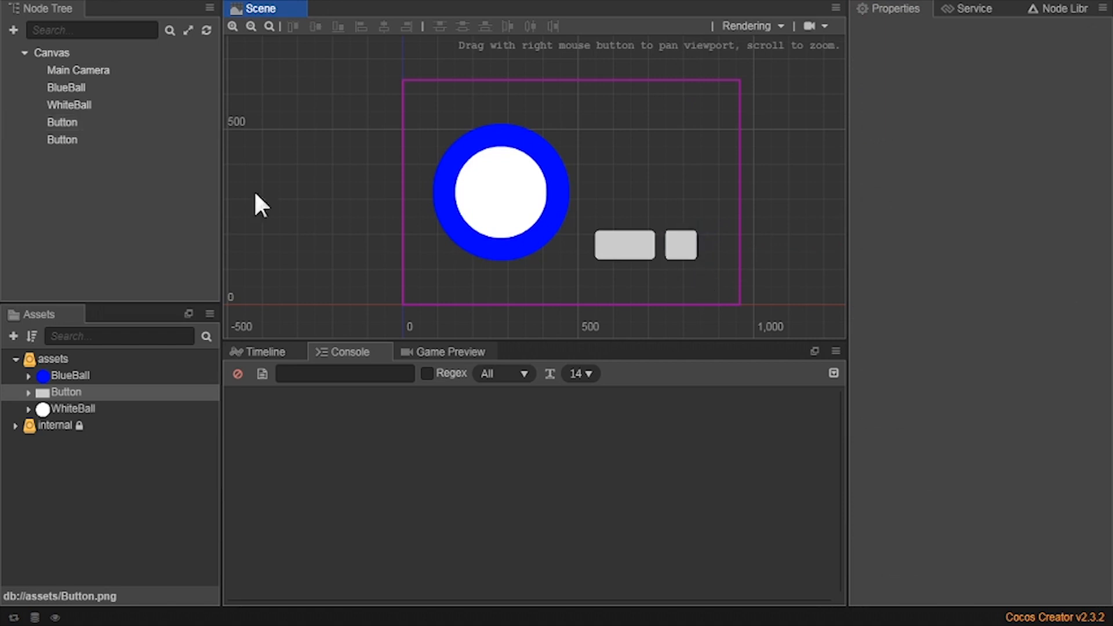
click(61, 140)
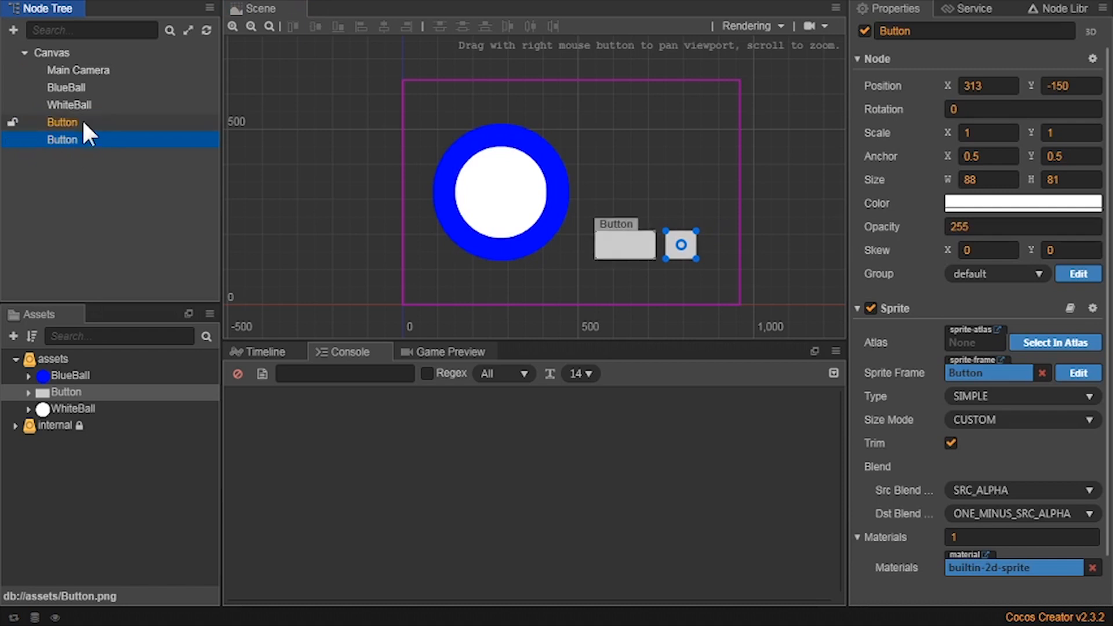
click(331, 276)
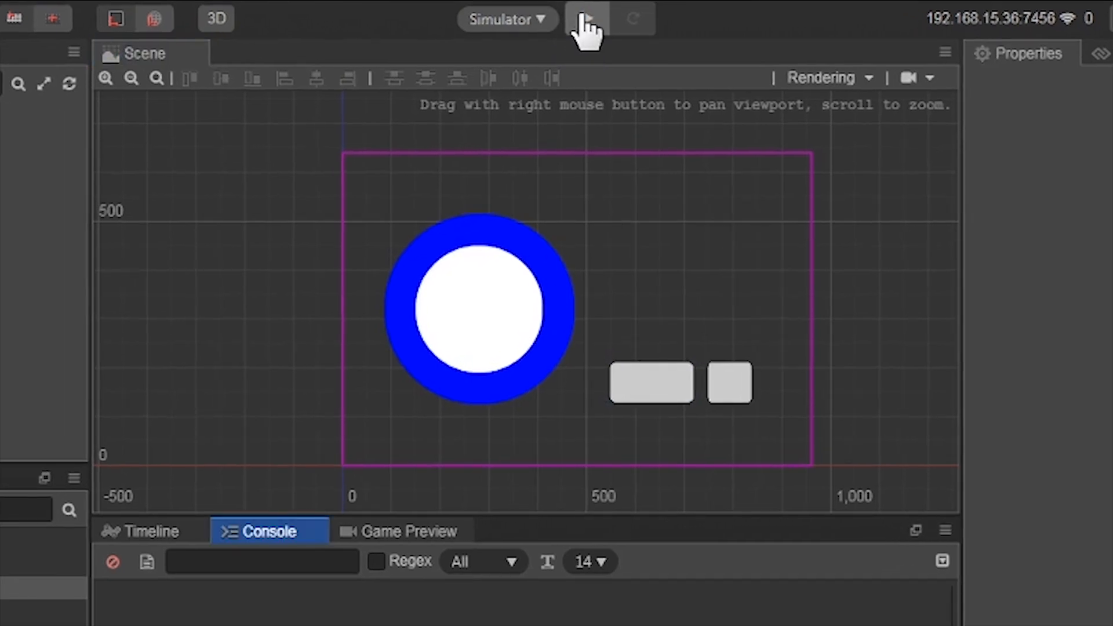
click(585, 19)
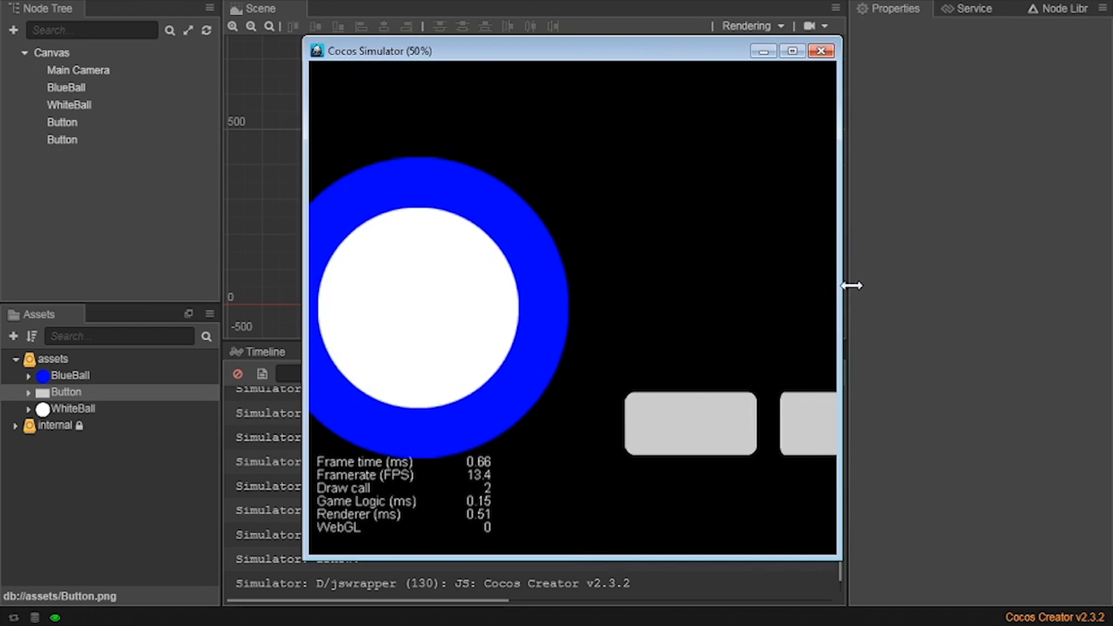
drag(853, 286, 986, 285)
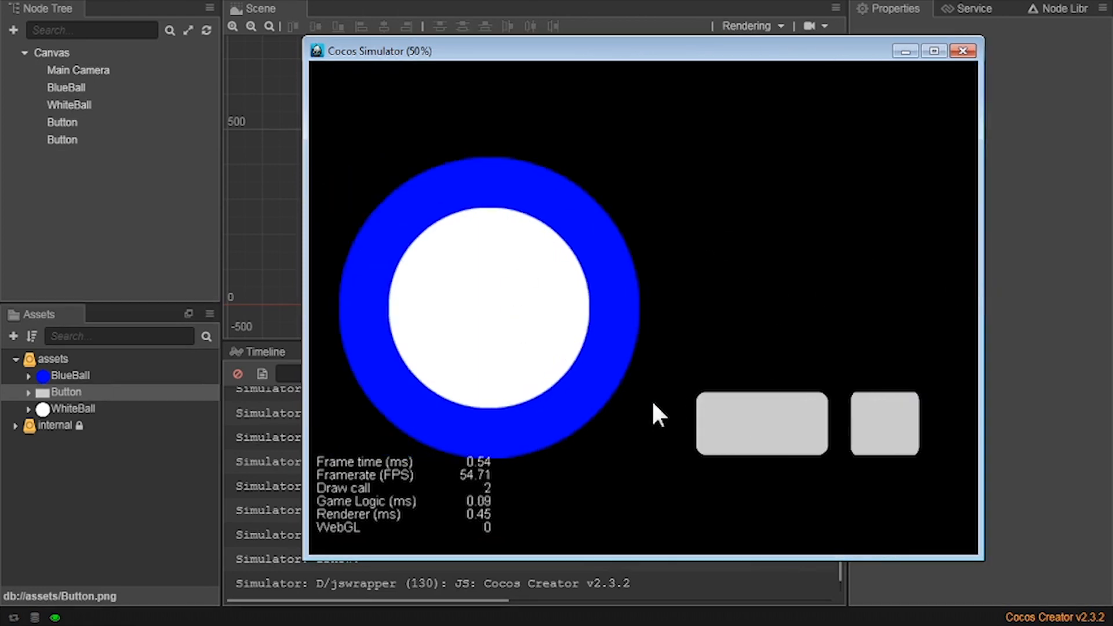
click(964, 49)
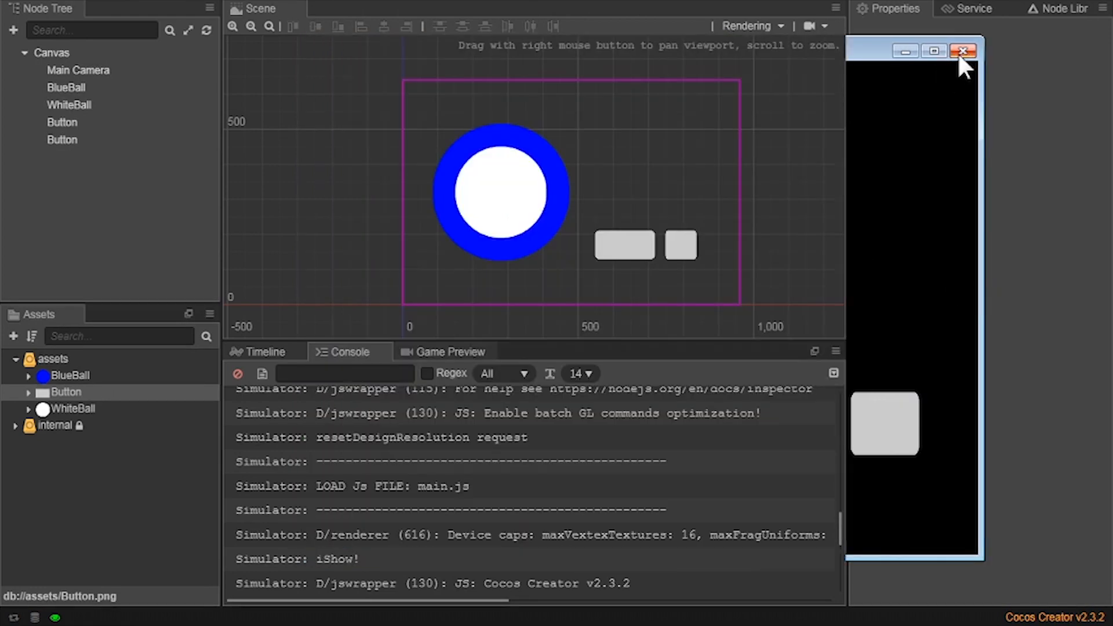
click(964, 49)
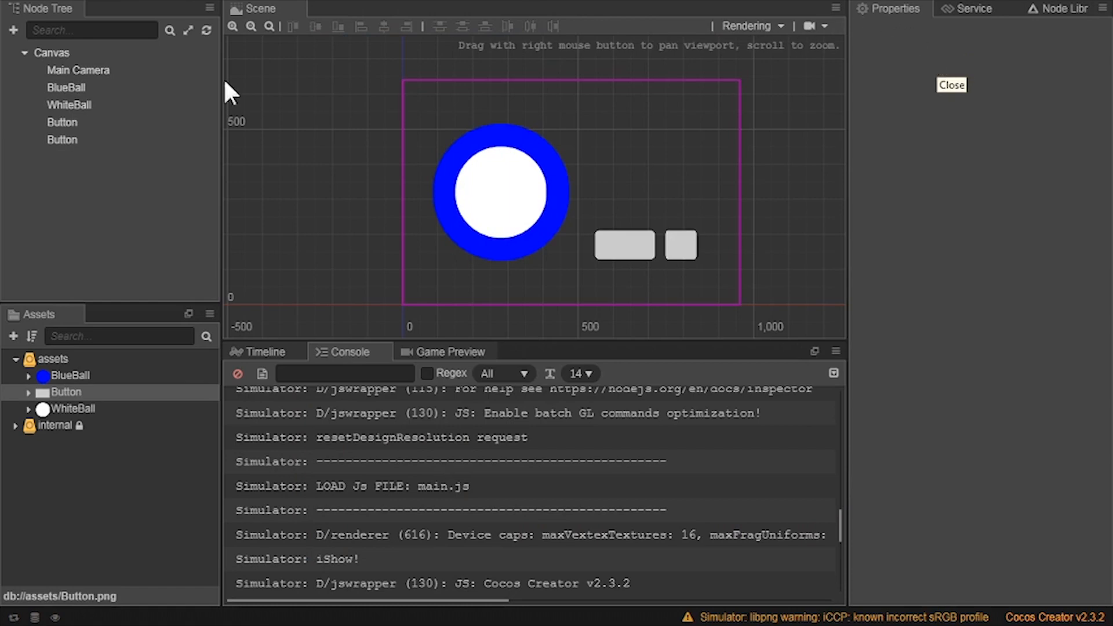
click(52, 52)
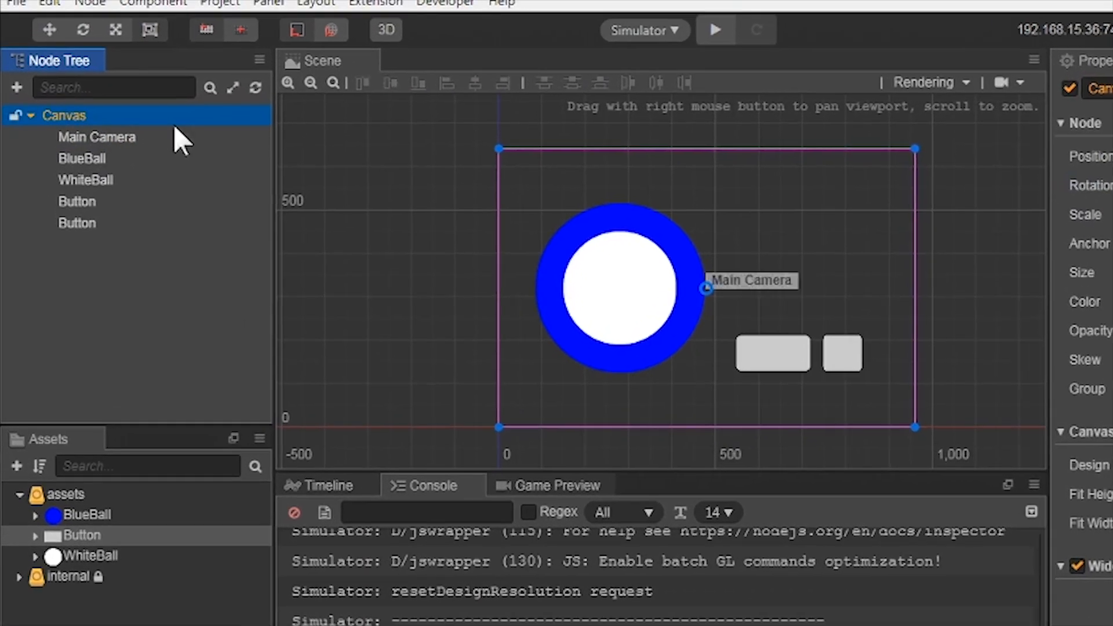
Step: Set the simulator preview to a custom horizontal 480×320 resolution in Preferences
click(16, 5)
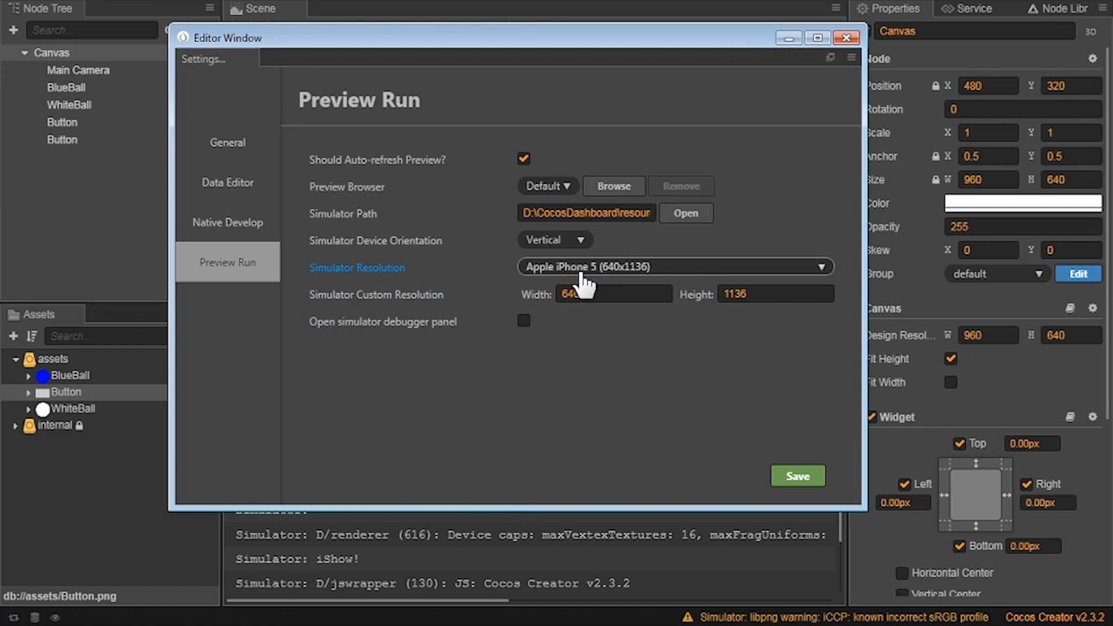
click(673, 267)
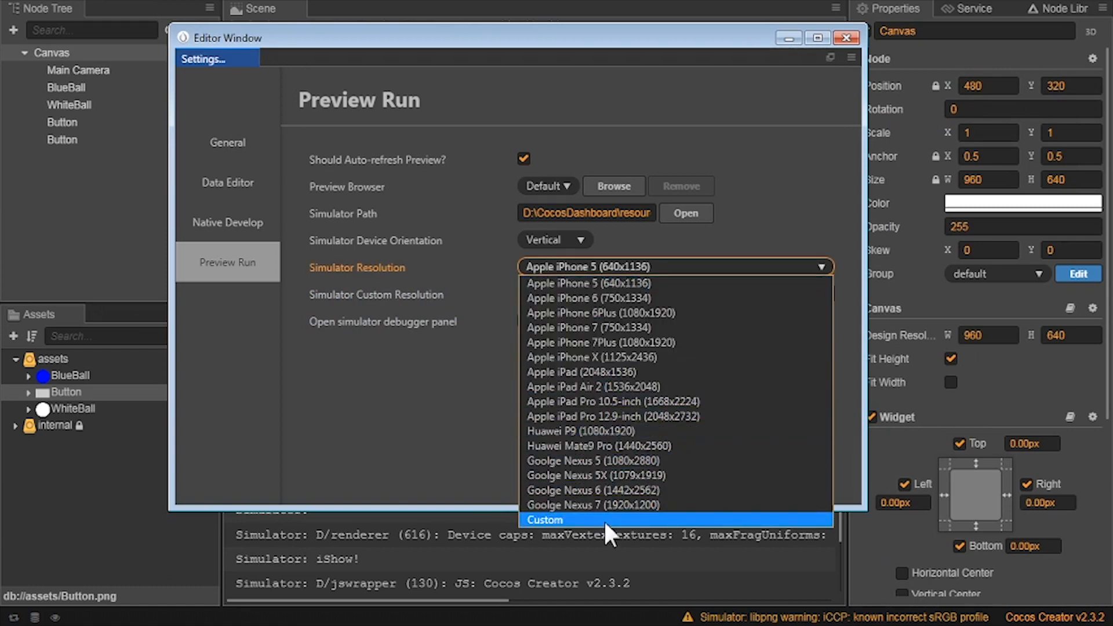
click(547, 521)
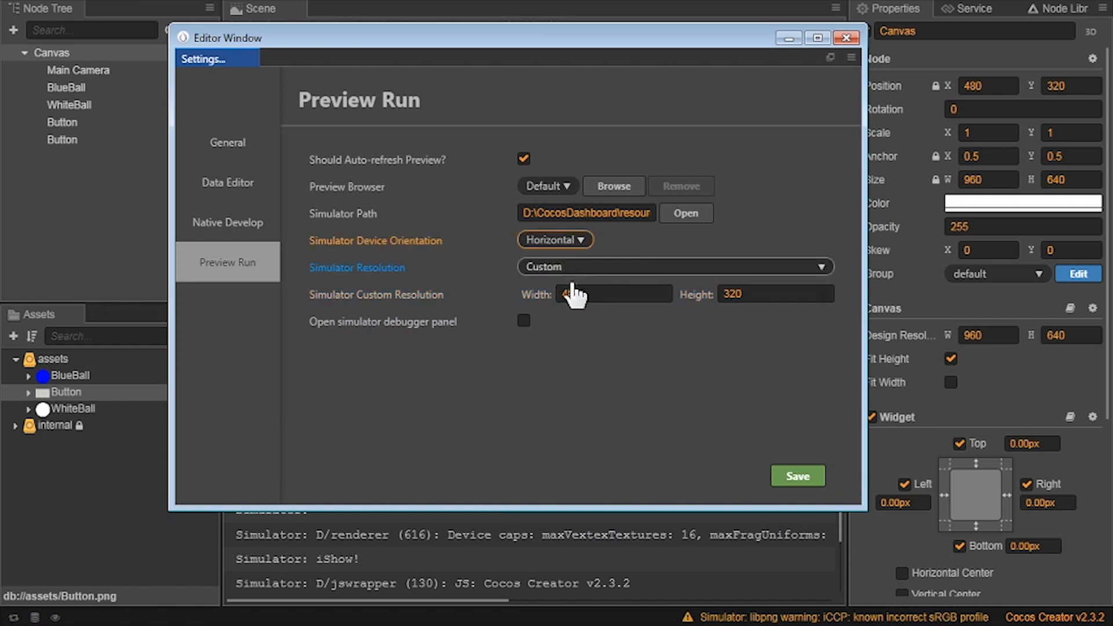
click(797, 476)
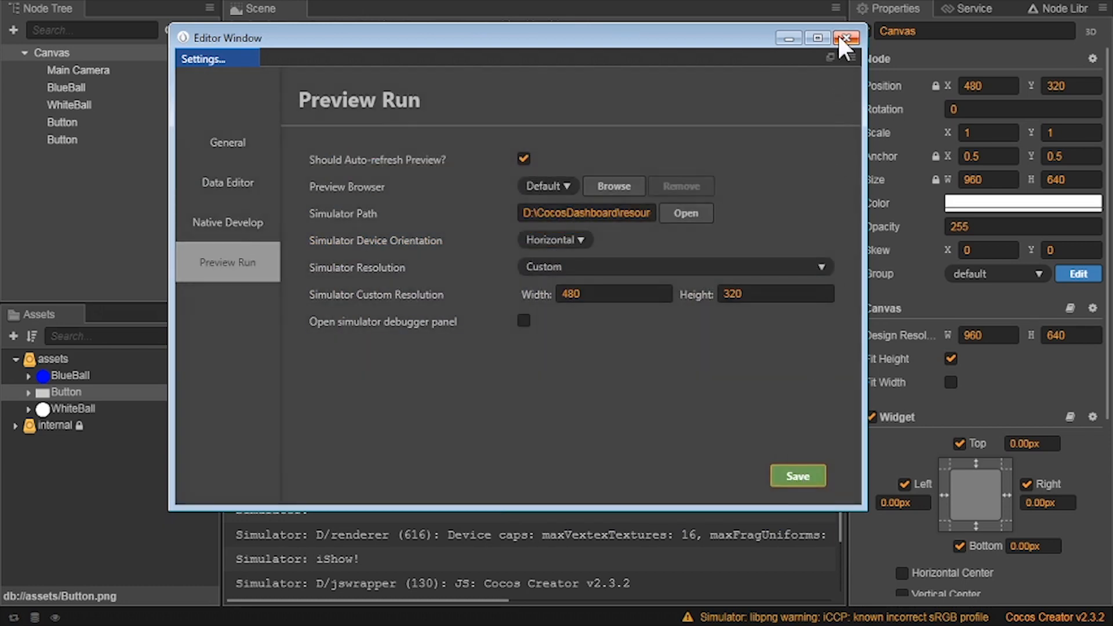
click(847, 39)
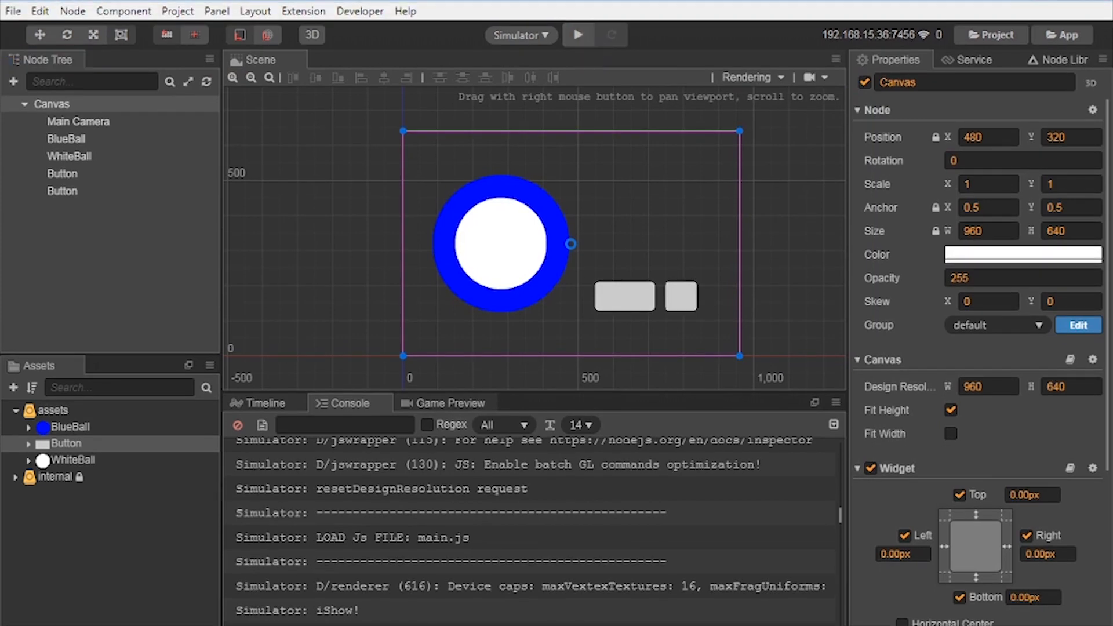
Step: Run the scene in the simulator and close the preview
click(577, 35)
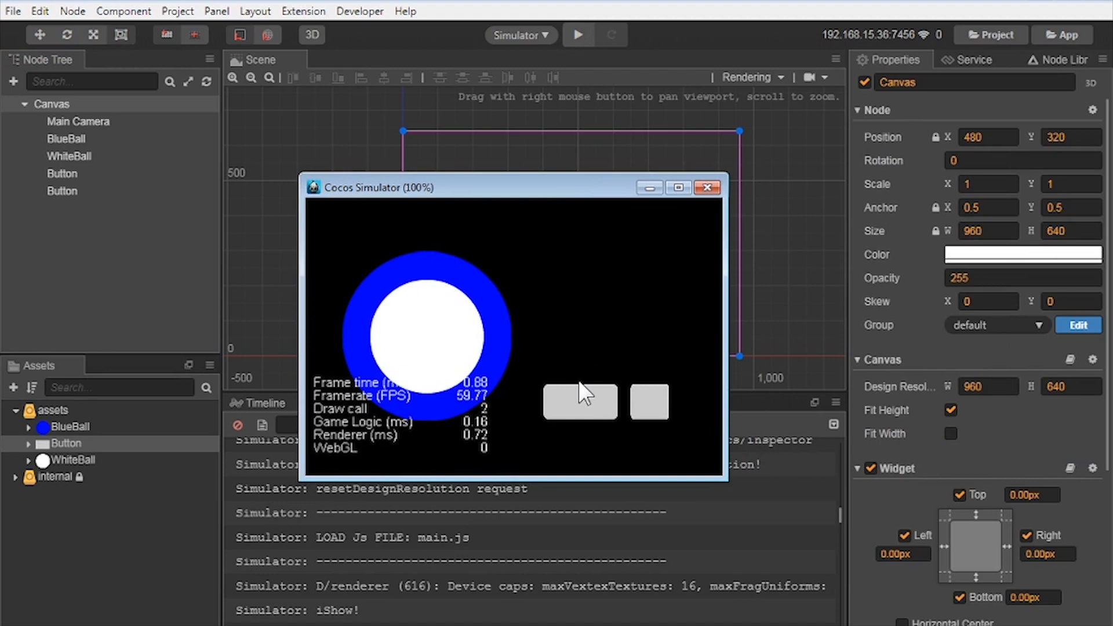
mouse_move(612, 325)
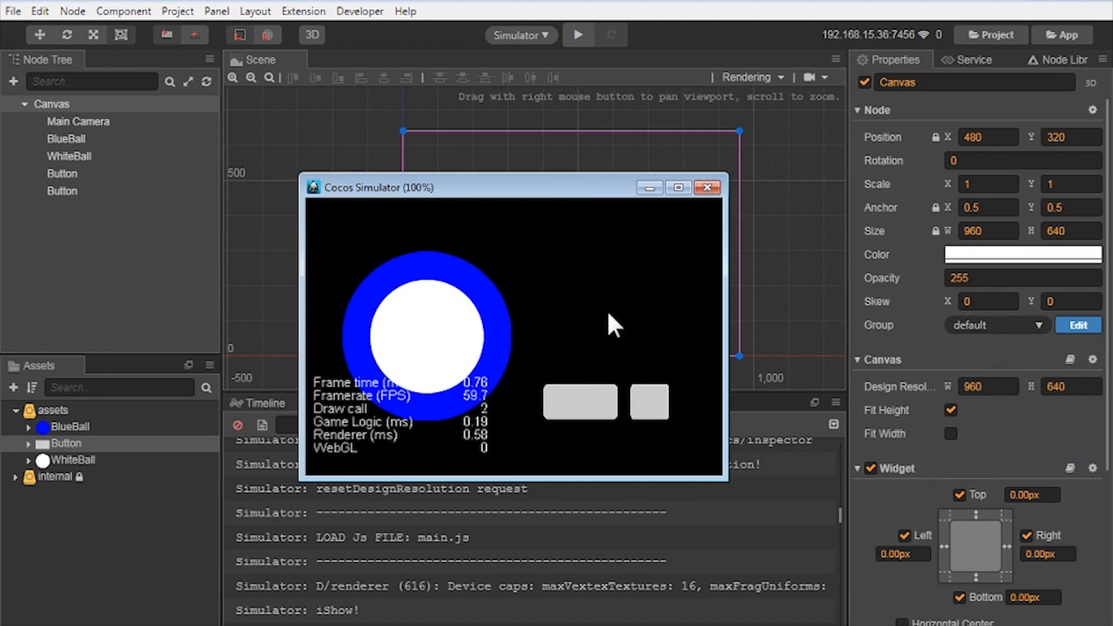
click(708, 188)
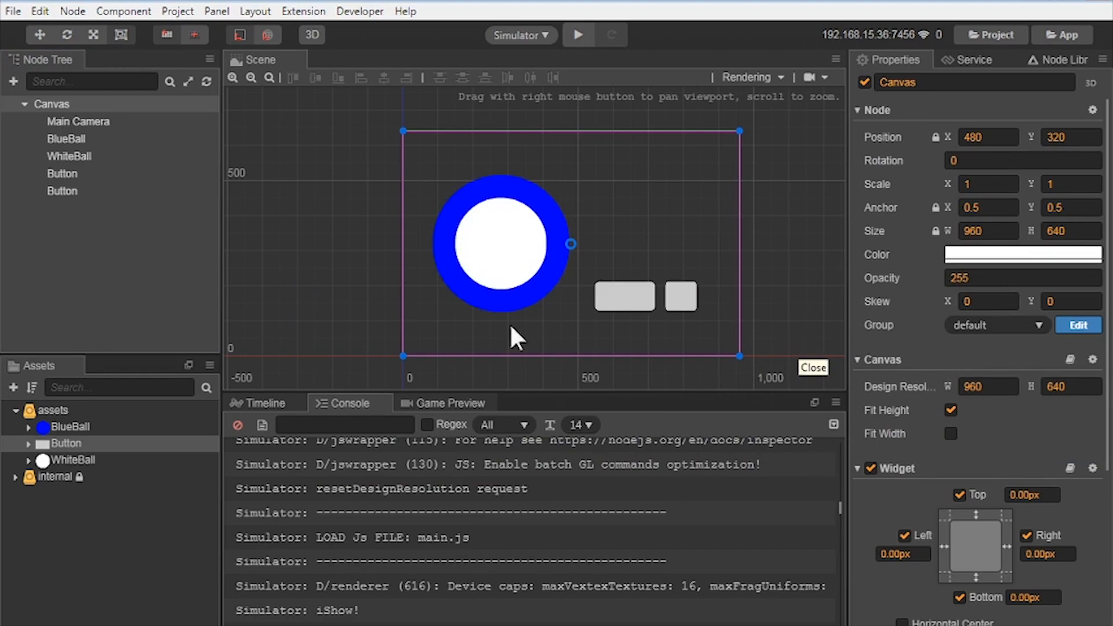
Step: Change the BlueBall sprite's render Type from SIMPLE to SLICED
click(65, 138)
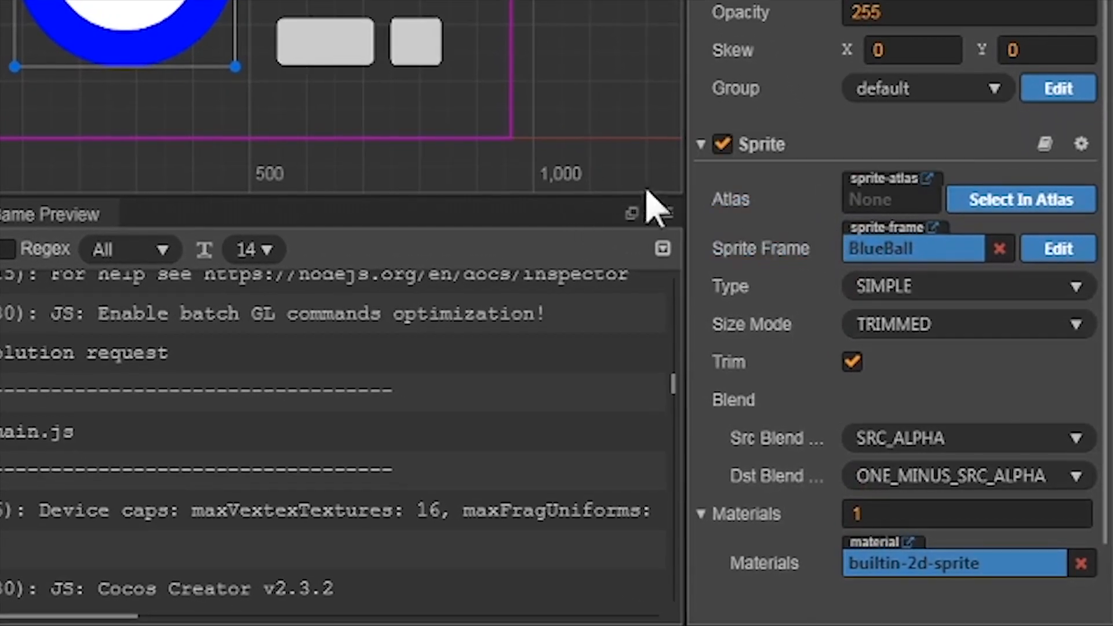
mouse_move(82, 11)
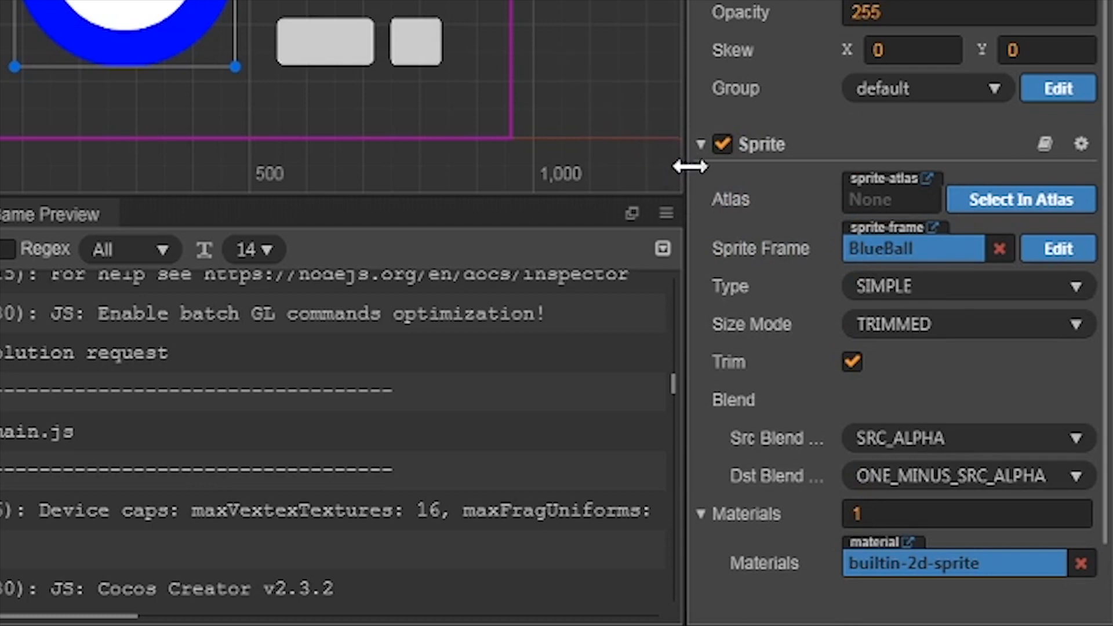
mouse_move(730, 200)
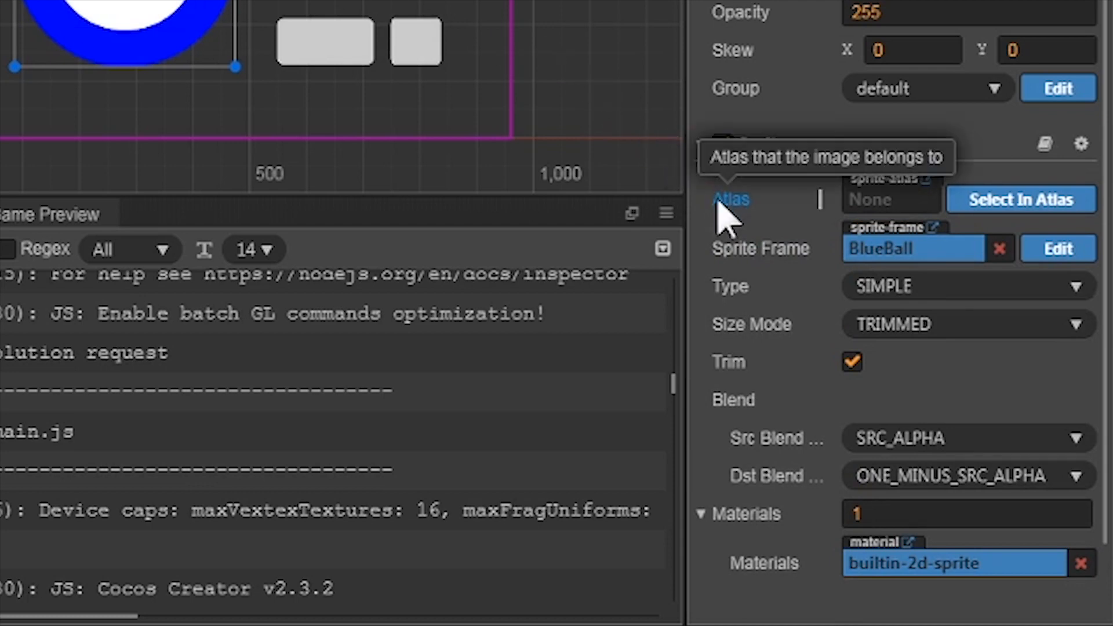
mouse_move(732, 227)
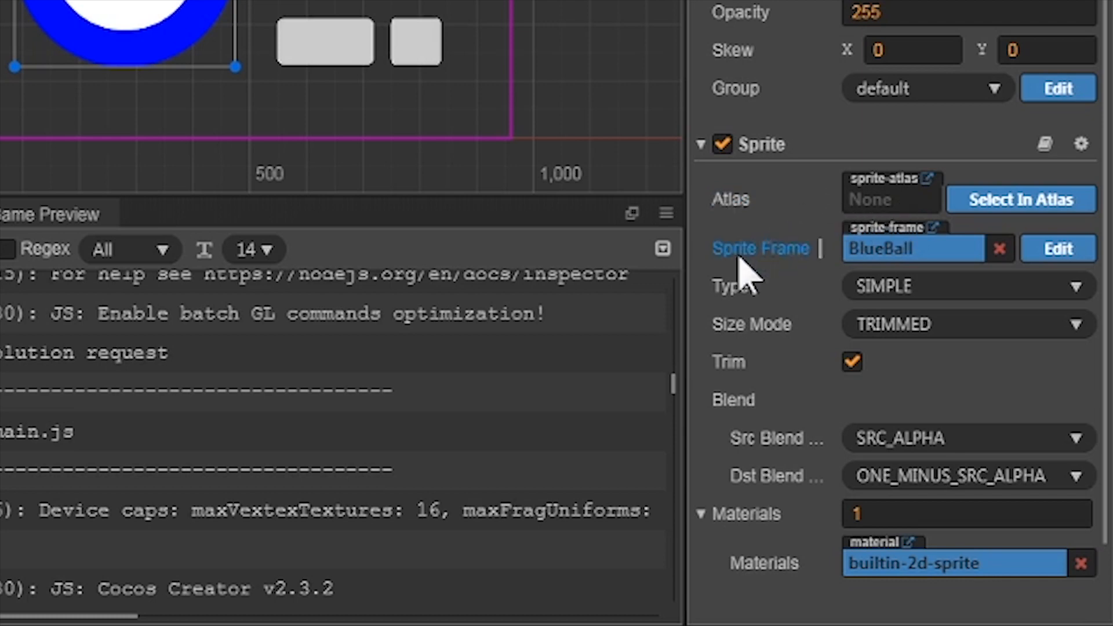
mouse_move(760, 248)
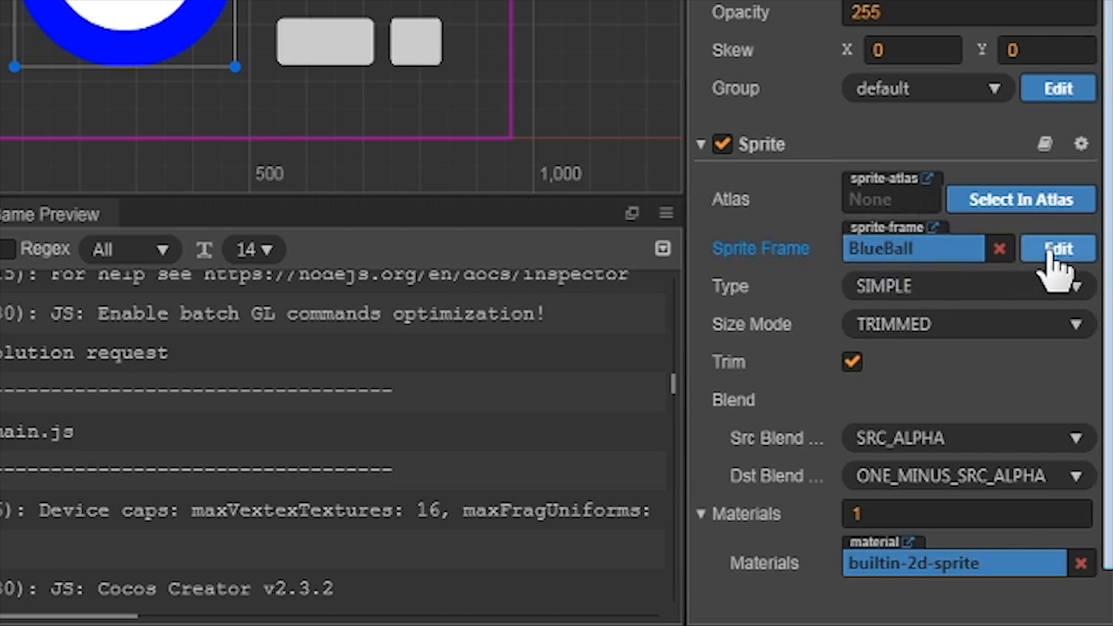
mouse_move(729, 286)
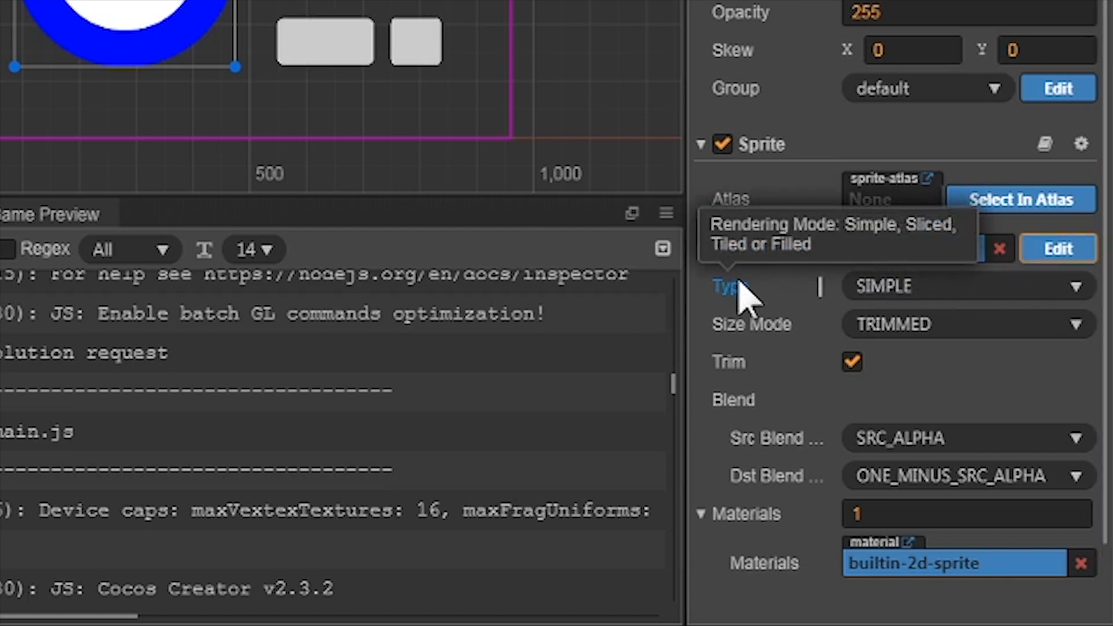
click(966, 287)
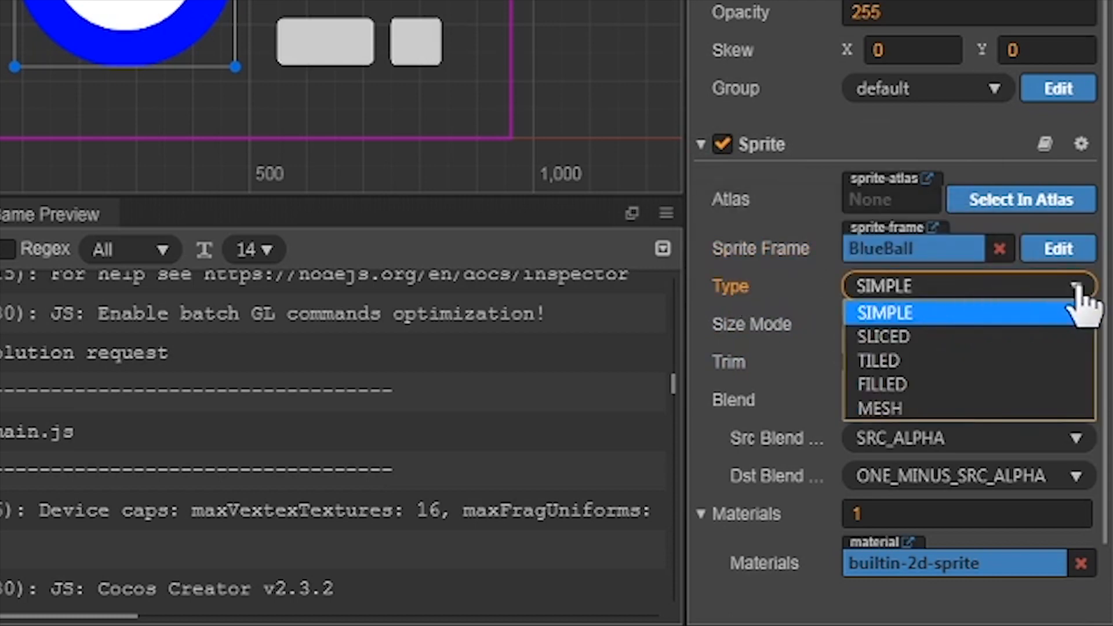
mouse_move(1058, 334)
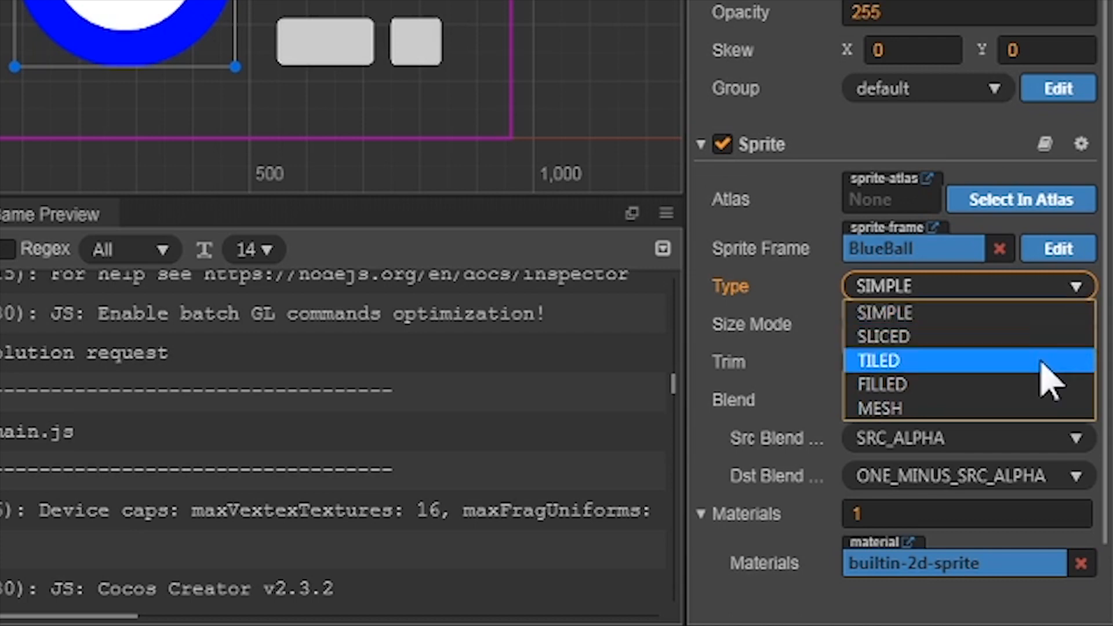
mouse_move(1023, 408)
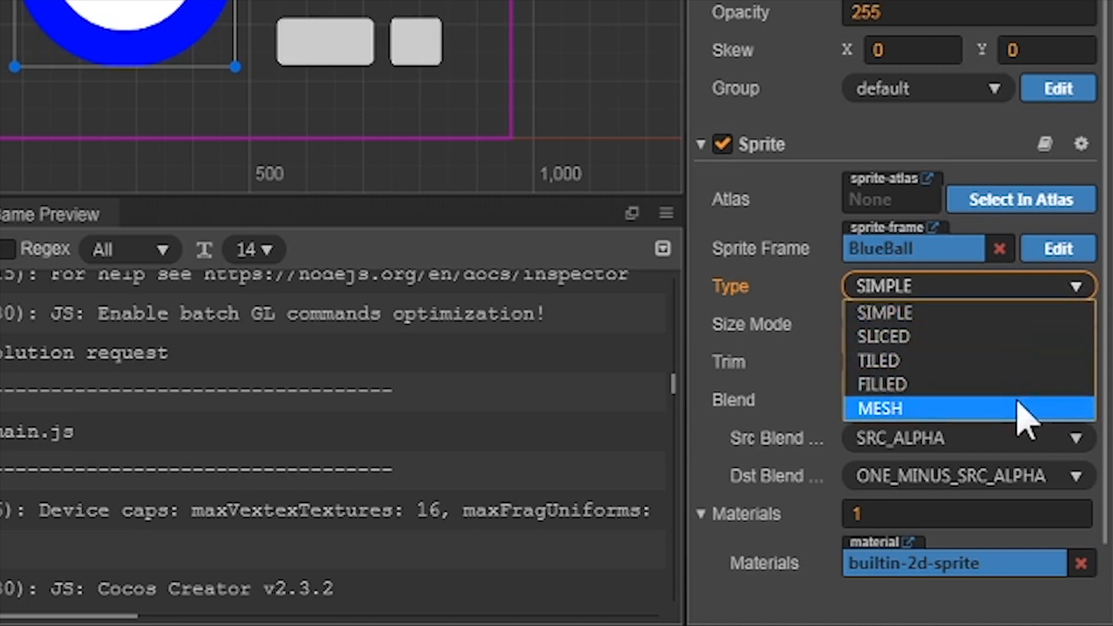
mouse_move(1037, 320)
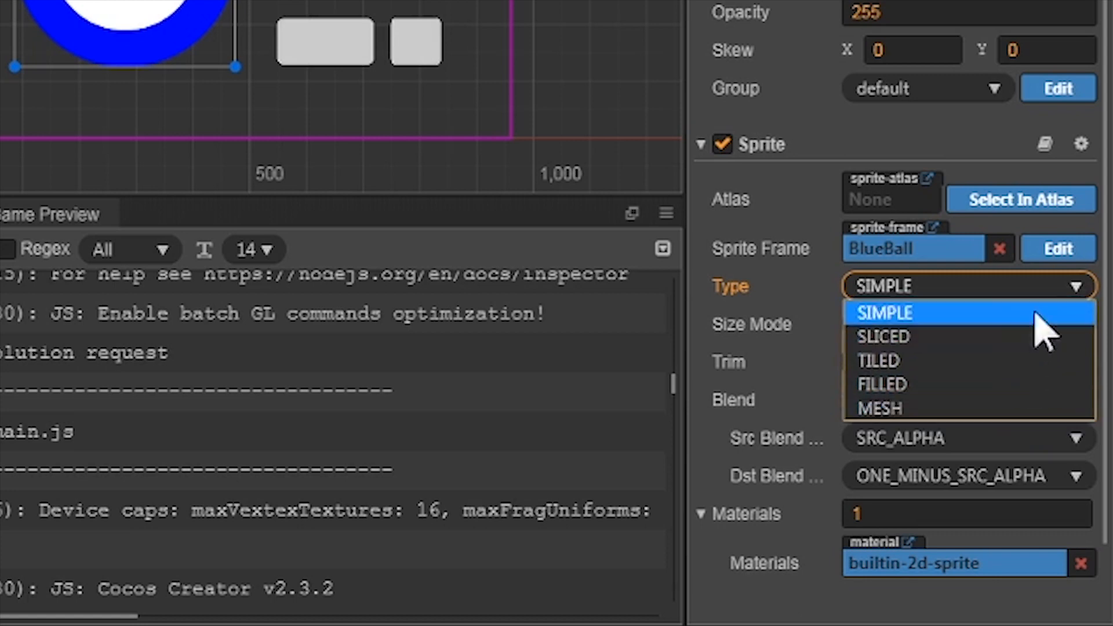
click(883, 312)
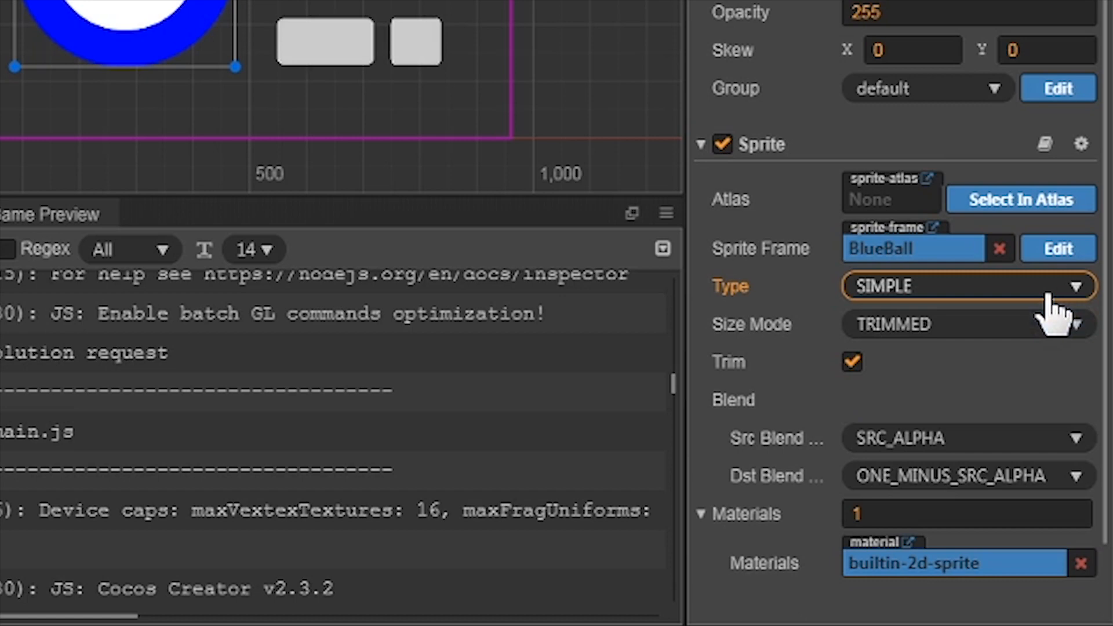
click(966, 286)
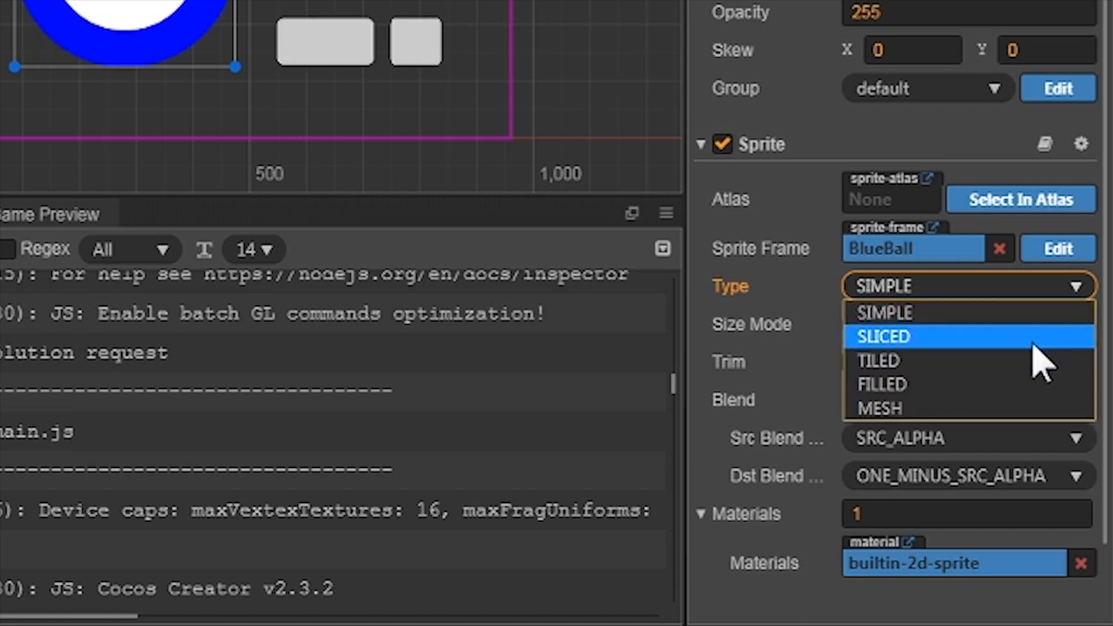
click(882, 336)
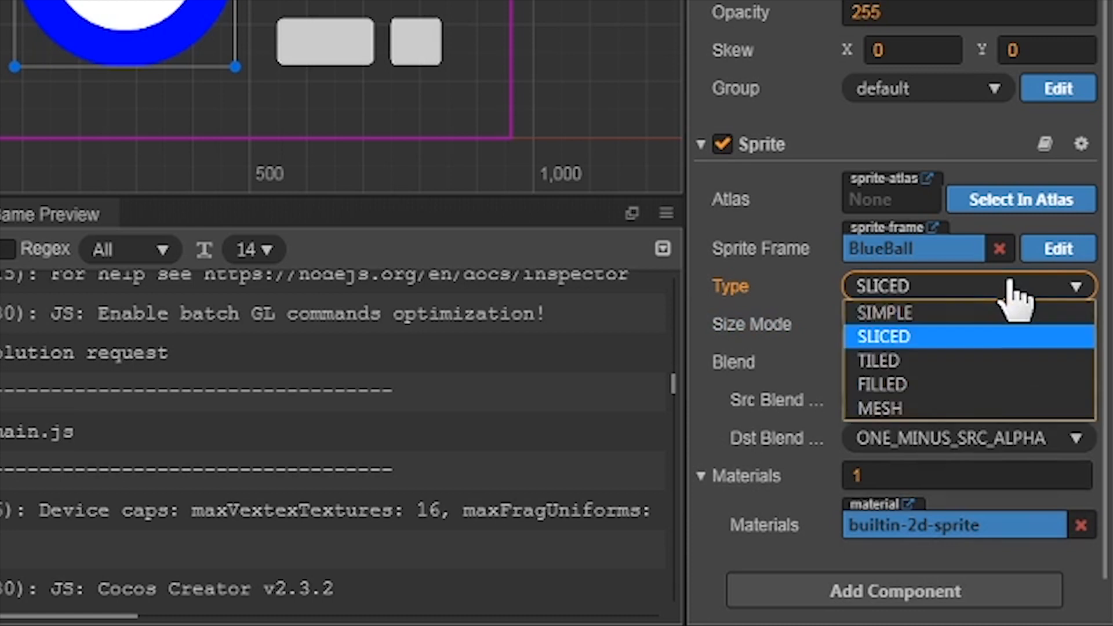
click(883, 336)
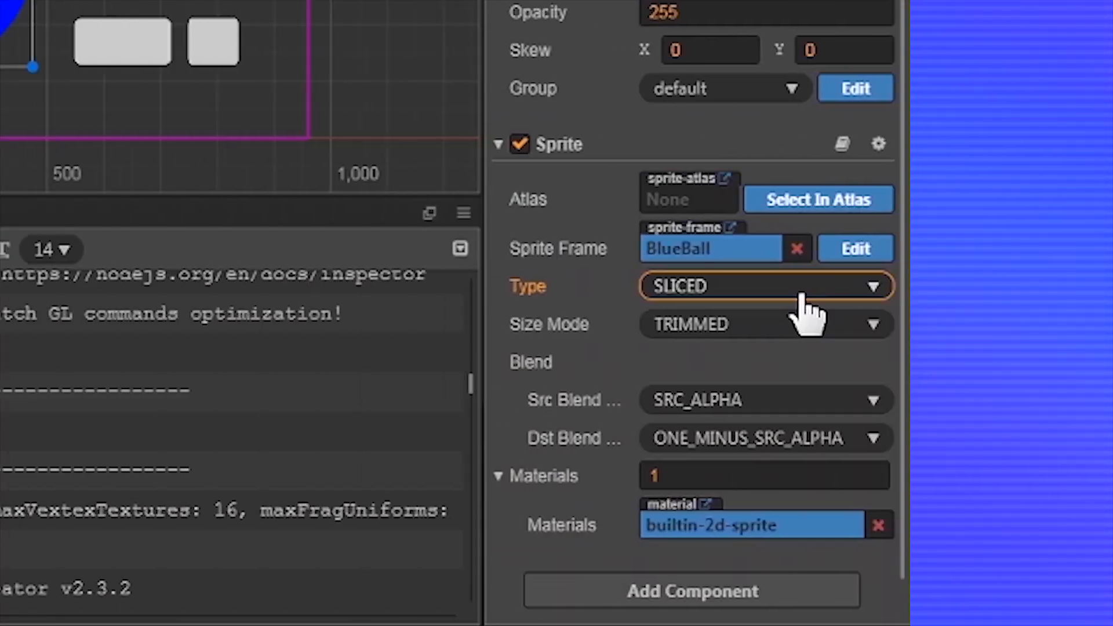
click(766, 286)
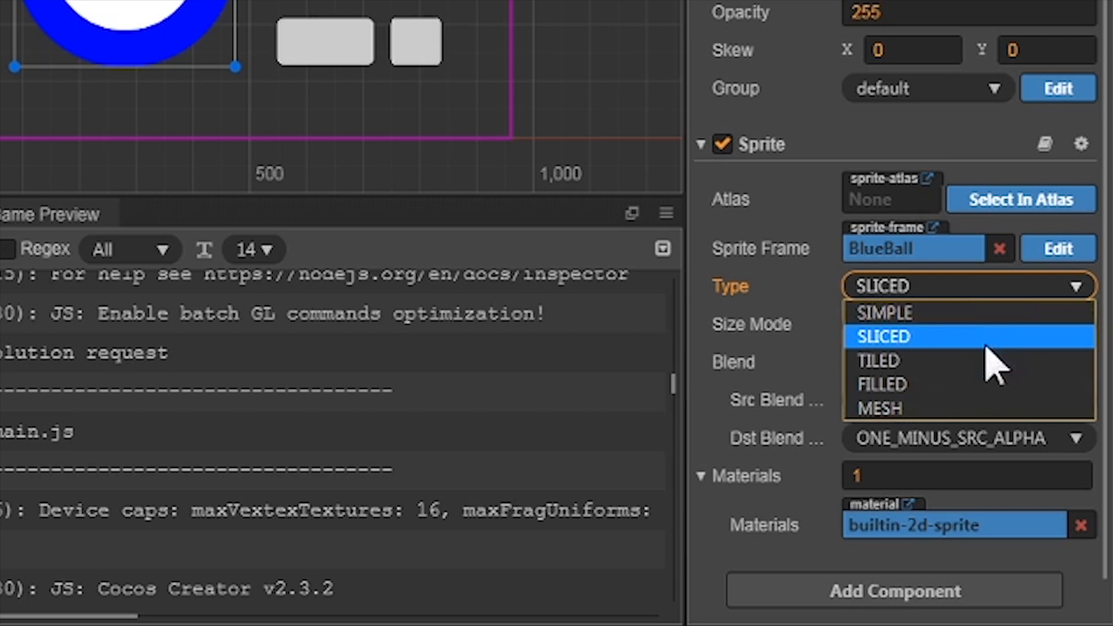
click(878, 361)
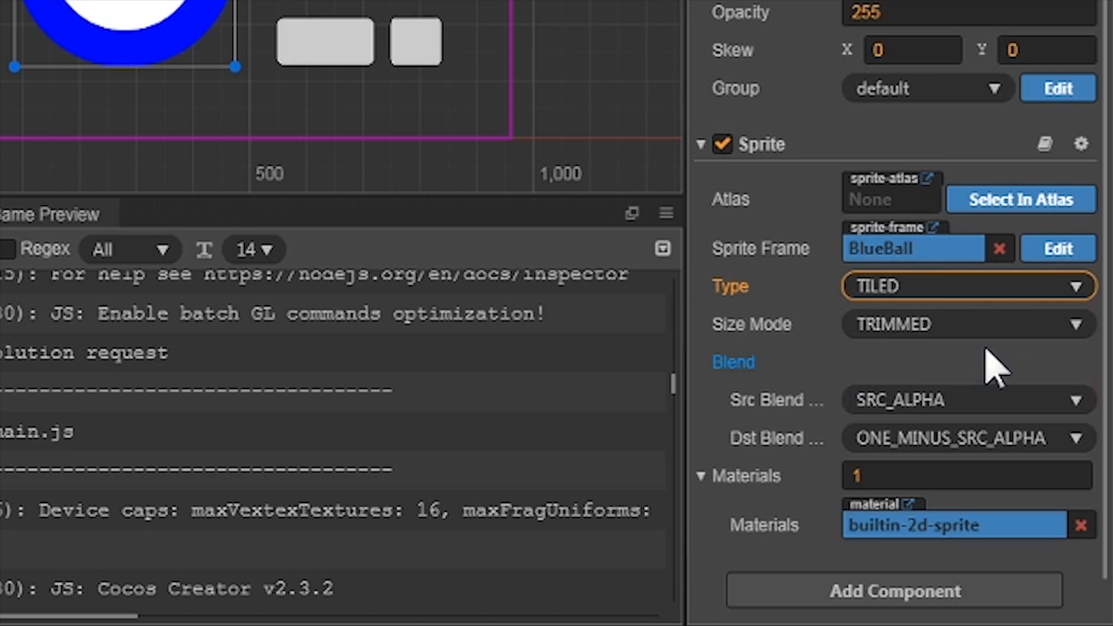
click(966, 285)
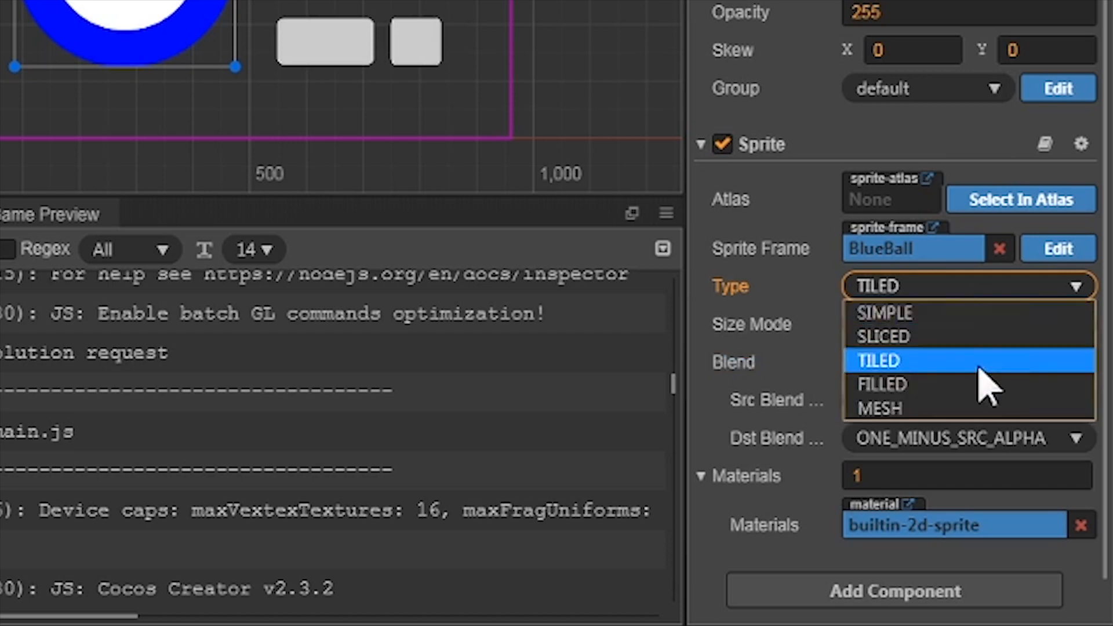
click(883, 383)
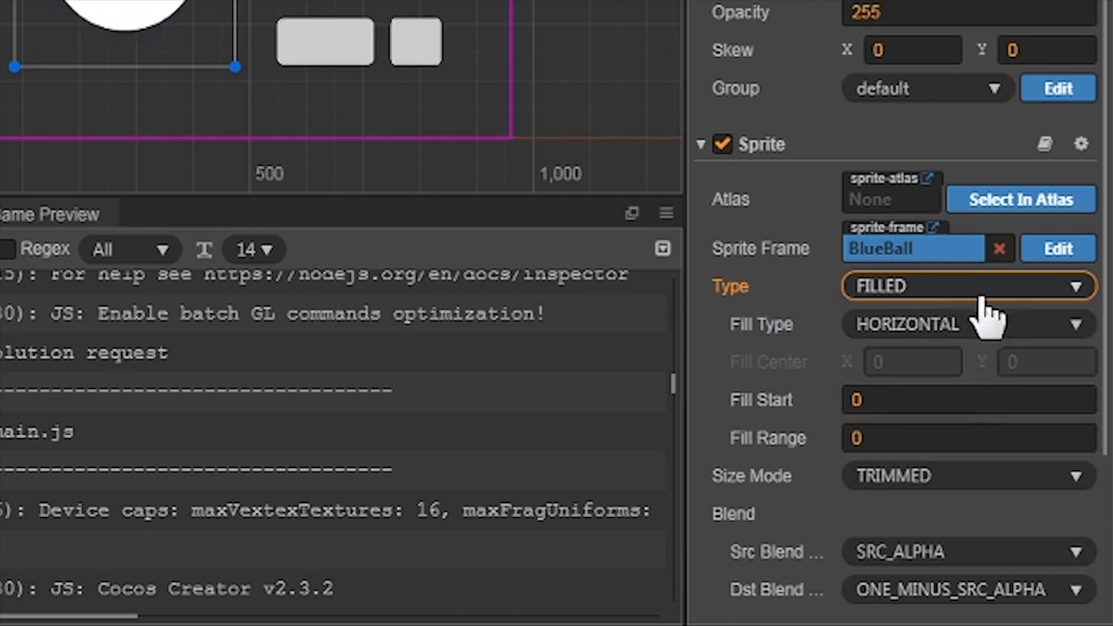
click(966, 285)
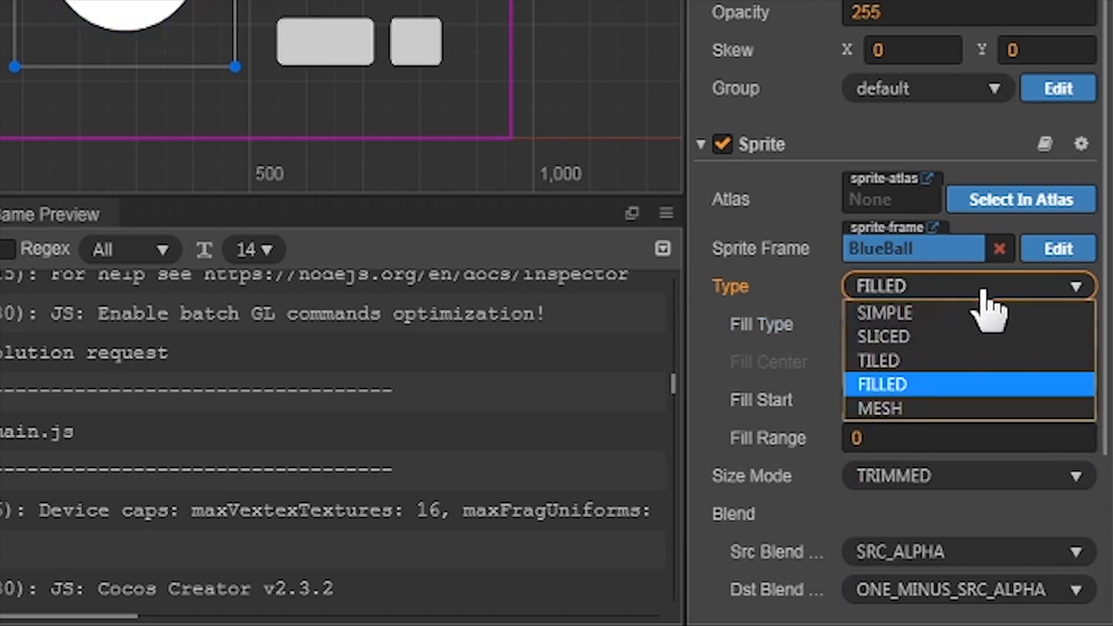
click(878, 360)
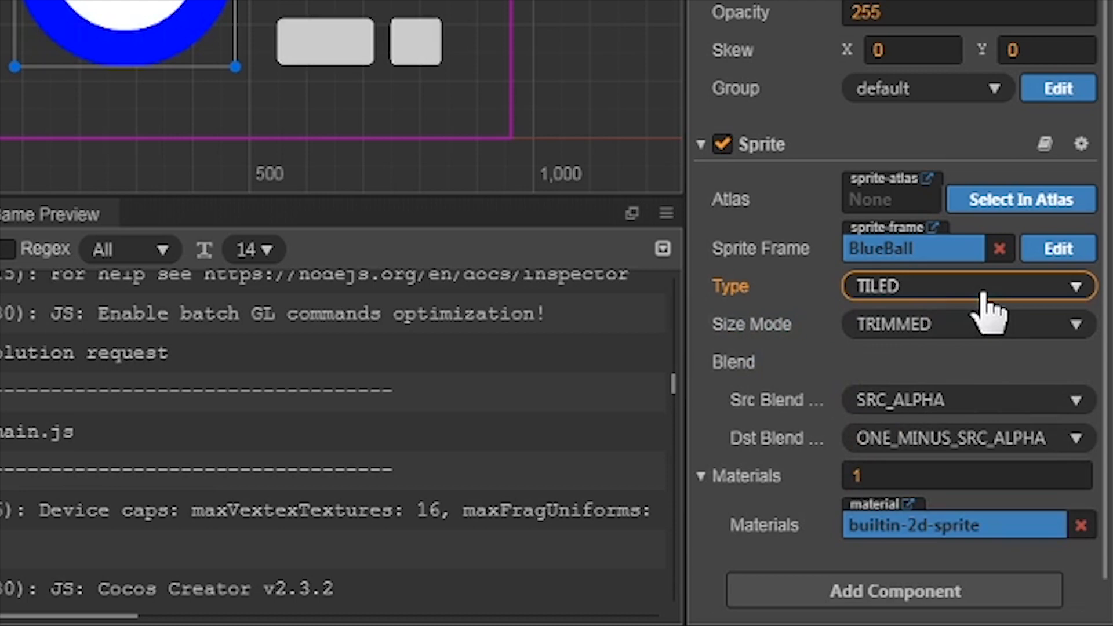
click(966, 286)
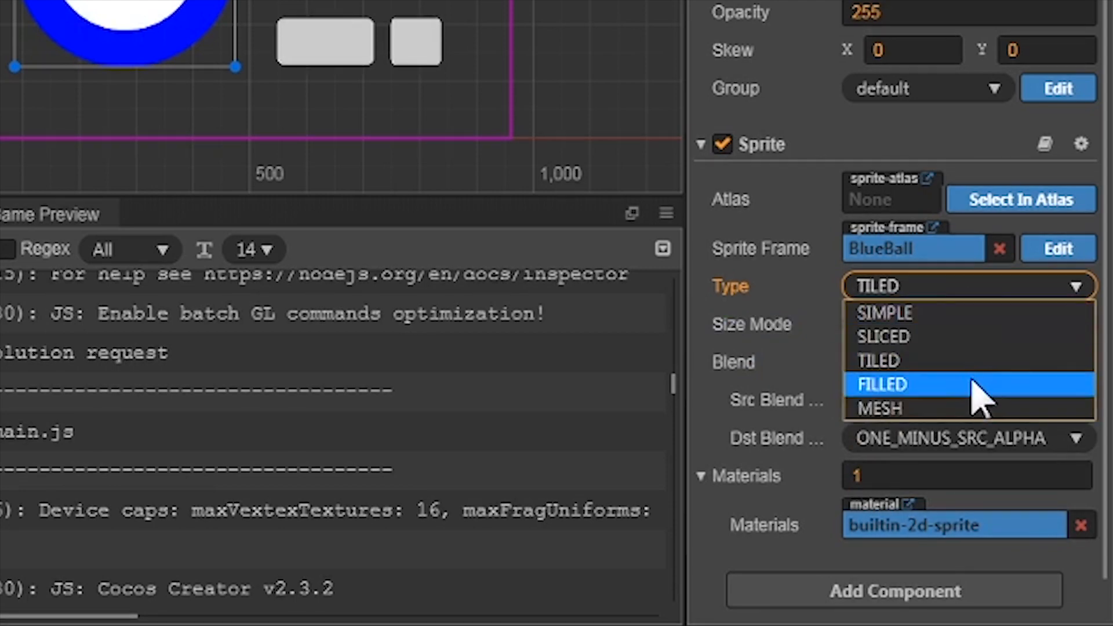
mouse_move(980, 407)
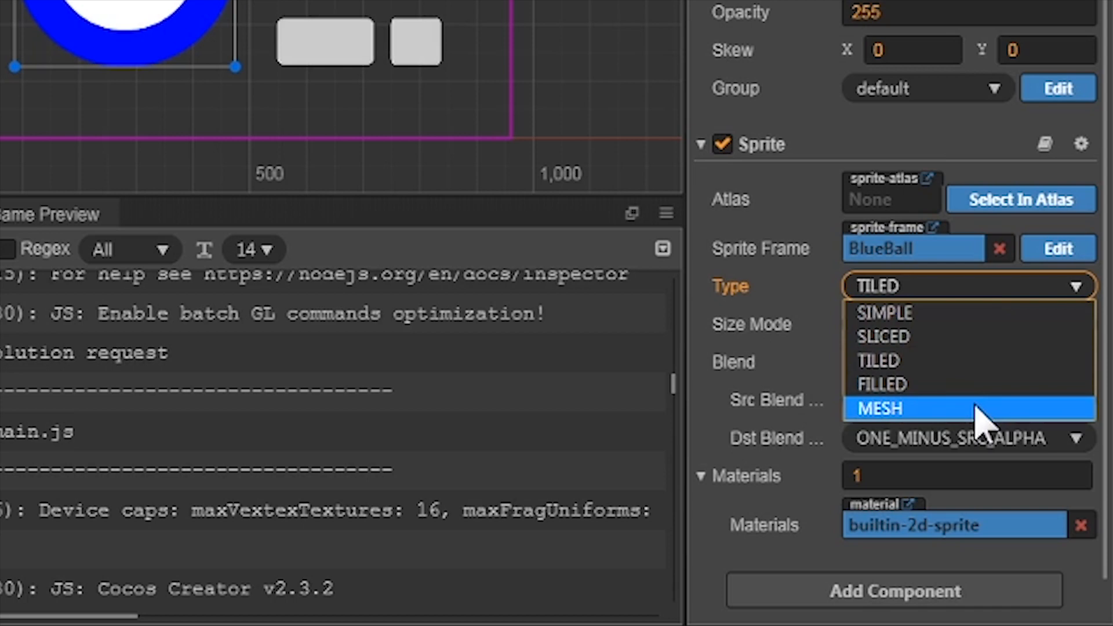
mouse_move(984, 429)
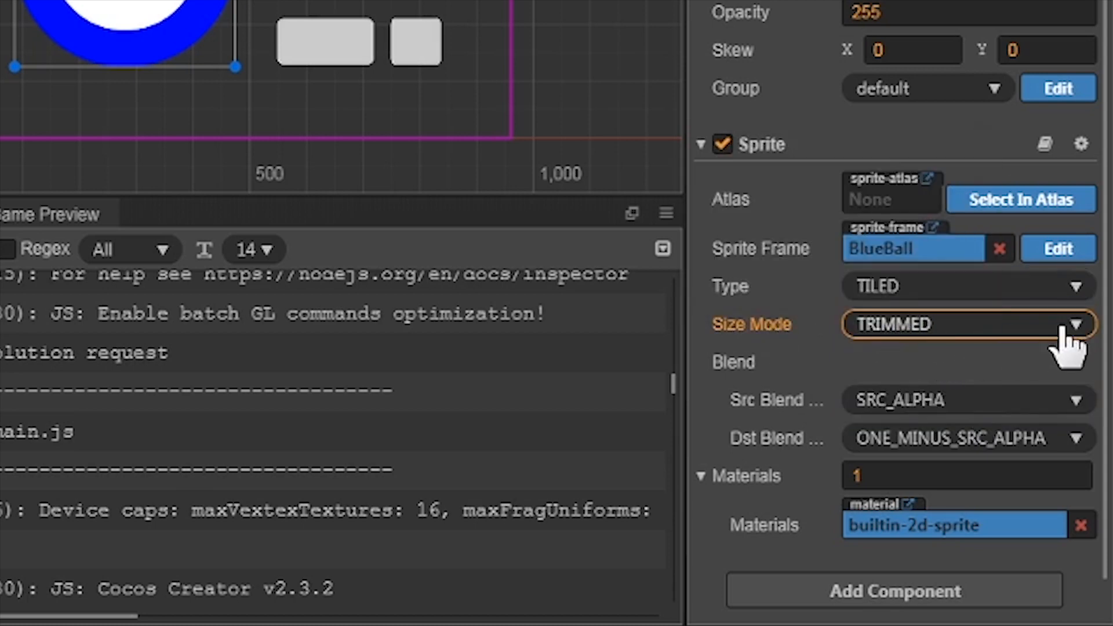
Step: Change the BlueBall sprite's Size Mode from TRIMMED to CUSTOM
click(966, 325)
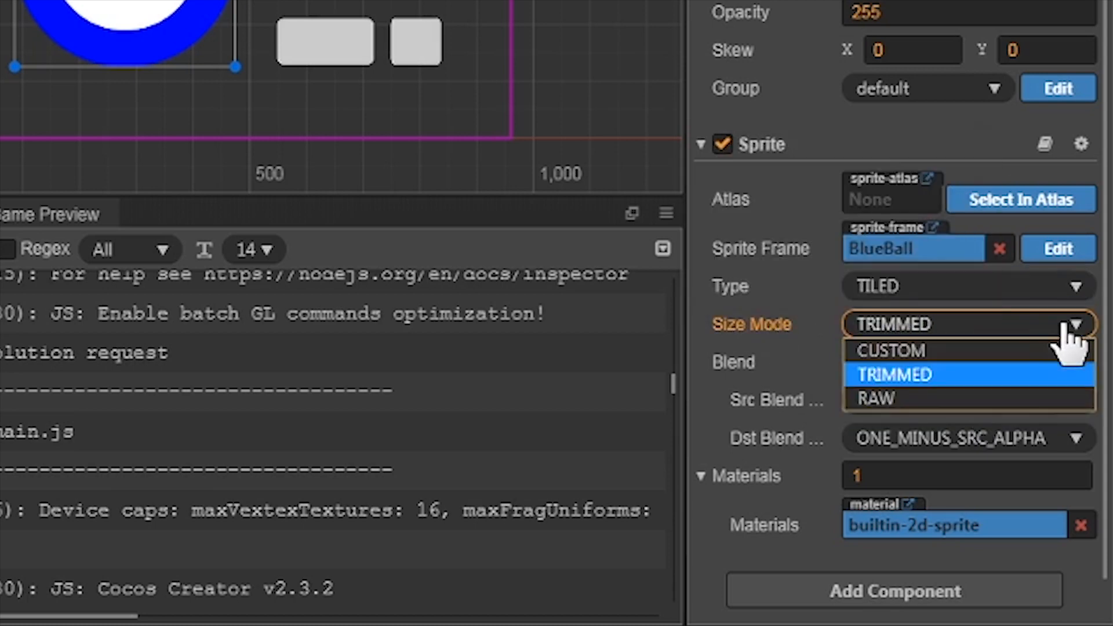
mouse_move(877, 398)
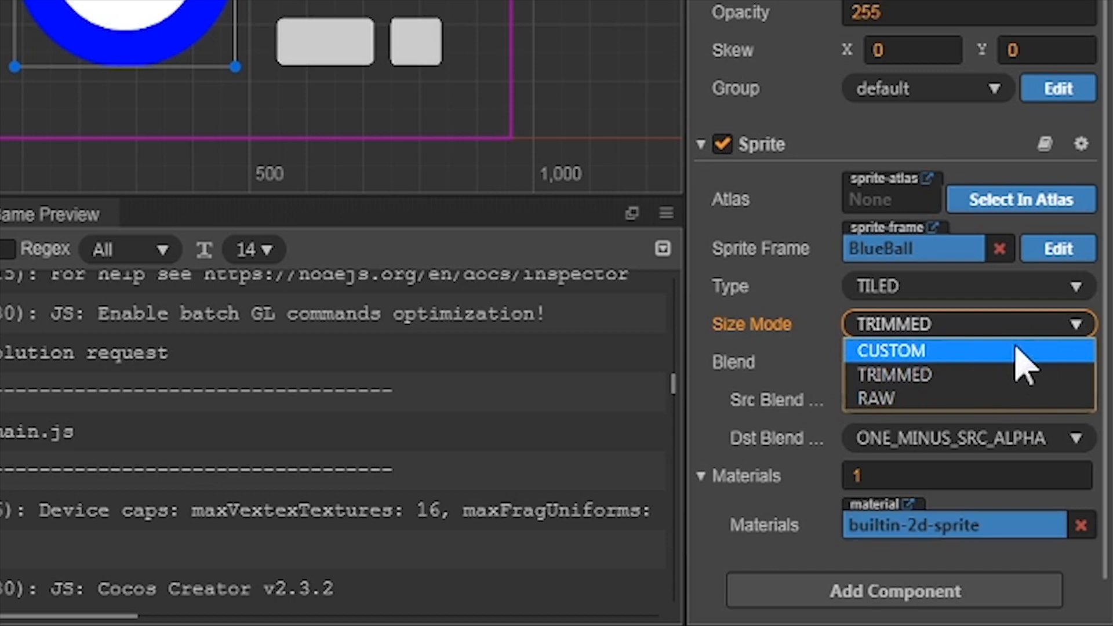
mouse_move(994, 369)
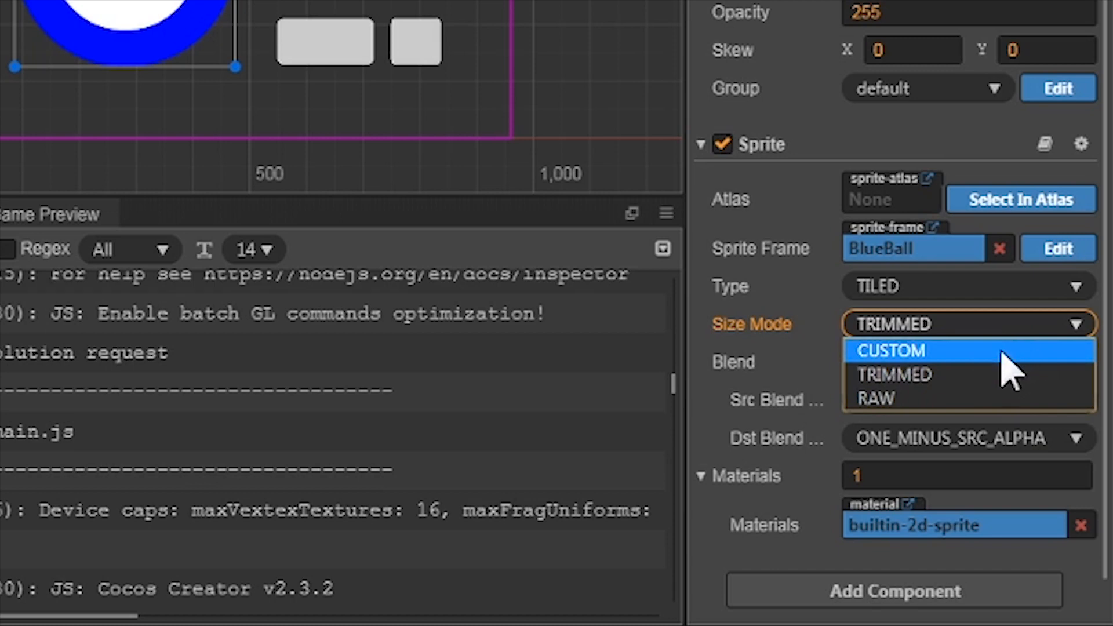
click(893, 374)
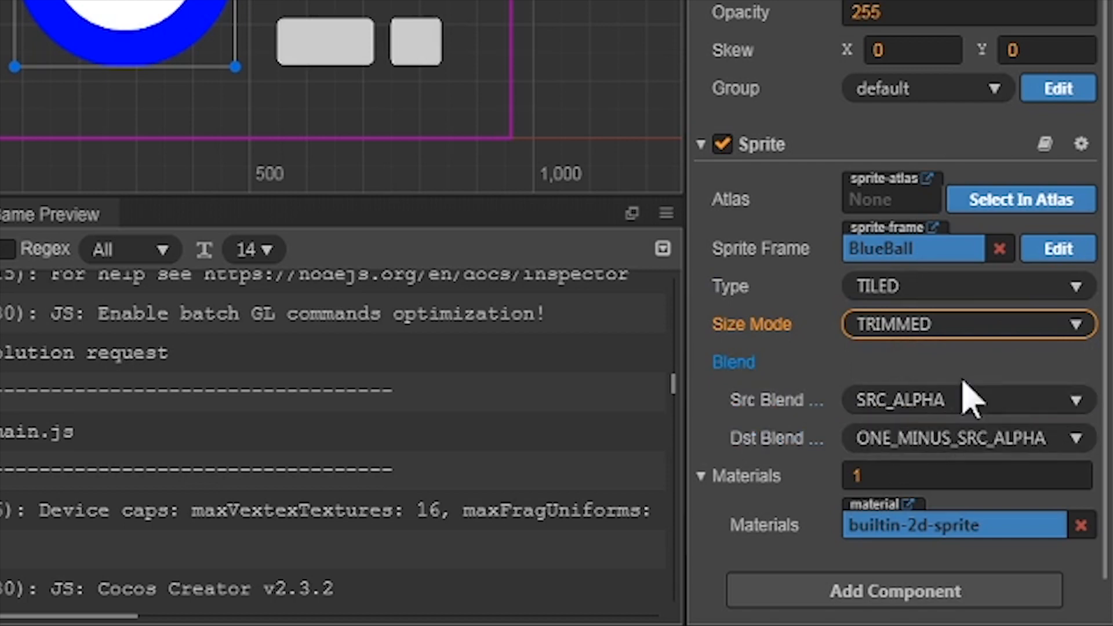
click(966, 323)
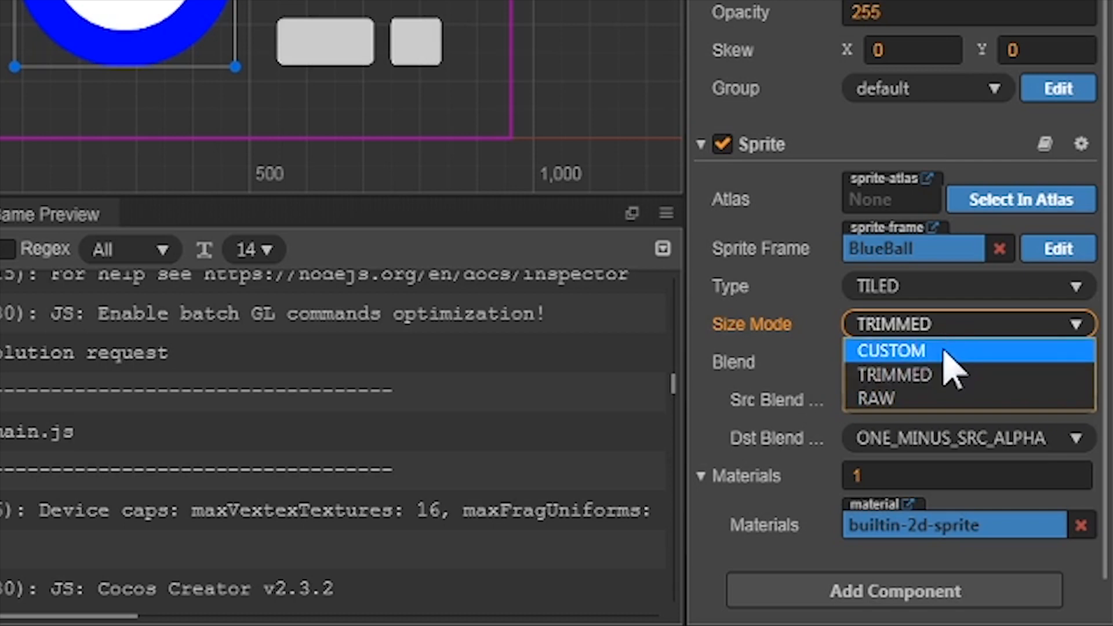
click(891, 350)
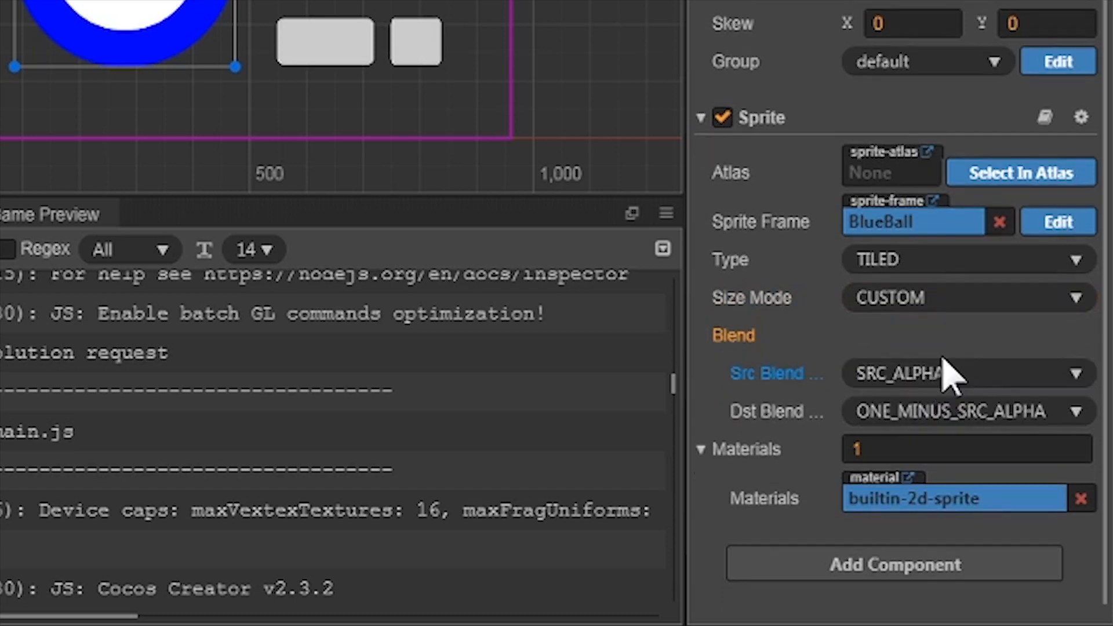
Step: Make the BlueBall sprite FILLED with Fill Range 1 so the whole ring shows
click(966, 258)
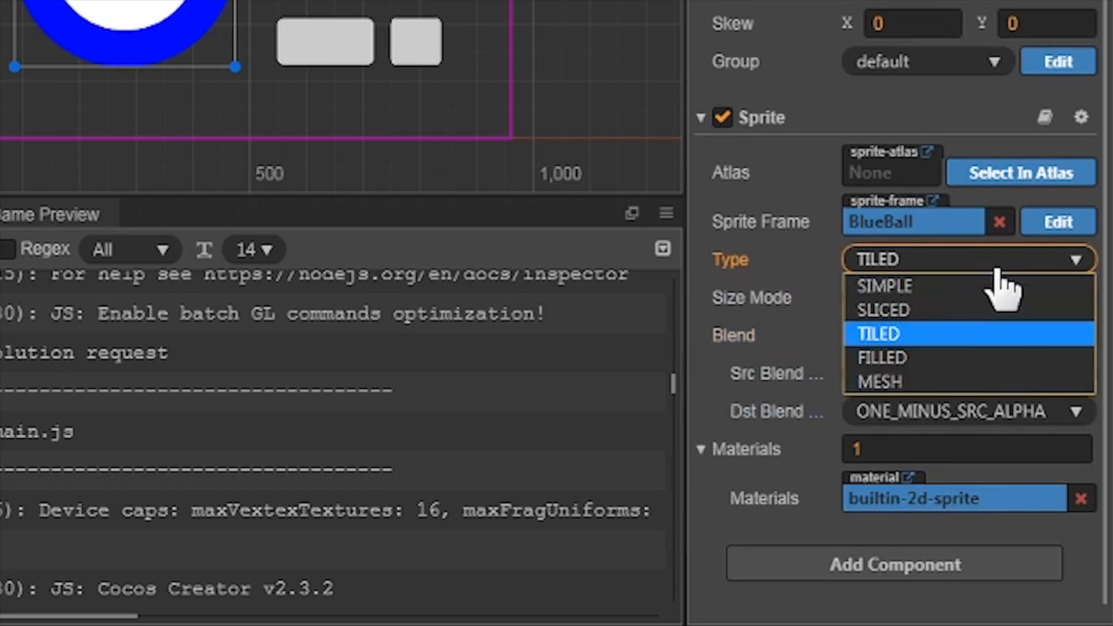
click(881, 358)
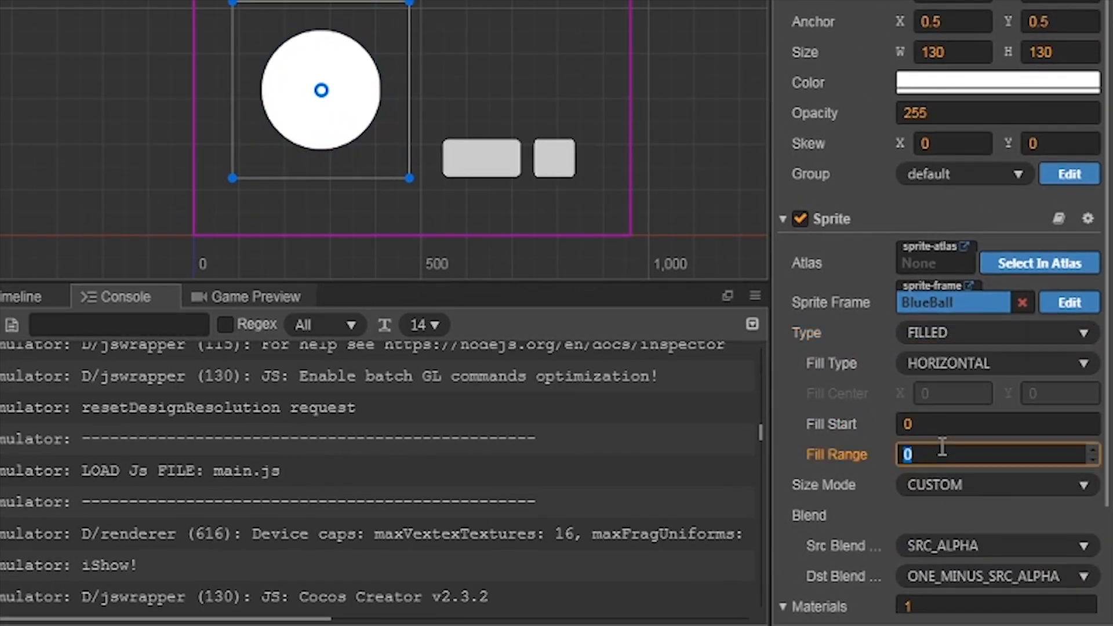
text(1)
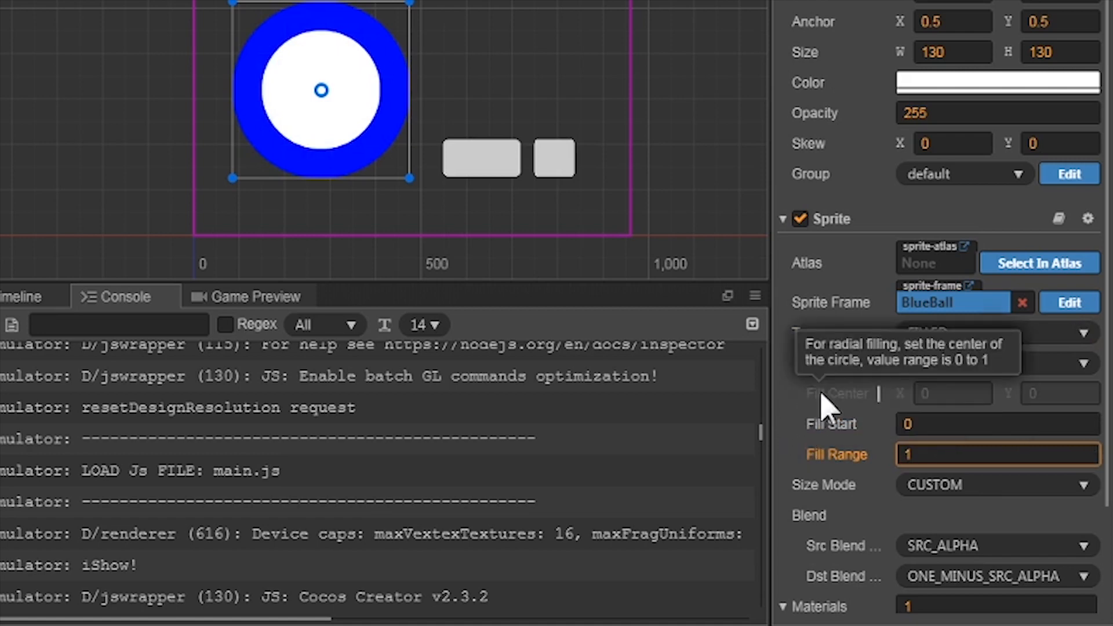
click(994, 363)
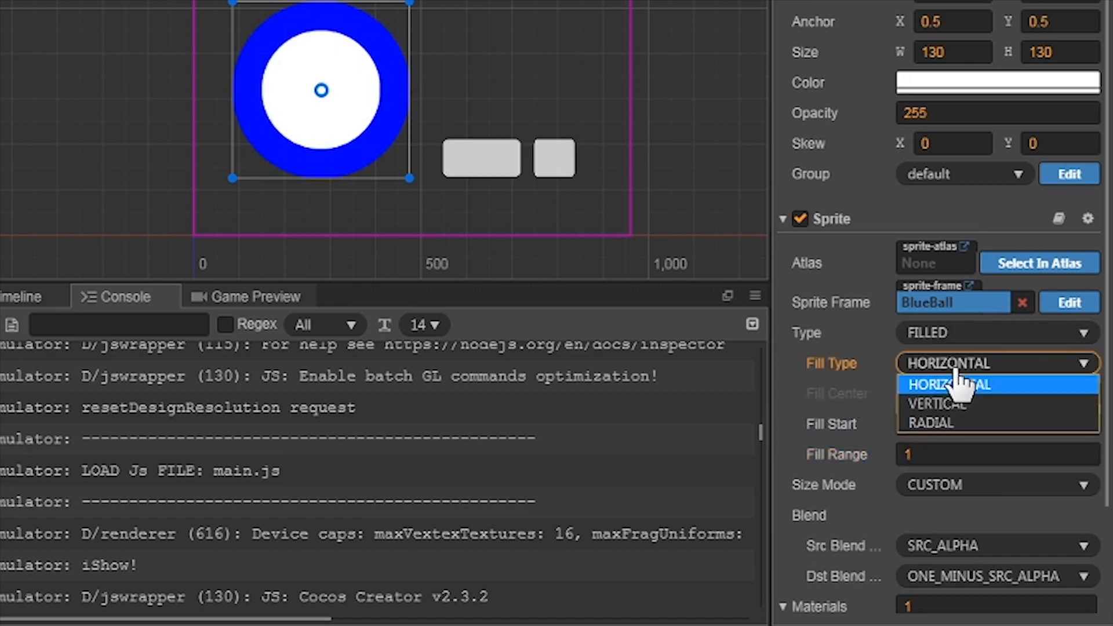
mouse_move(1072, 376)
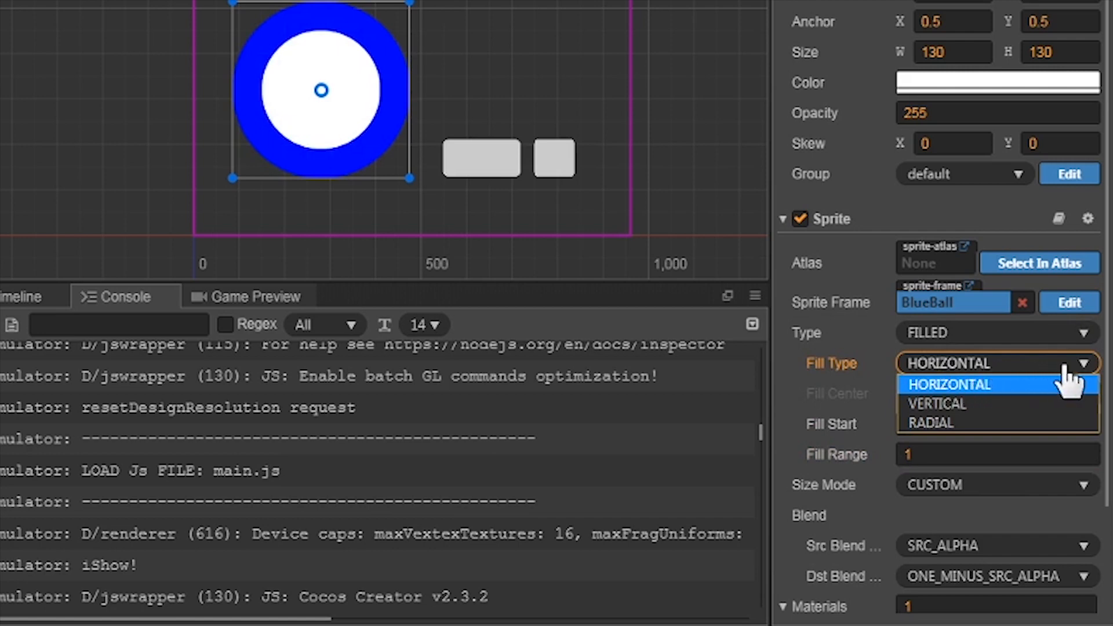
mouse_move(1064, 404)
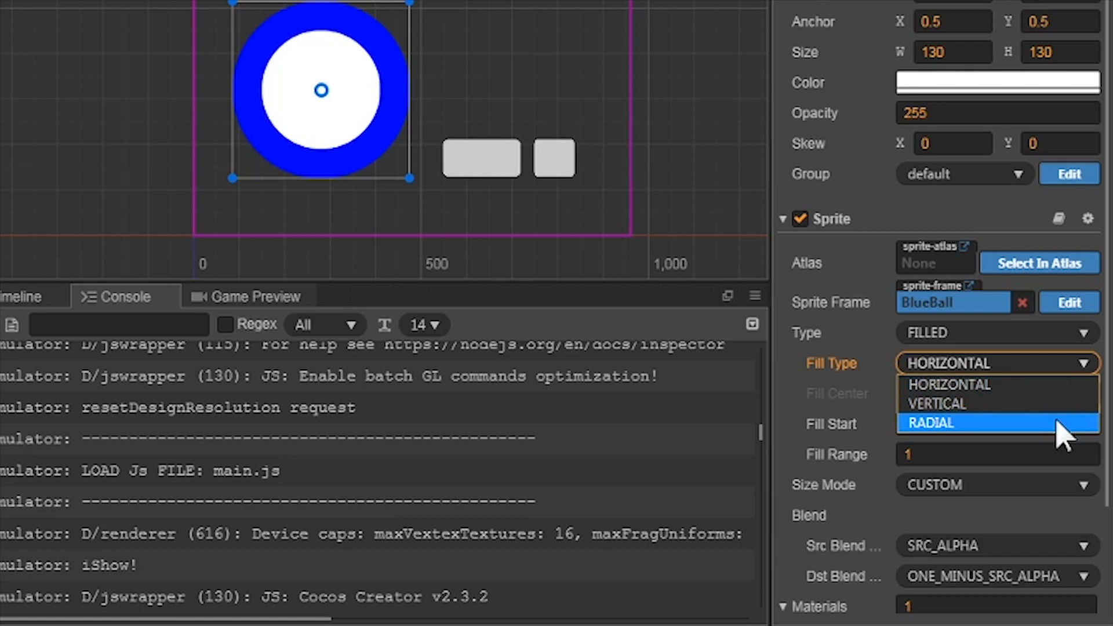
Step: Set Fill Type RADIAL with Fill Center 0.5, 0.5, keeping Fill Start 0 and Range 1
click(931, 422)
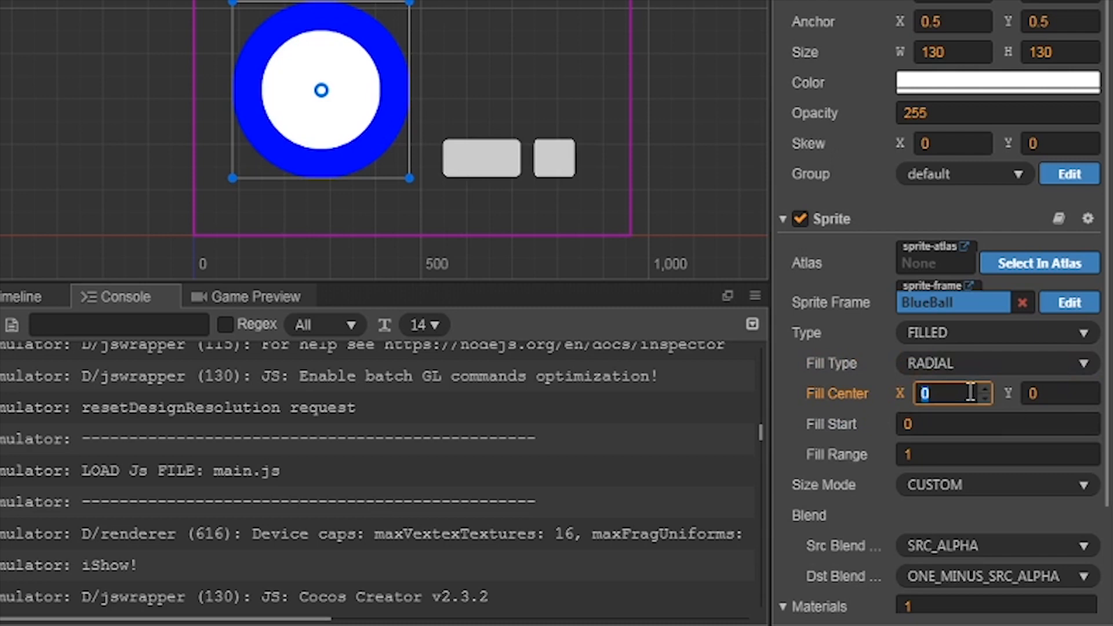
click(951, 393)
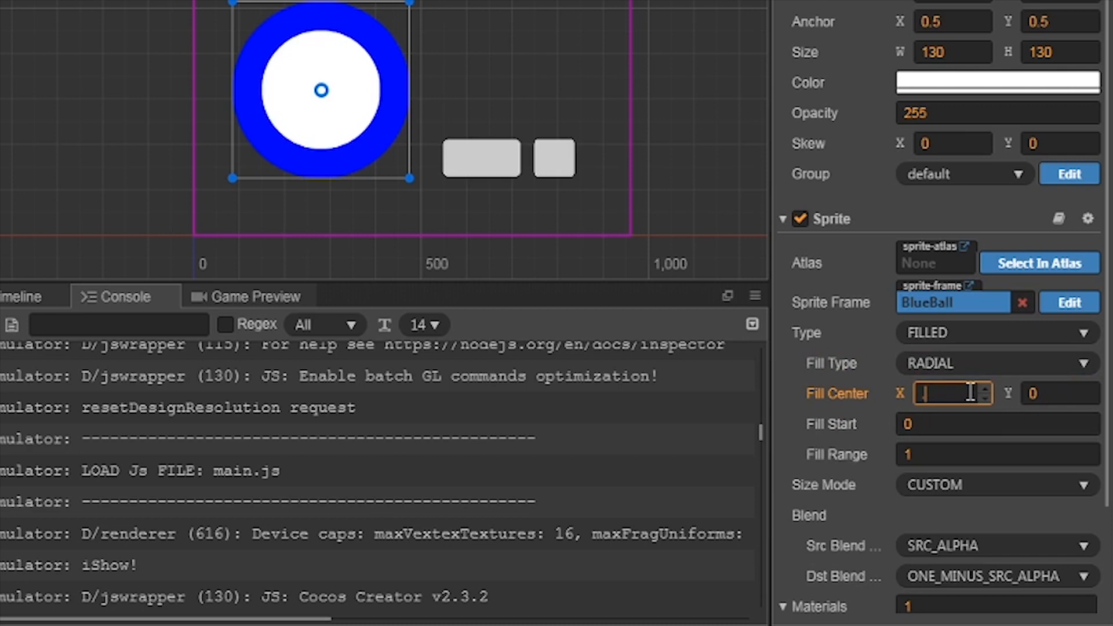
text(0.5)
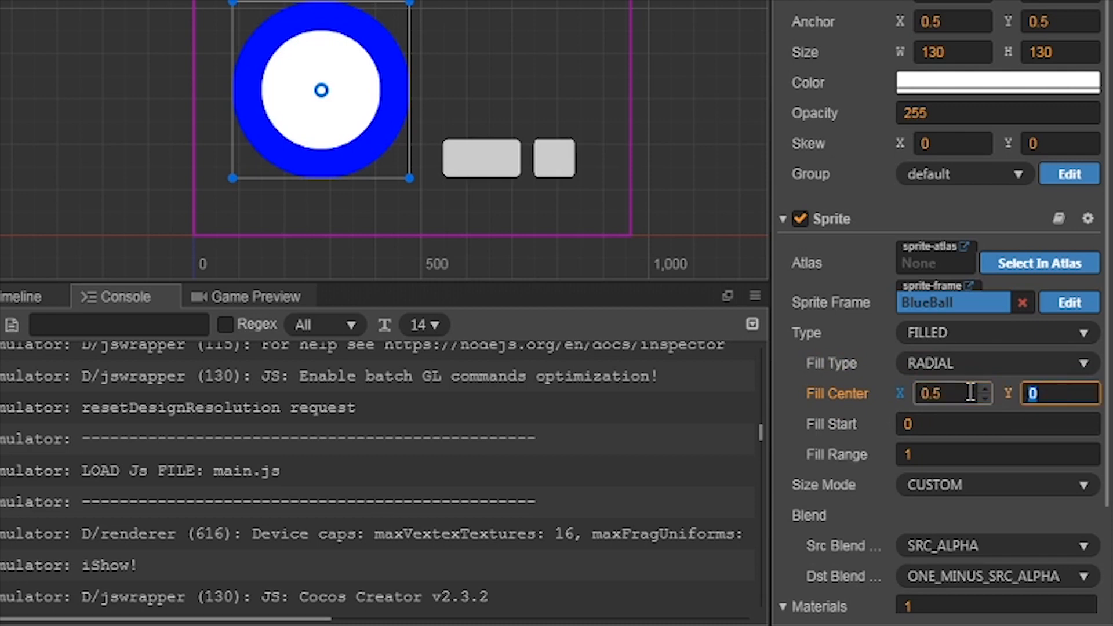
text(0.5)
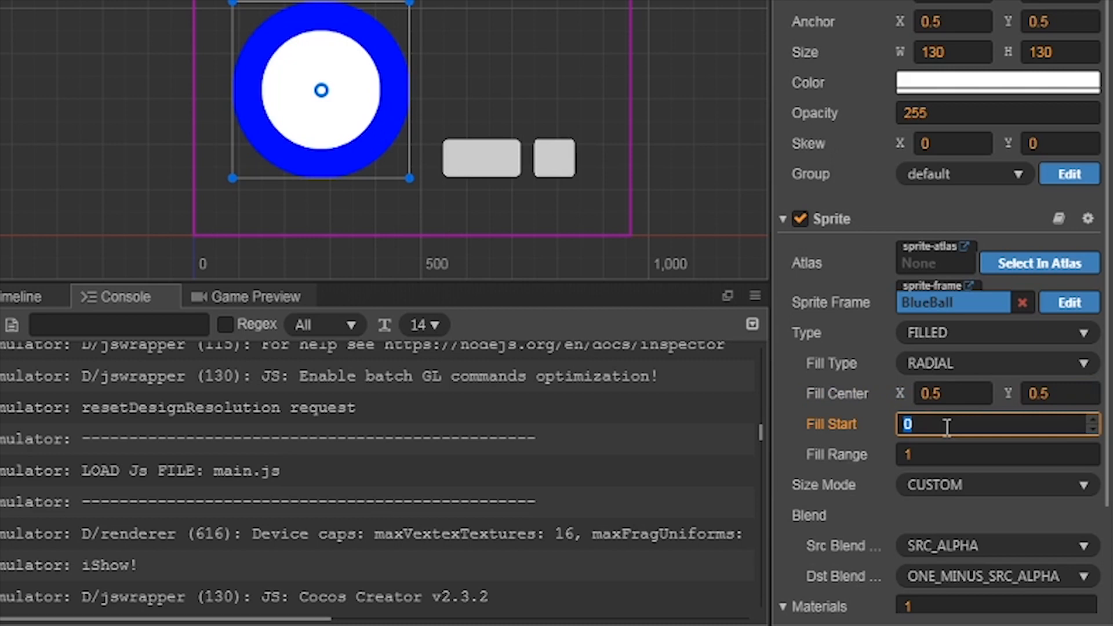
click(994, 454)
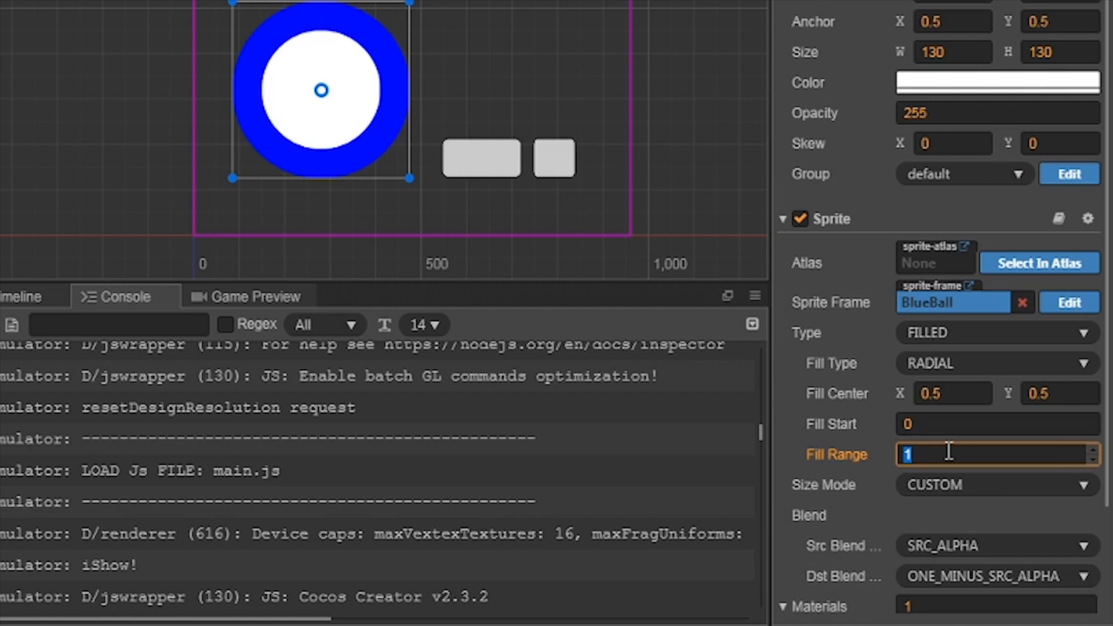
scroll(down, 3)
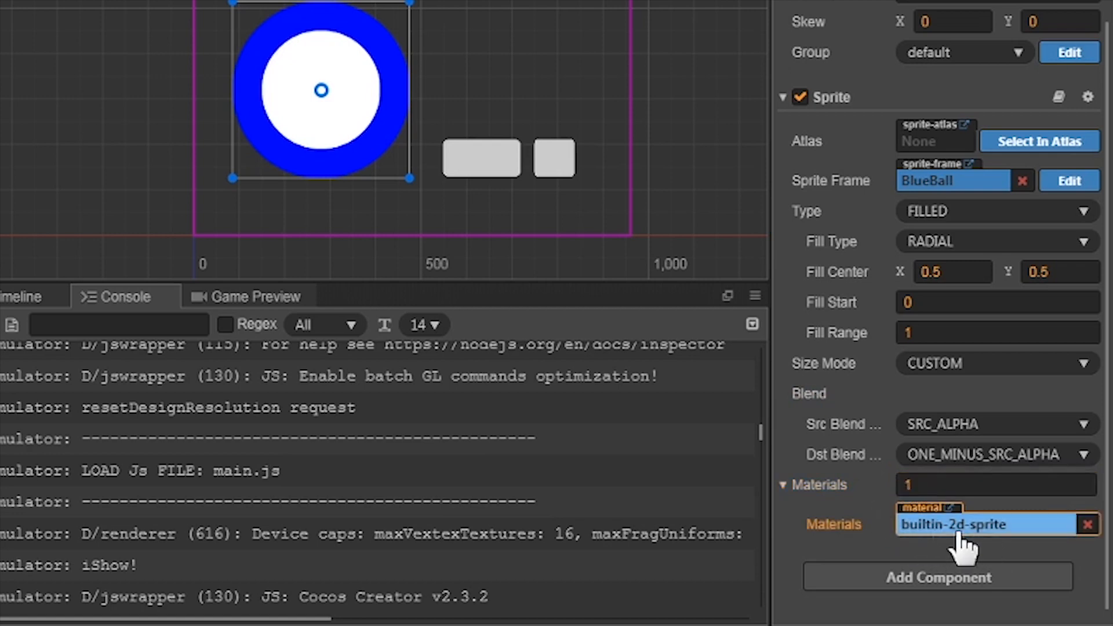
mouse_move(1001, 539)
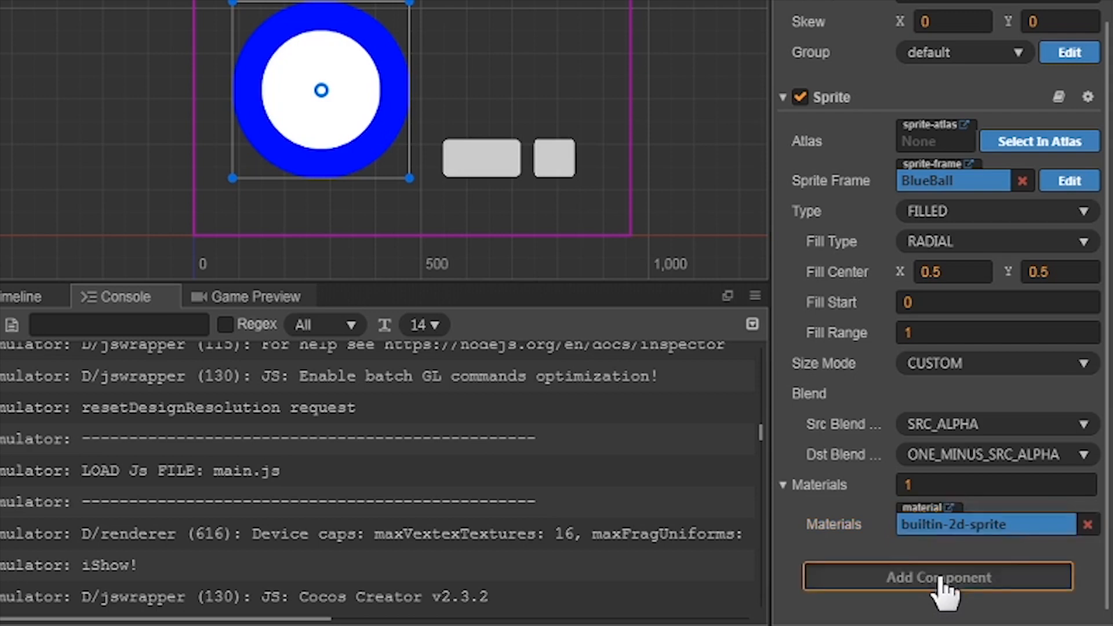
Step: Add a ProgressBar component to BlueBall, left at HORIZONTAL mode with no bar sprite
click(936, 577)
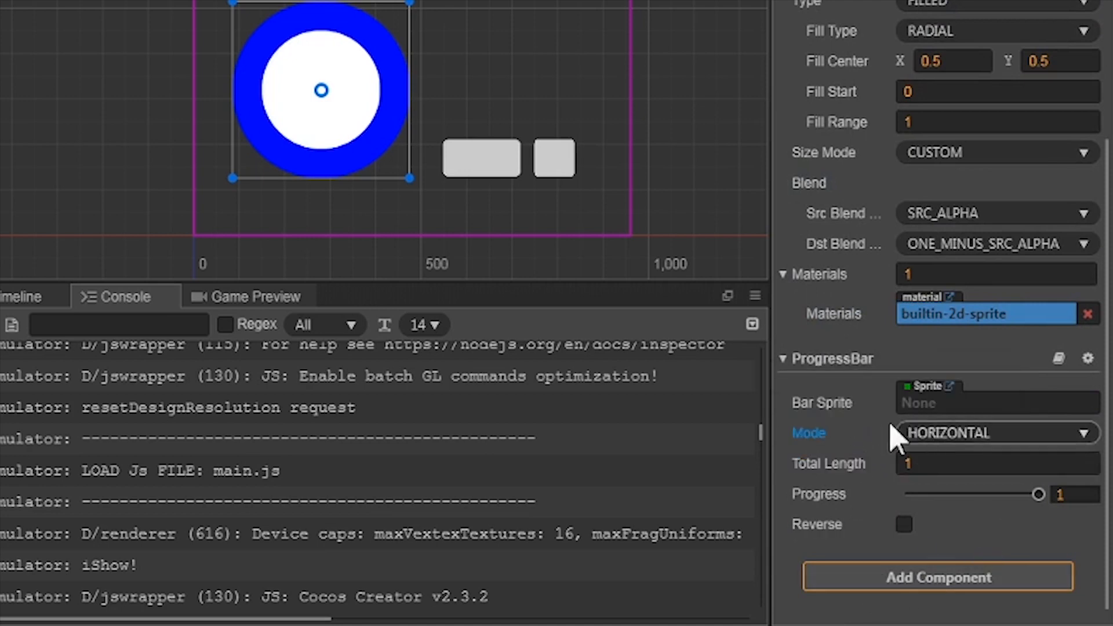
mouse_move(821, 402)
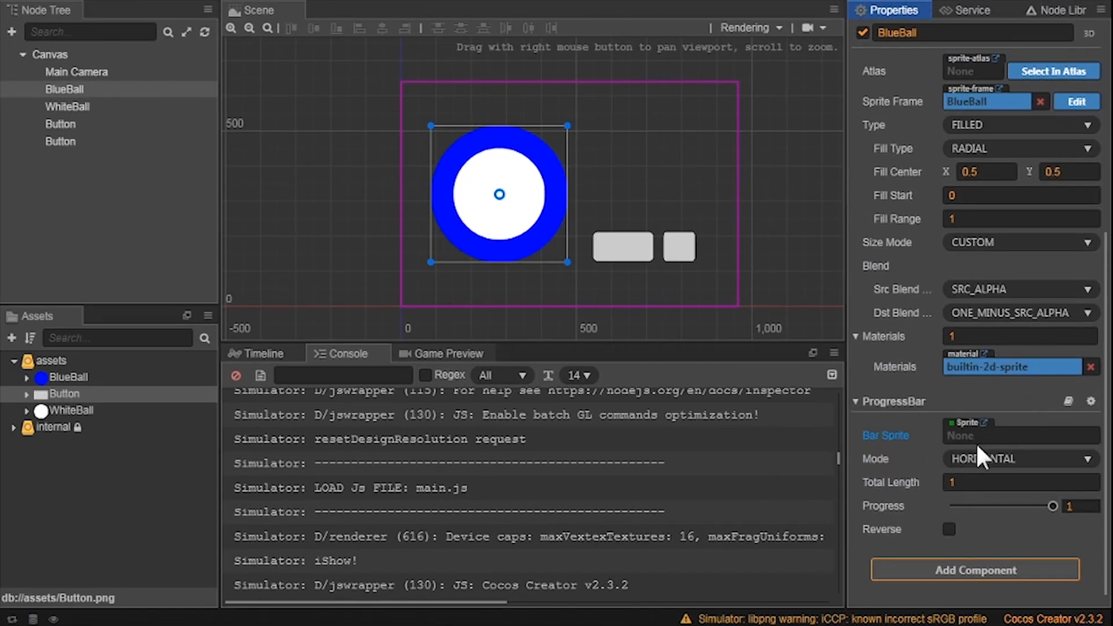
click(63, 90)
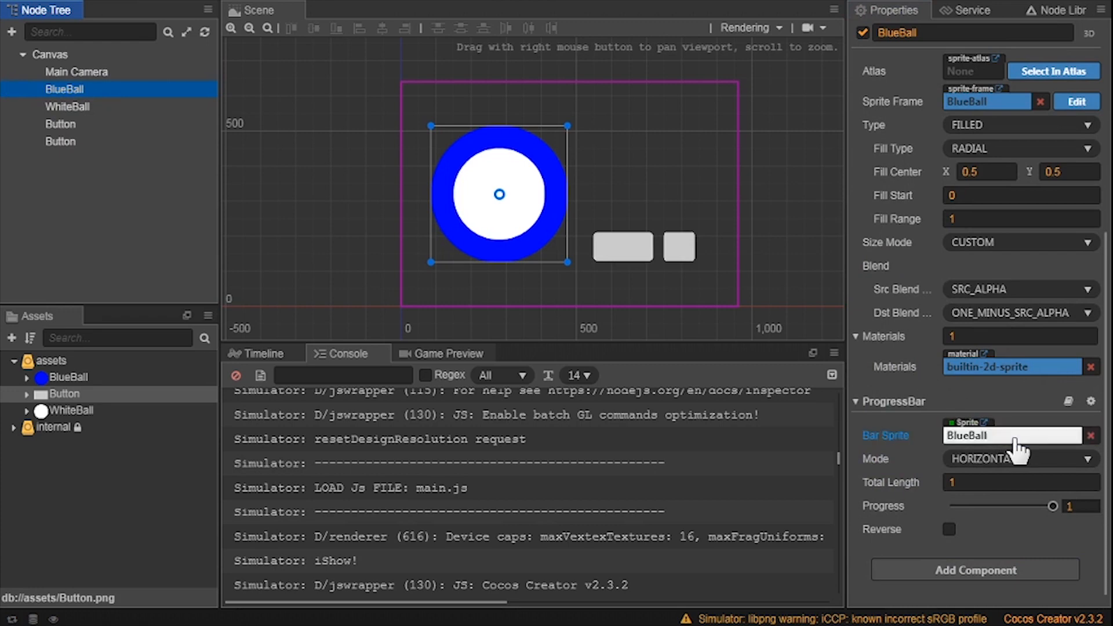
click(1019, 460)
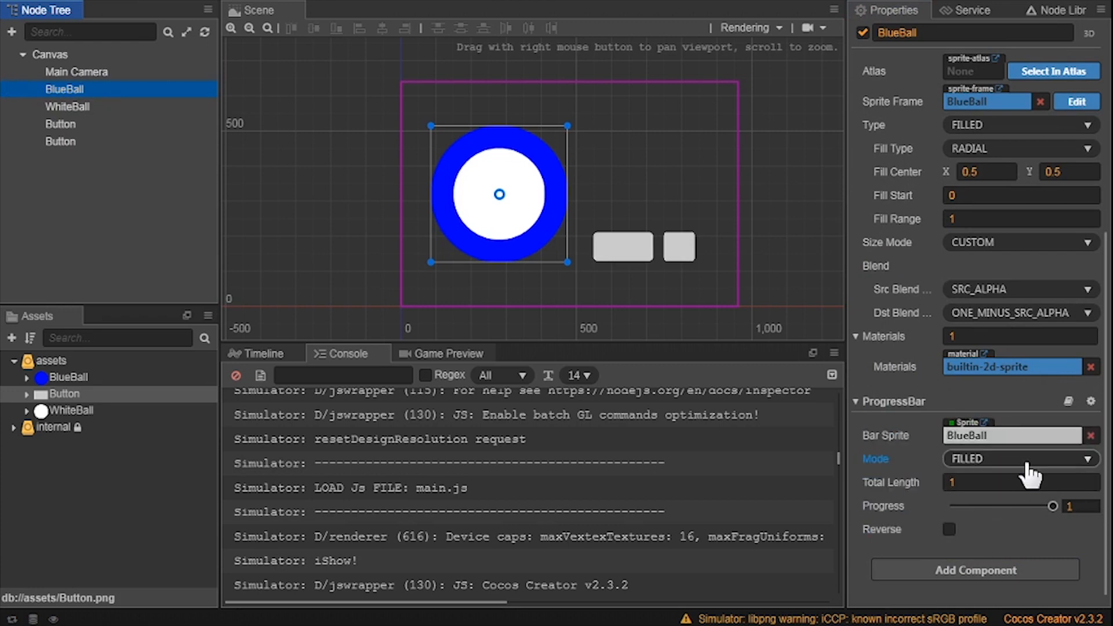
click(1020, 460)
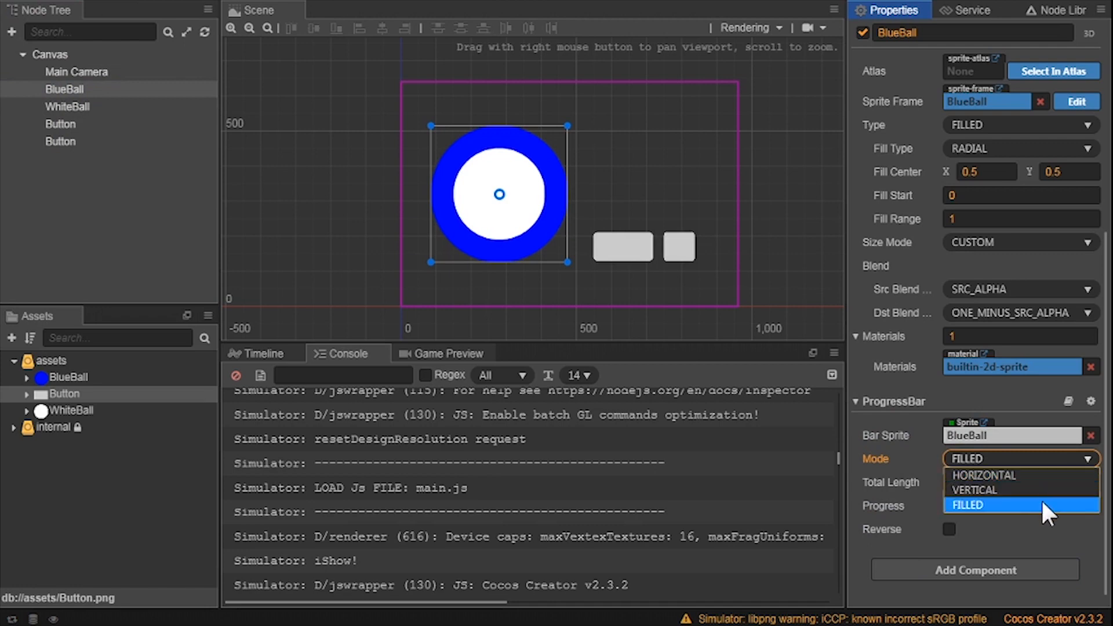
click(966, 504)
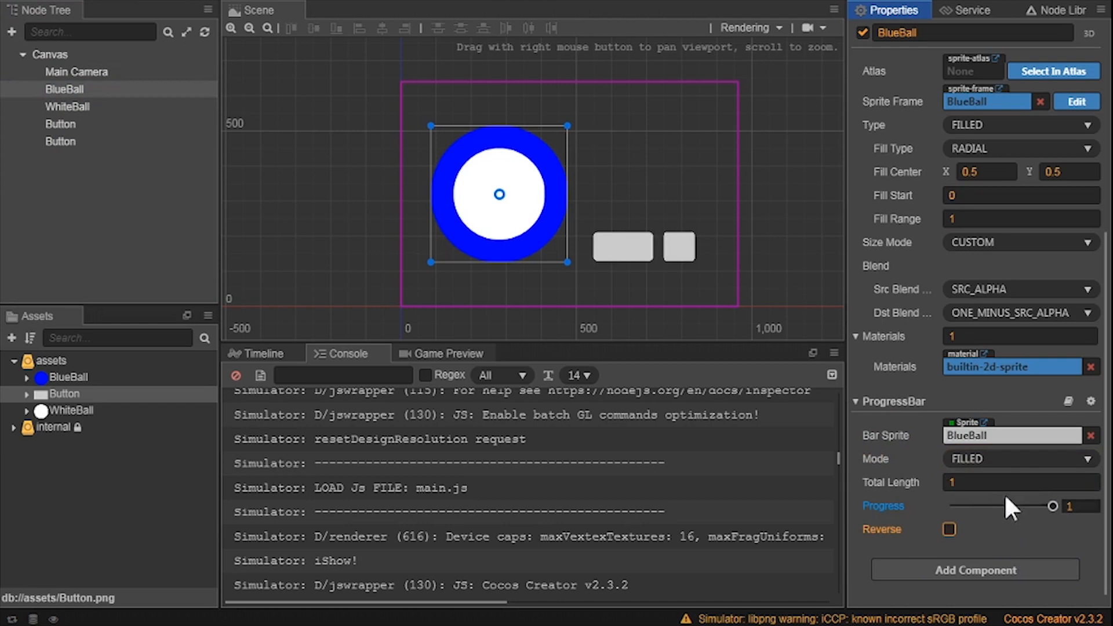
click(1020, 482)
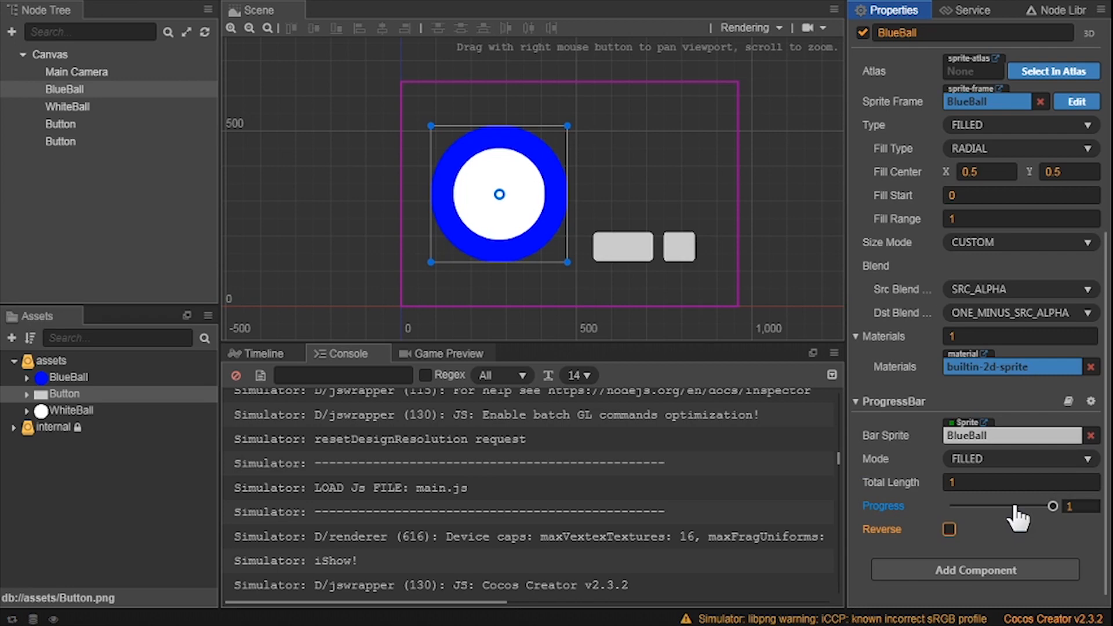
drag(1033, 506, 951, 505)
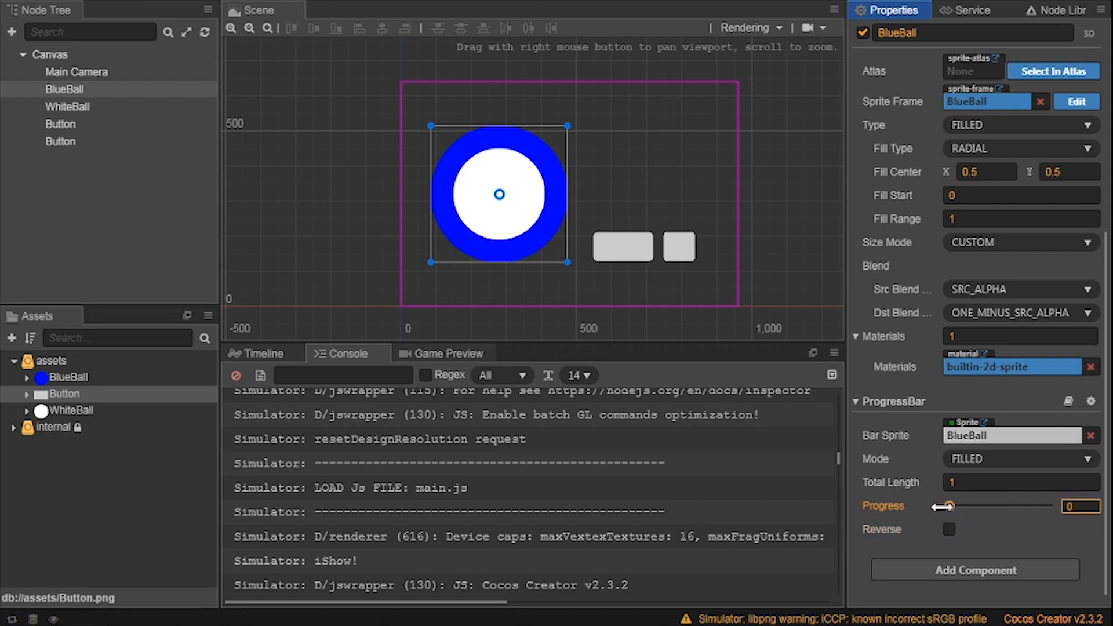
drag(950, 506, 1051, 506)
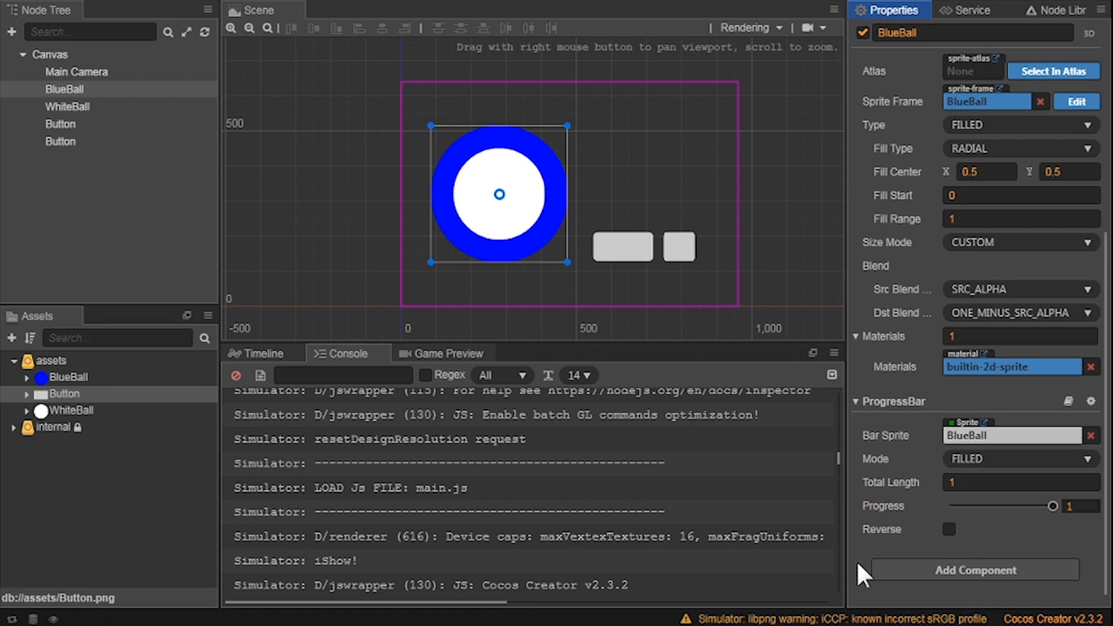
mouse_move(957, 585)
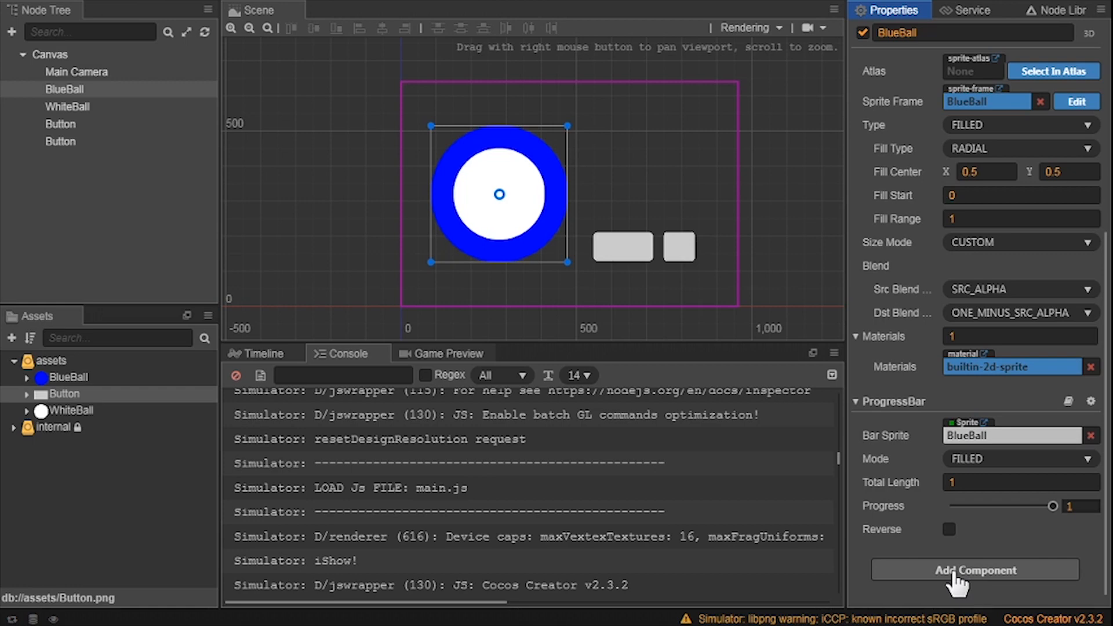
Step: Set the BlueBall sprite's Fill Start to 0.25 and confirm it
click(1020, 195)
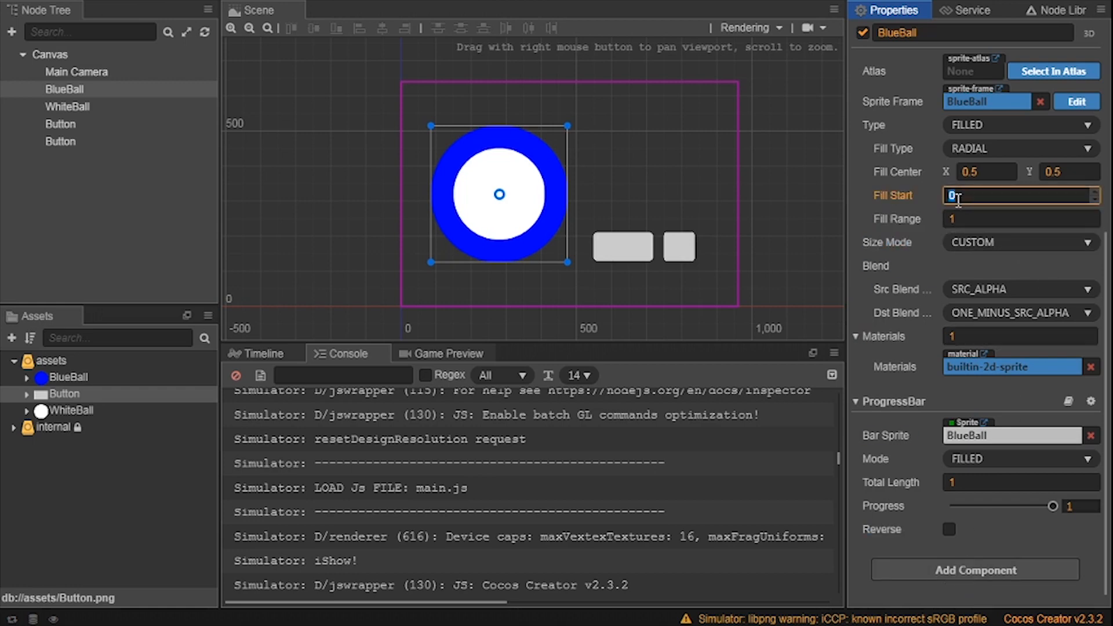
text(.25)
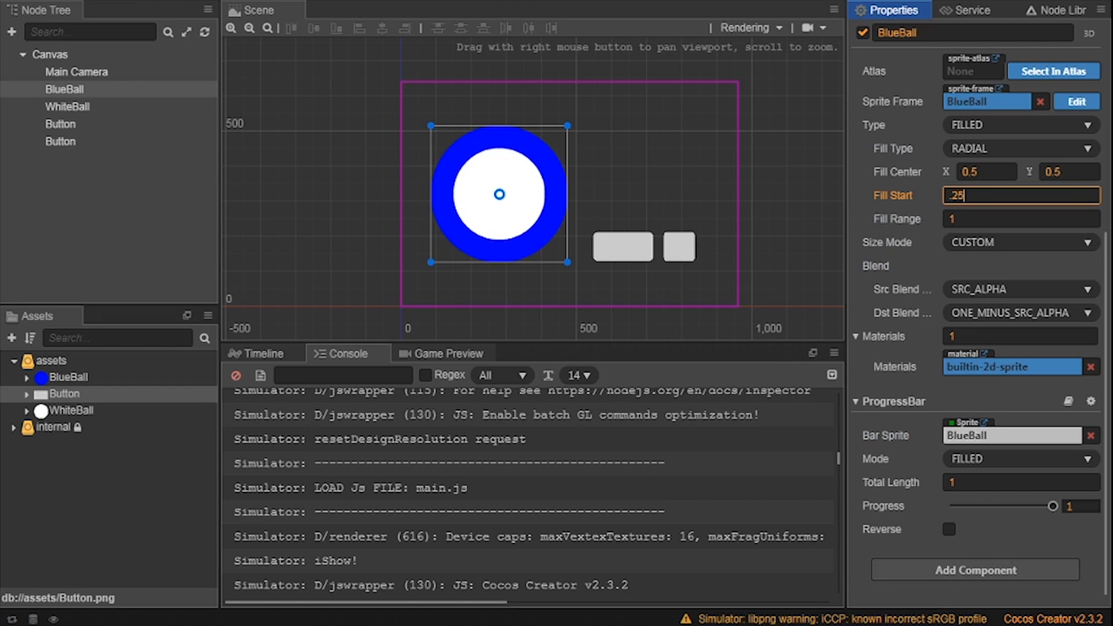
click(1020, 483)
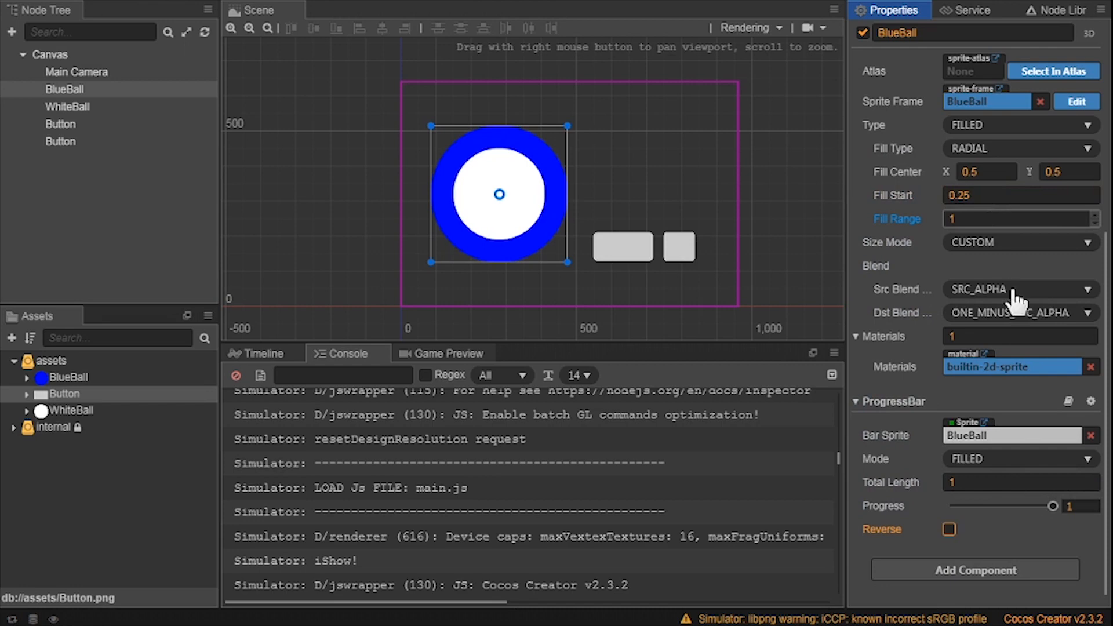
click(1080, 506)
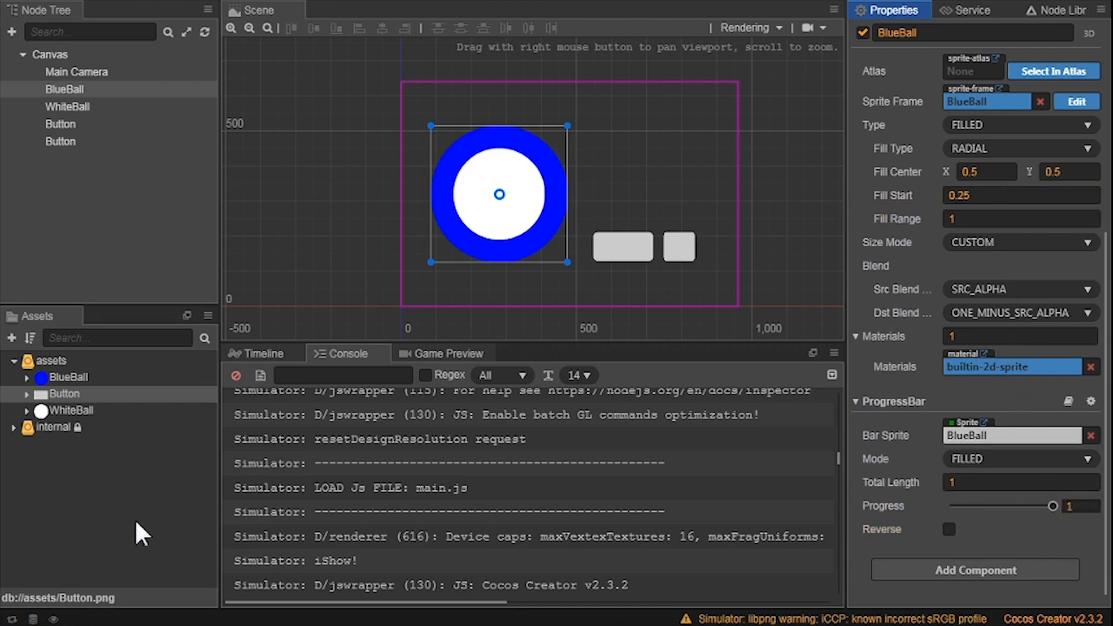
Step: Create a new TypeScript asset and begin renaming it ProgressBarEx
right_click(64, 394)
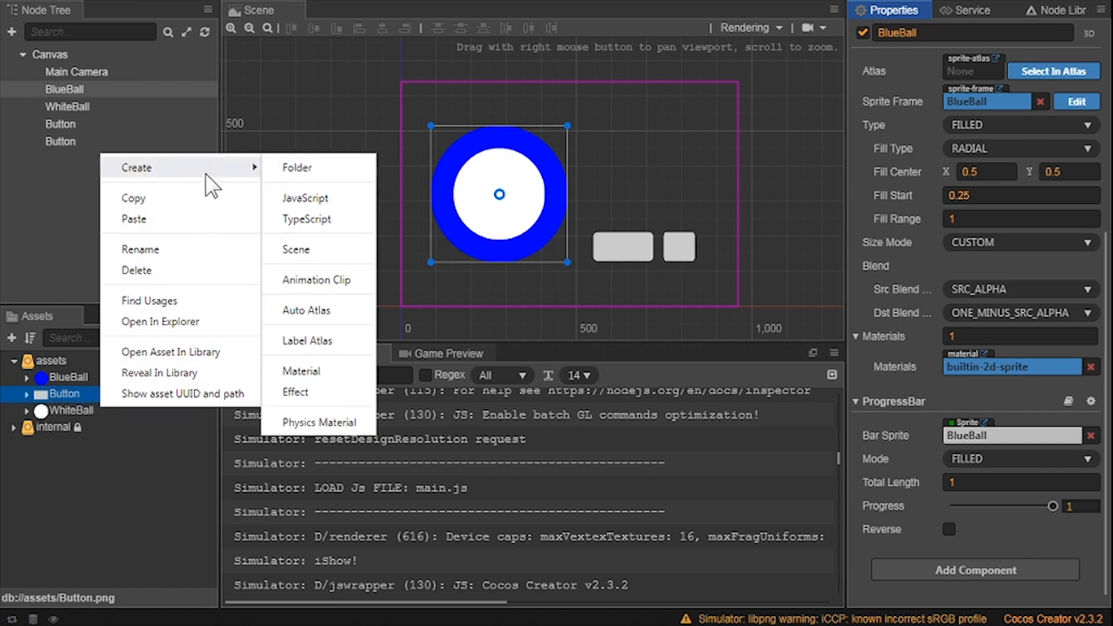
click(307, 220)
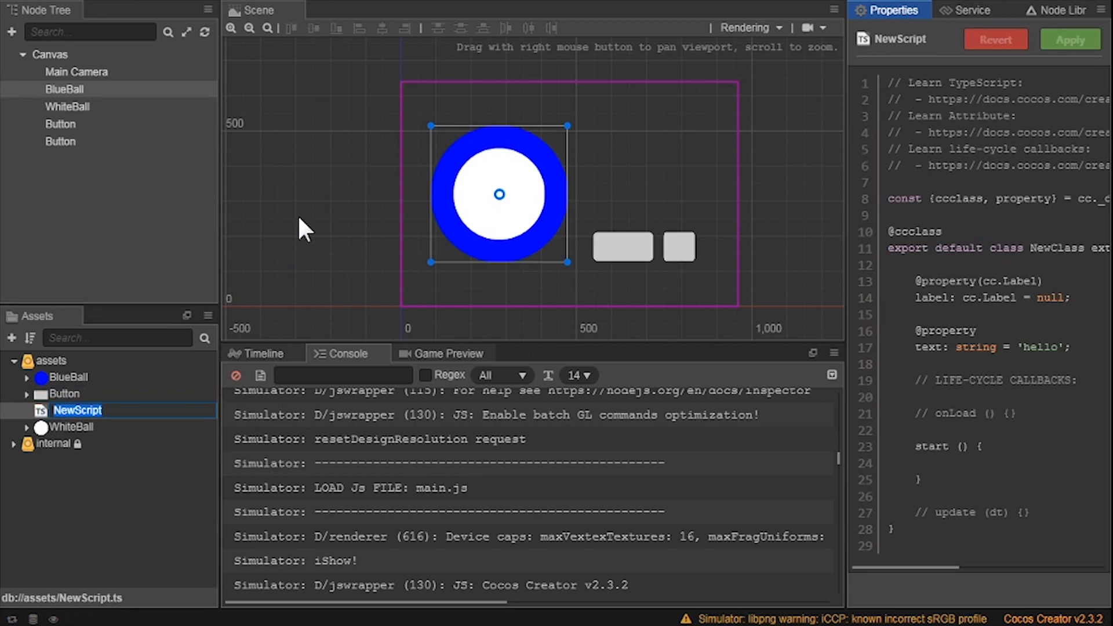
text(p)
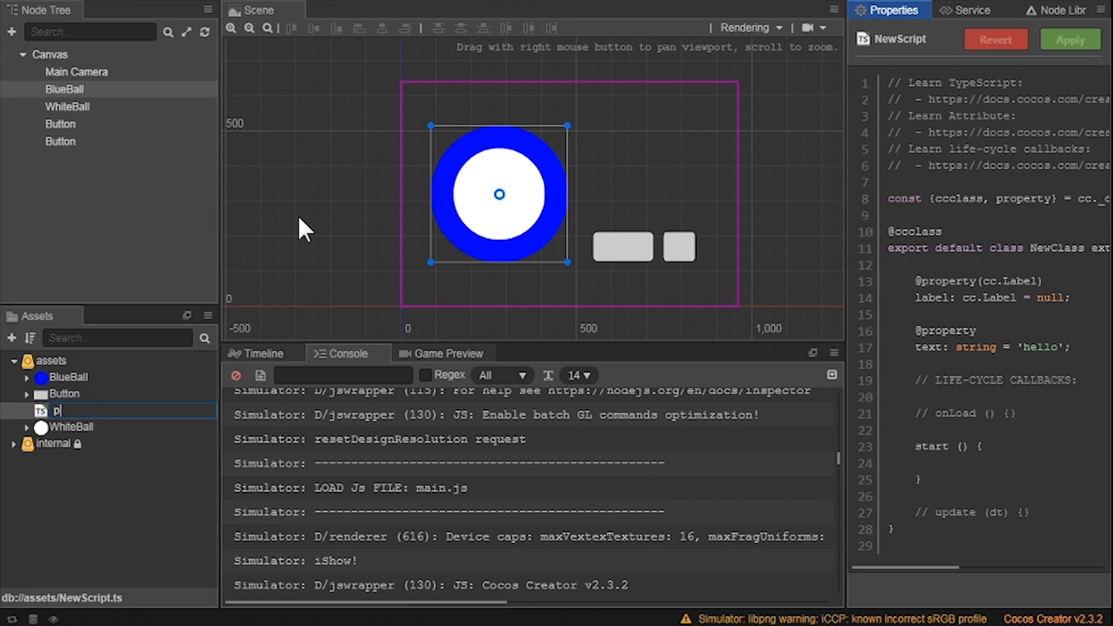
text(ro)
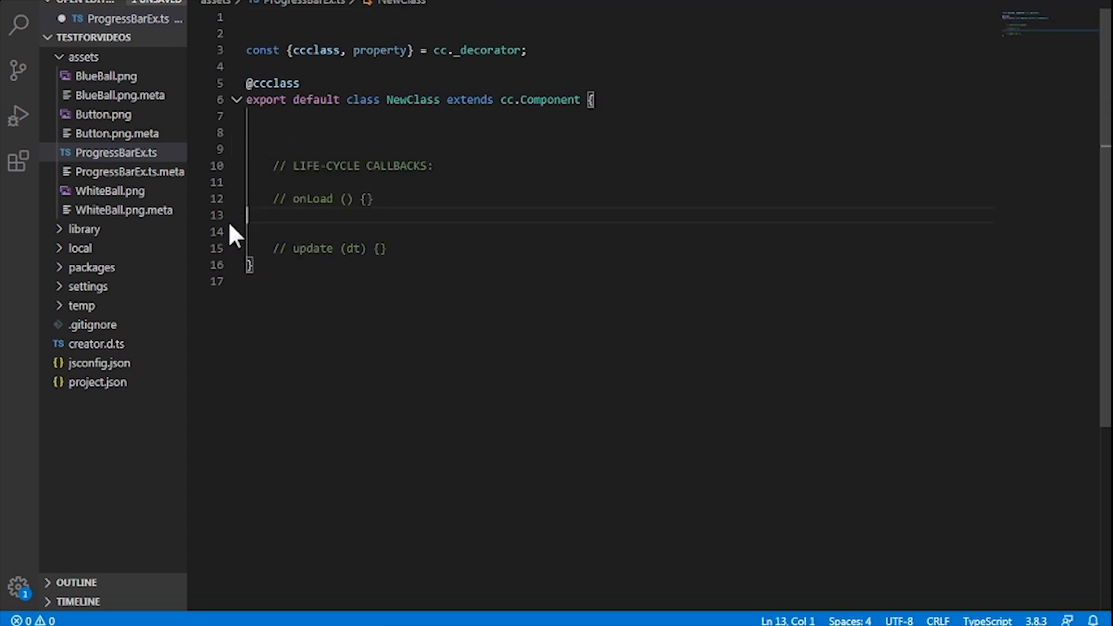
Step: Rename the class to ProgressBarEx, clear the template members, and begin the start, isDone and progressTo methods
double_click(412, 100)
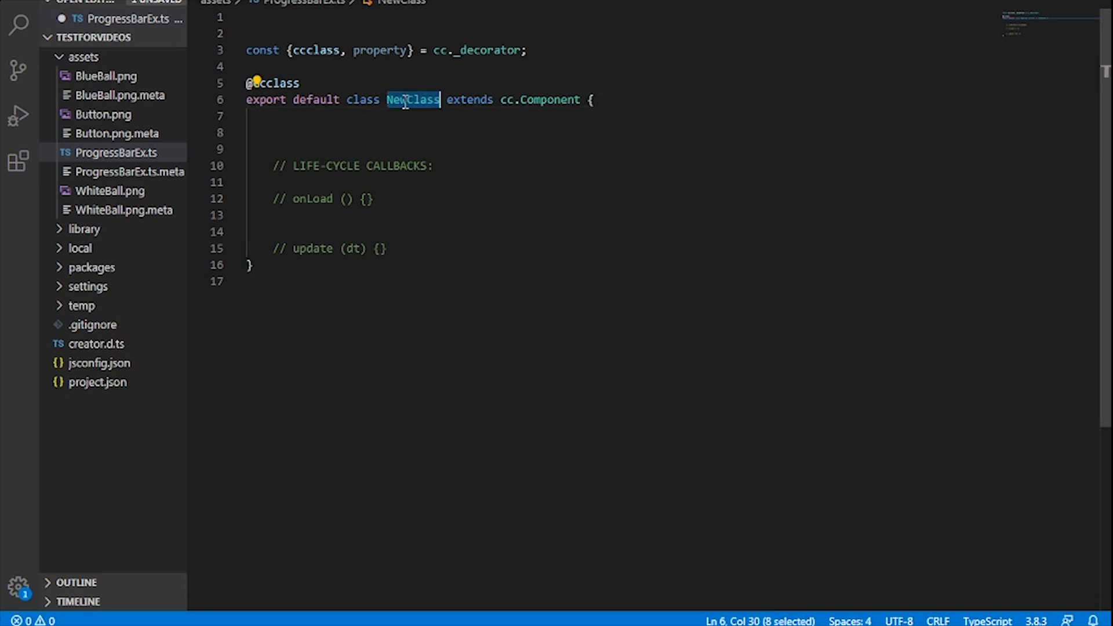
text(Pro)
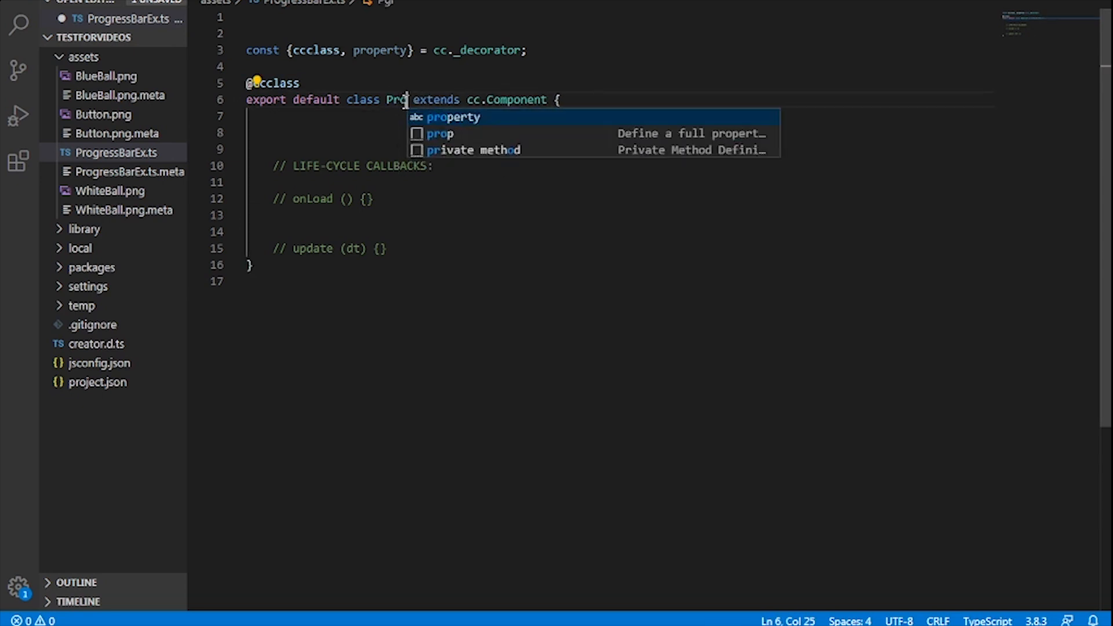
text(gressBarEx)
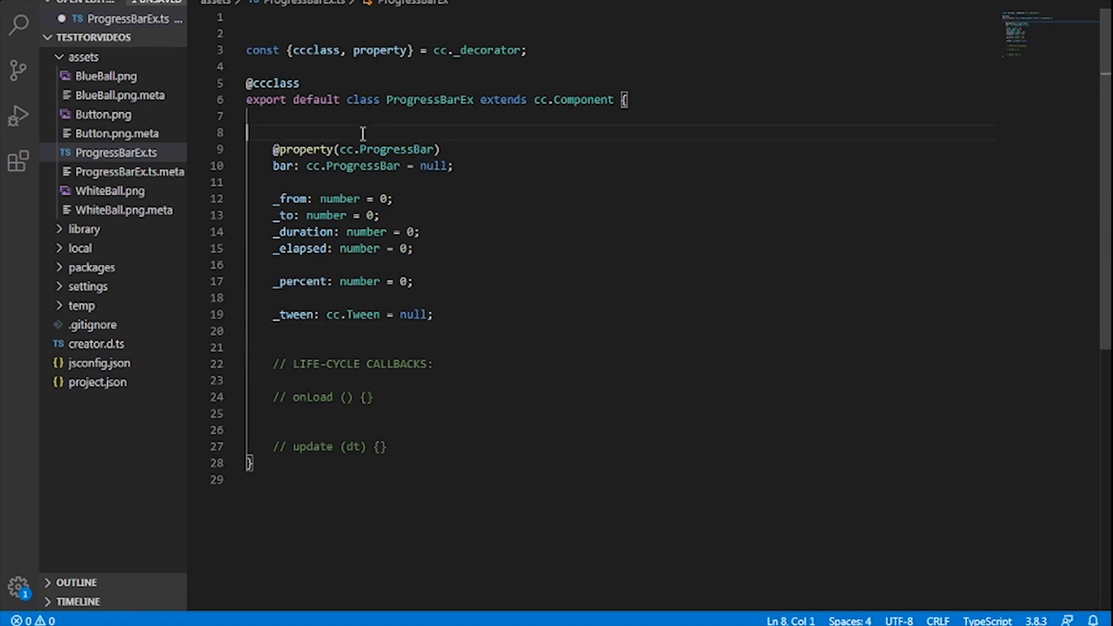
key(Backspace)
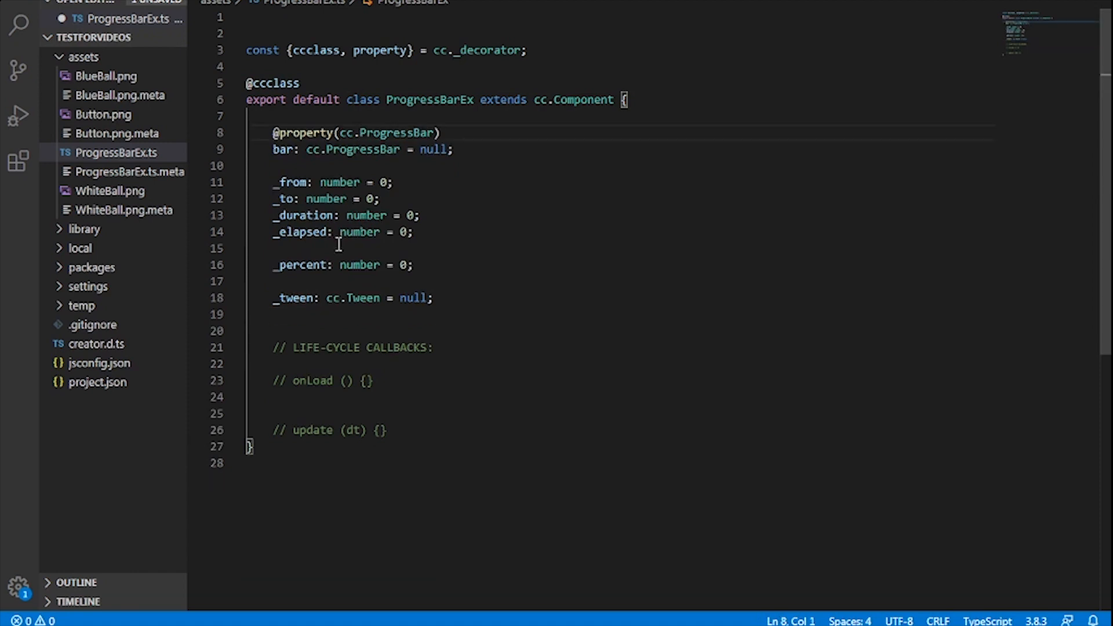
click(337, 330)
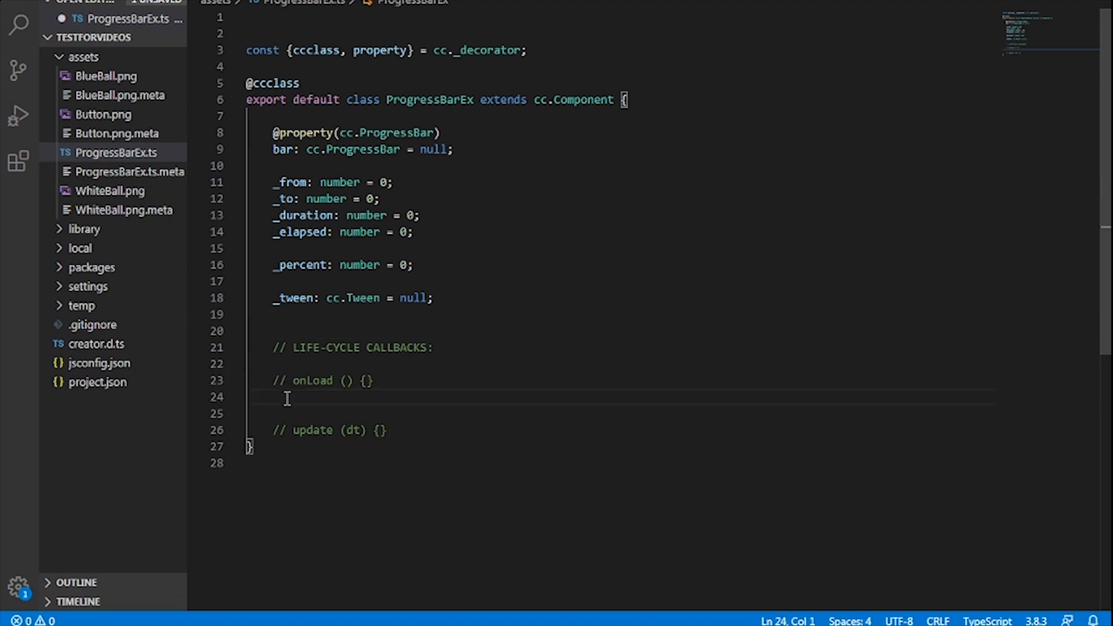
key(Enter)
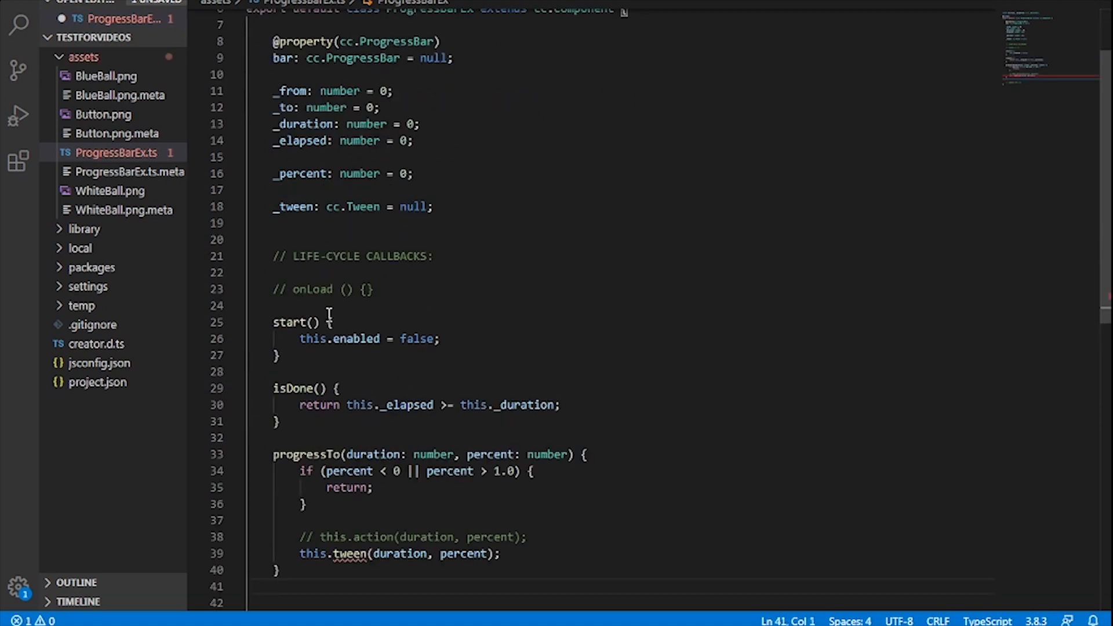
Step: Scroll through ProgressBarEx.ts while writing the tween, action and update methods
scroll(down, 3)
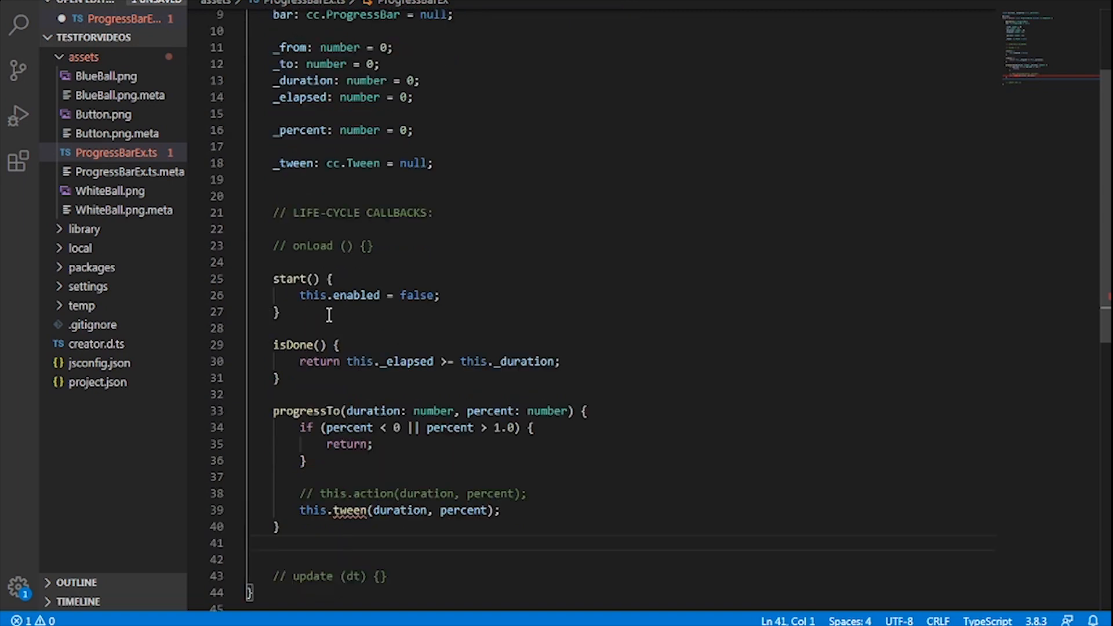
scroll(down, 3)
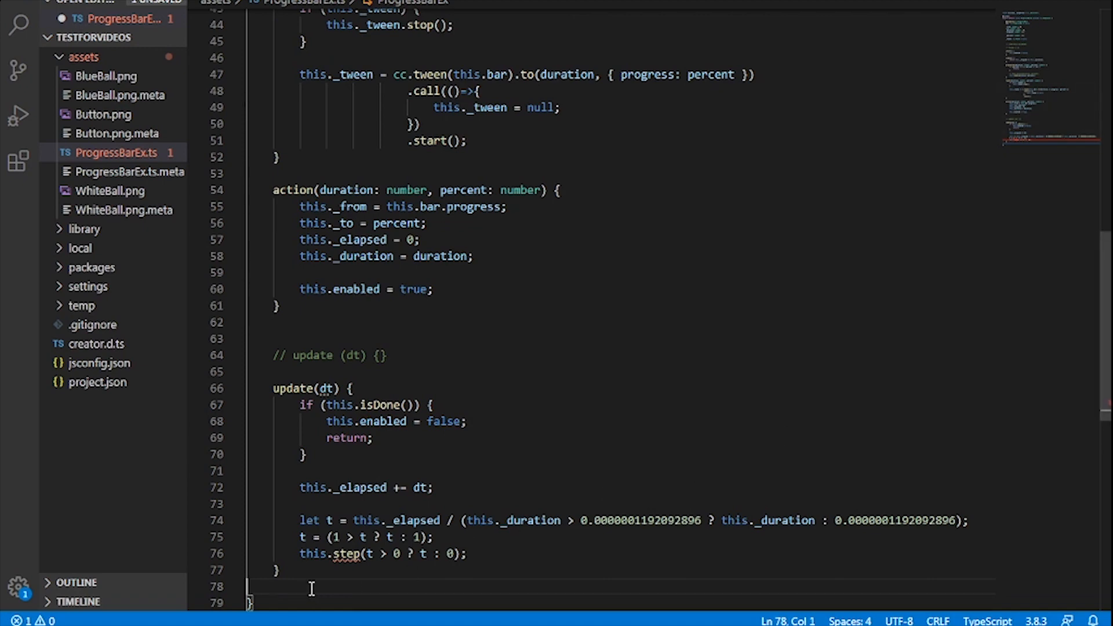
scroll(down, 3)
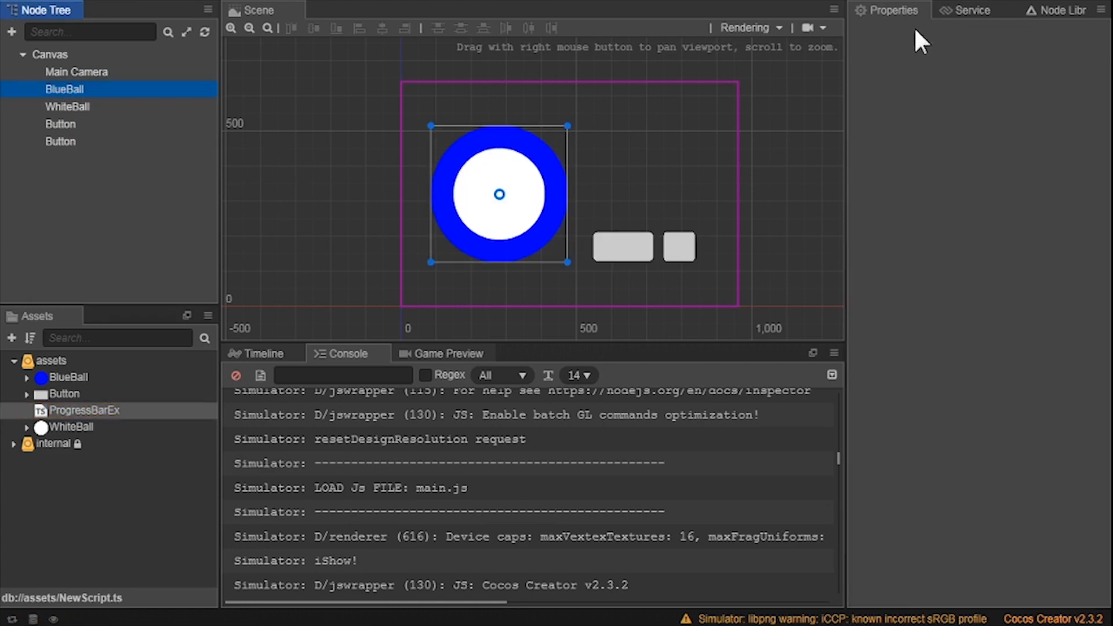
Step: Attach the custom ProgressBarEx component to BlueBall, then select the wider gray button
click(64, 89)
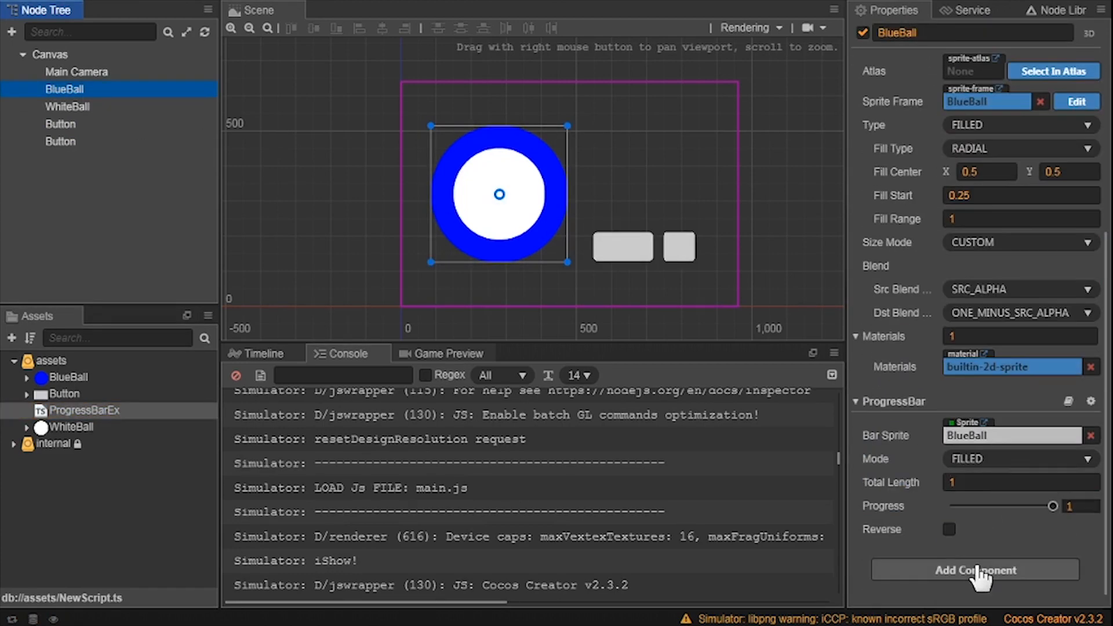
click(976, 570)
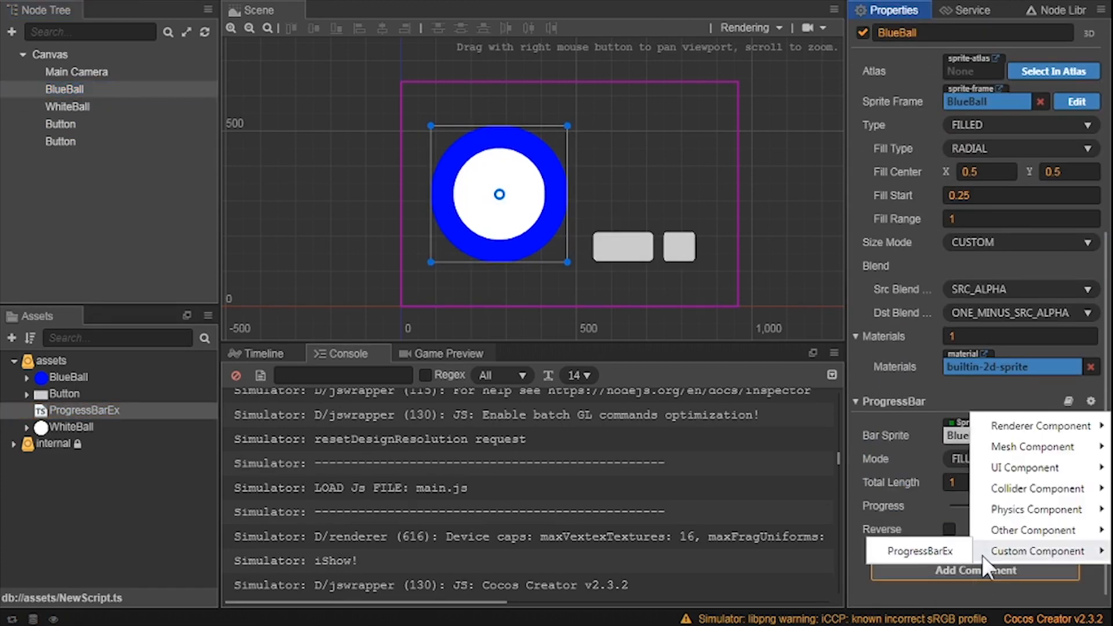
click(918, 551)
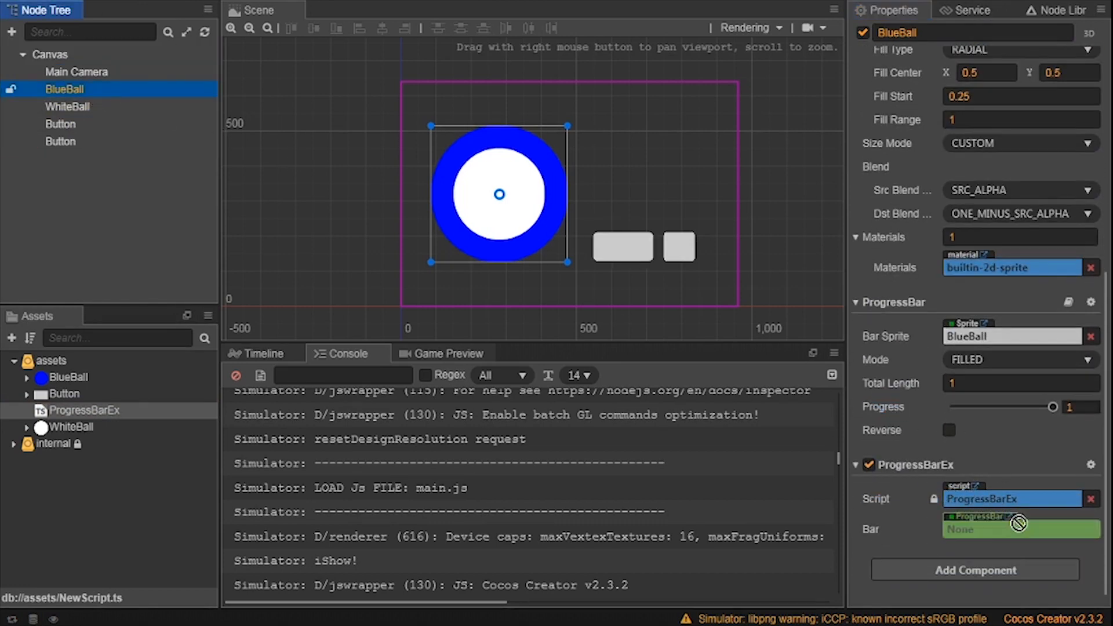
click(1016, 529)
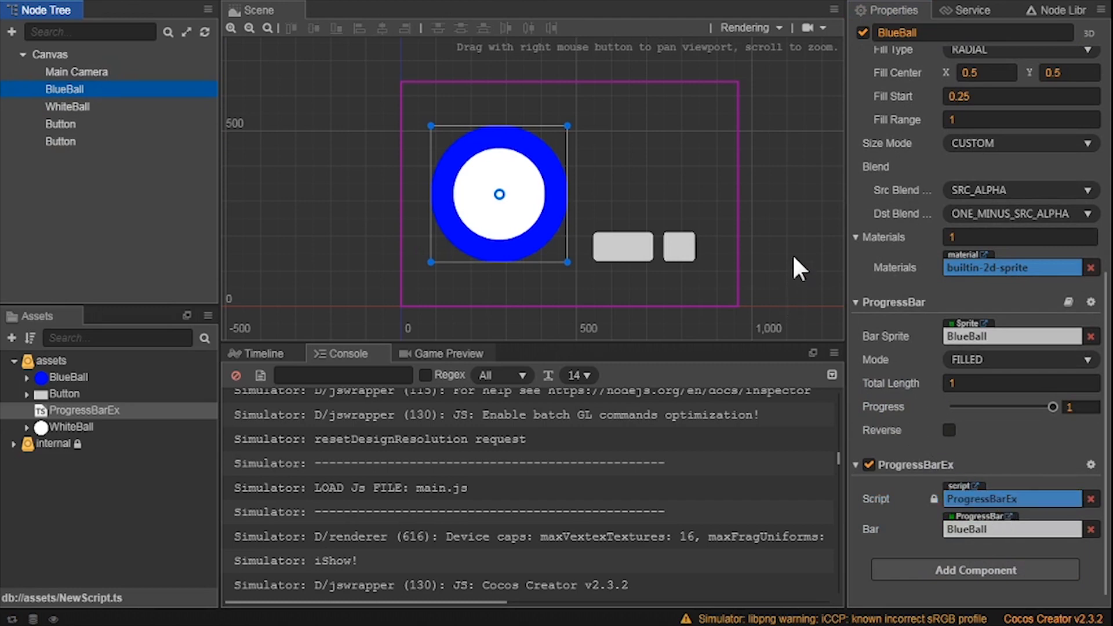
click(623, 246)
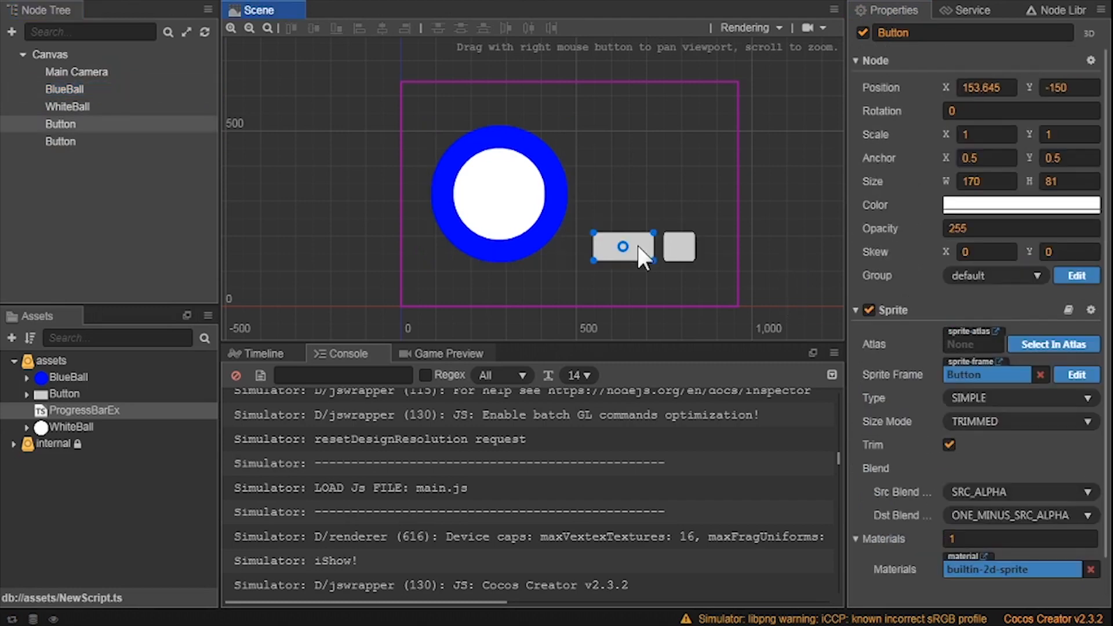
Step: Add a Button component to the button node and scroll its properties into view
scroll(down, 3)
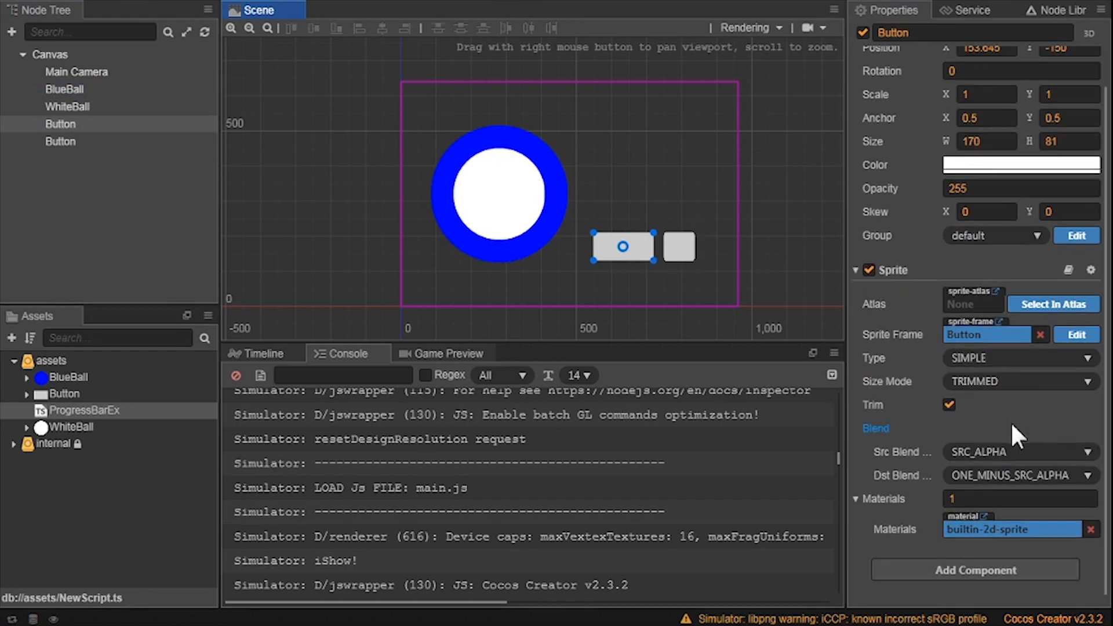
click(974, 570)
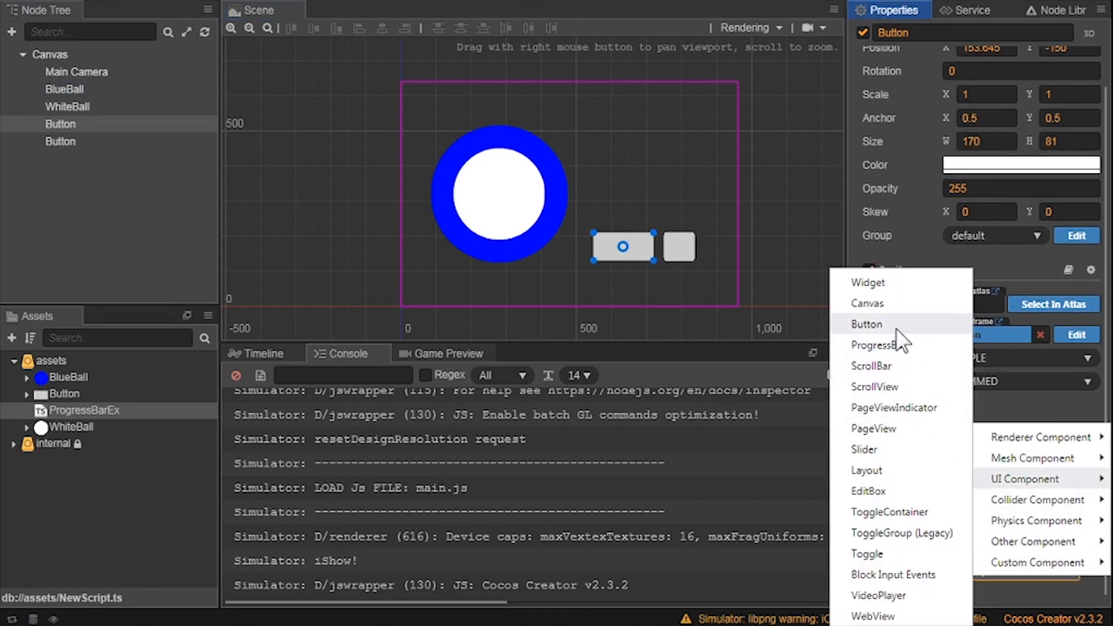
click(865, 325)
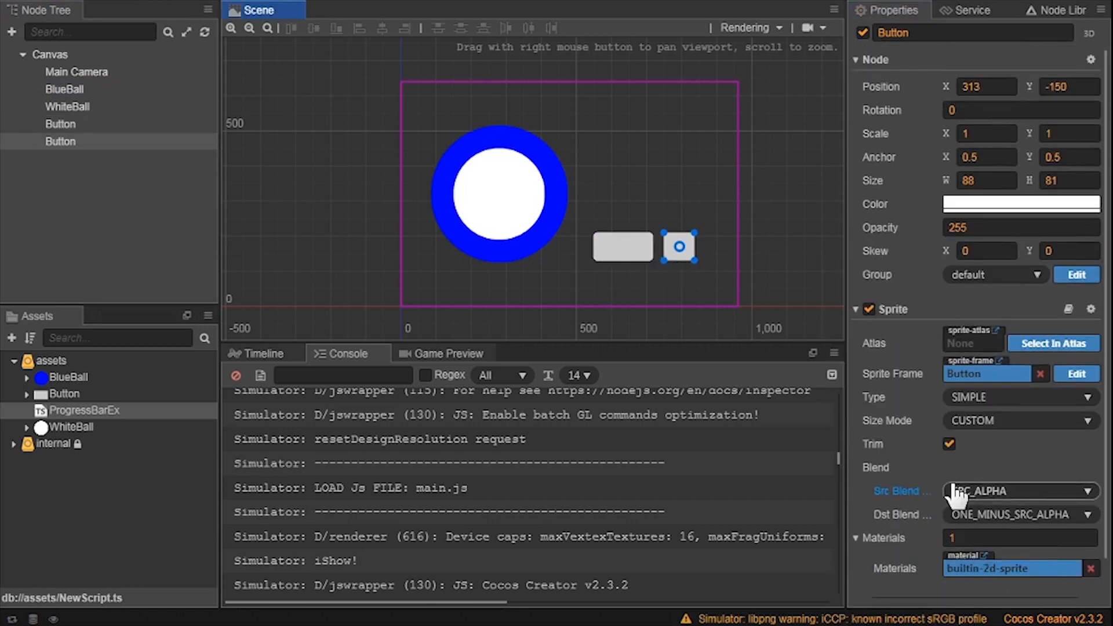
click(974, 571)
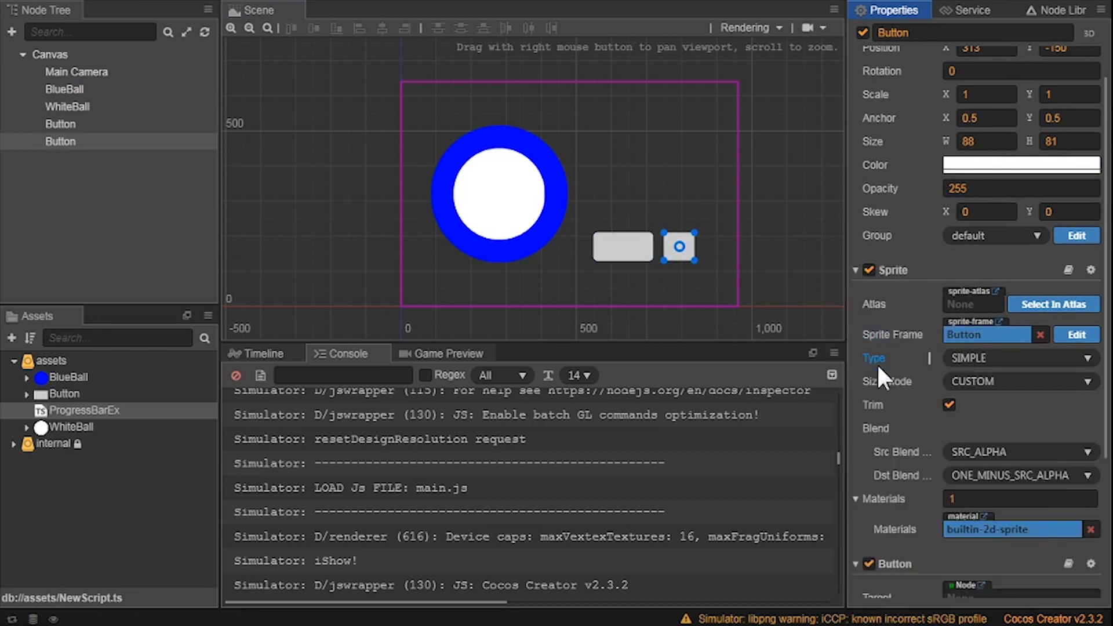
scroll(down, 3)
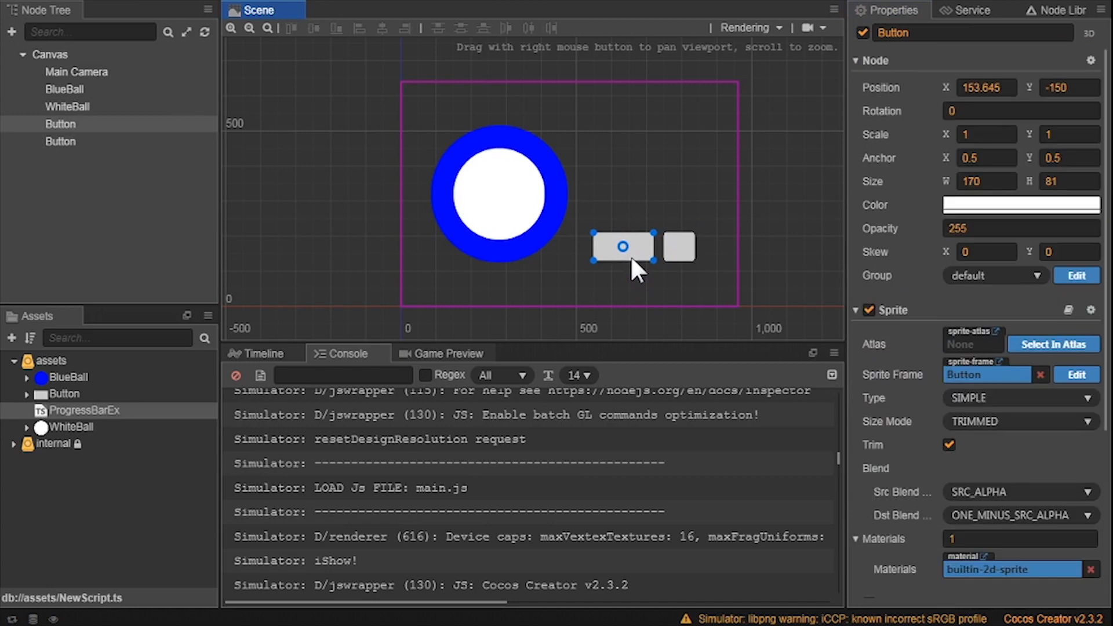
scroll(down, 3)
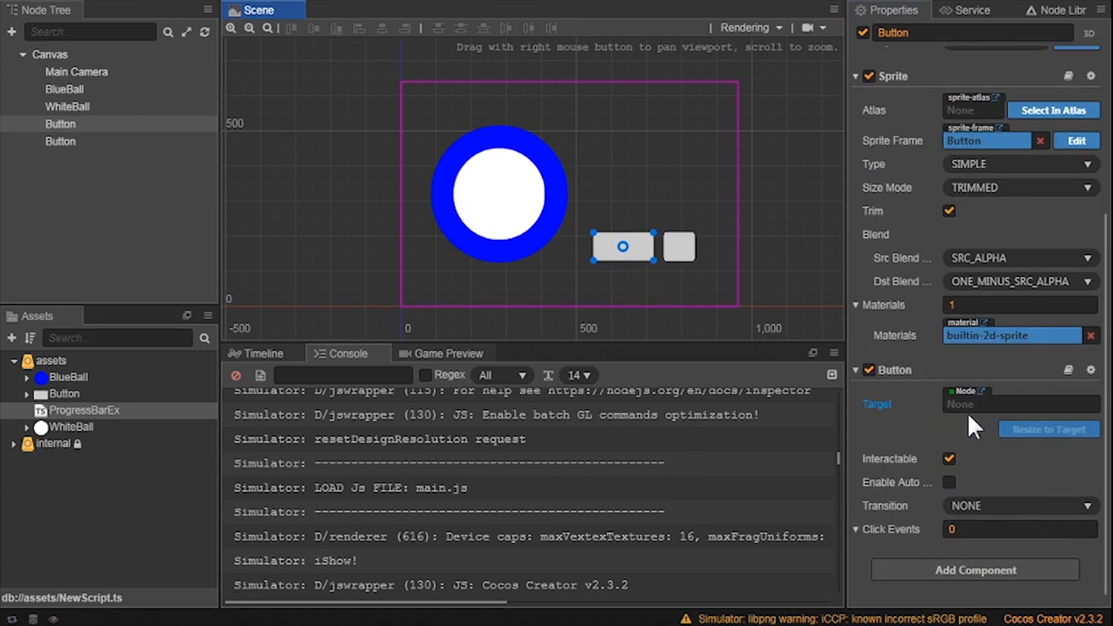
Step: Set the button Transition to SCALE (duration 0.1, zoom 1.2), Click Events to 1, keeping it interactable
click(1020, 529)
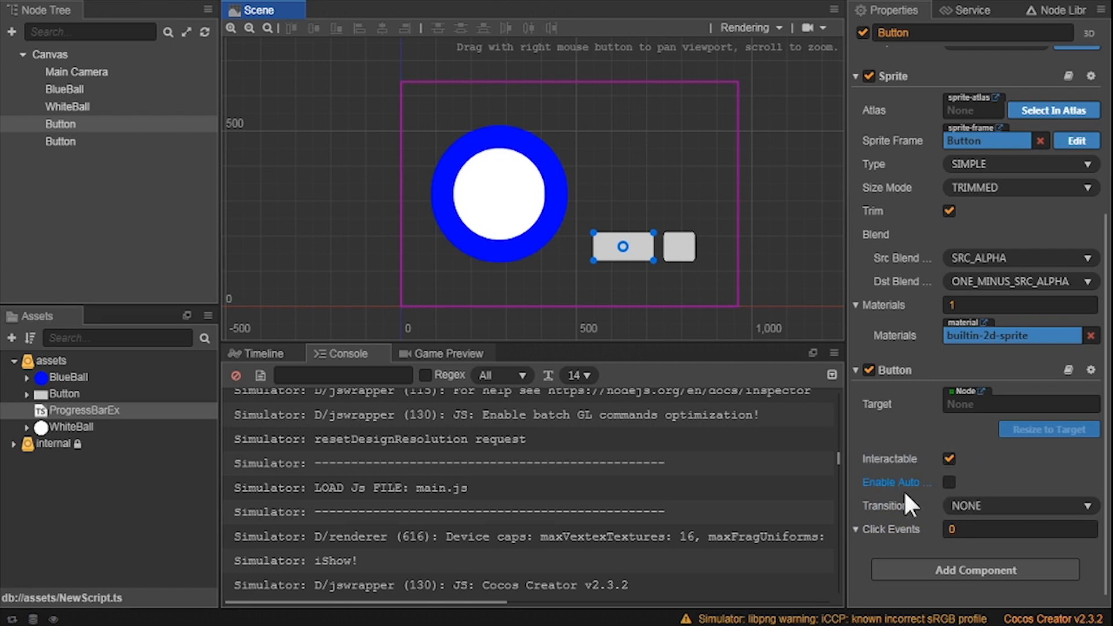
mouse_move(927, 494)
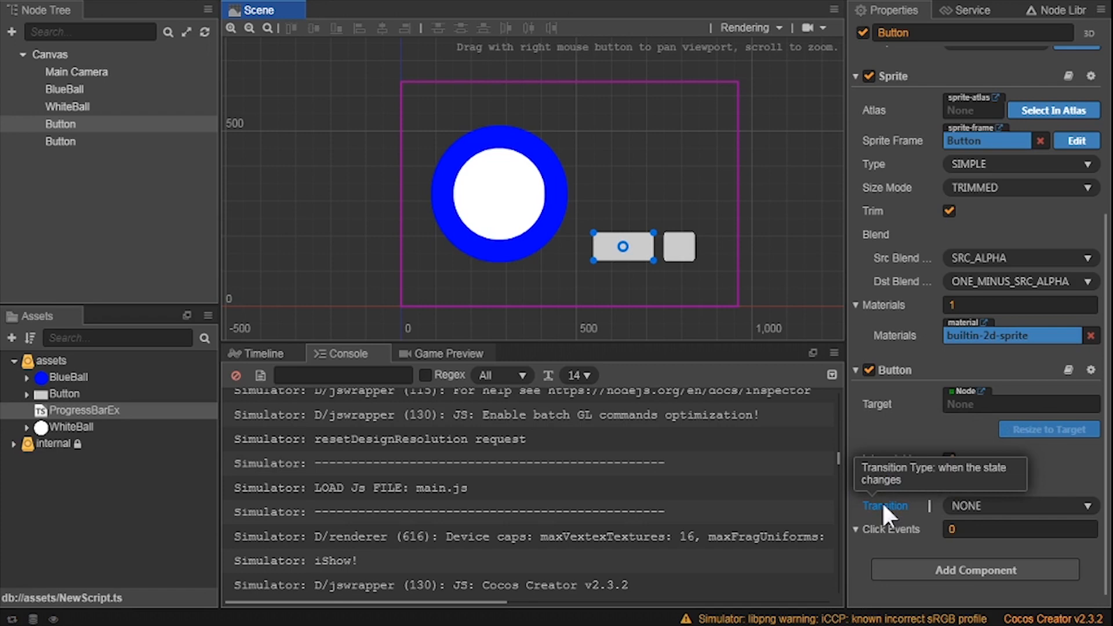
click(1020, 506)
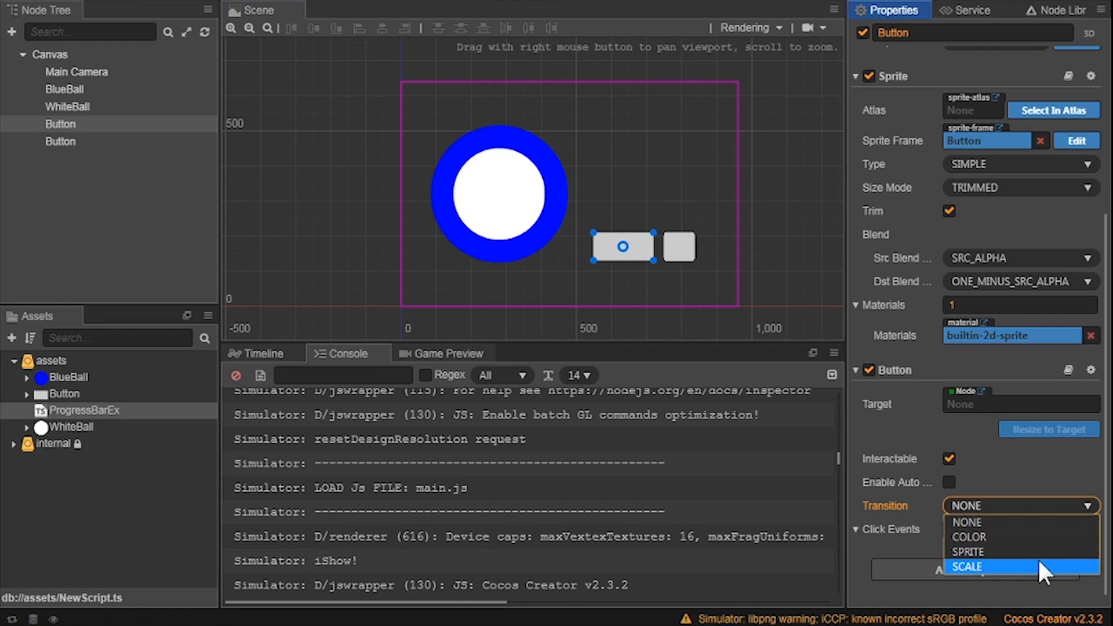
click(967, 567)
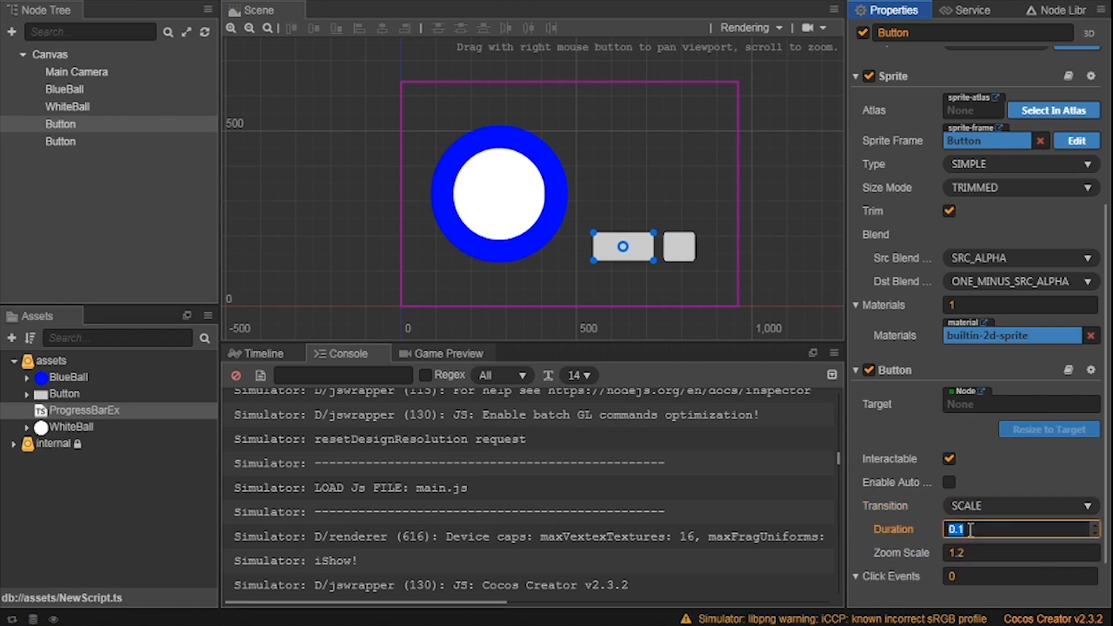
click(1019, 553)
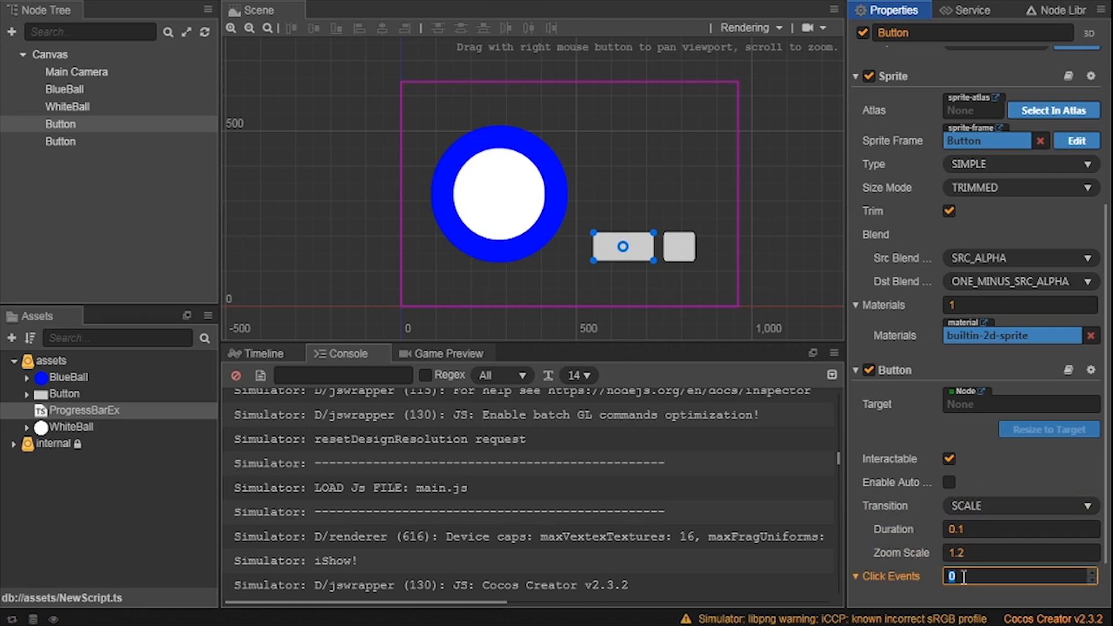
text(1)
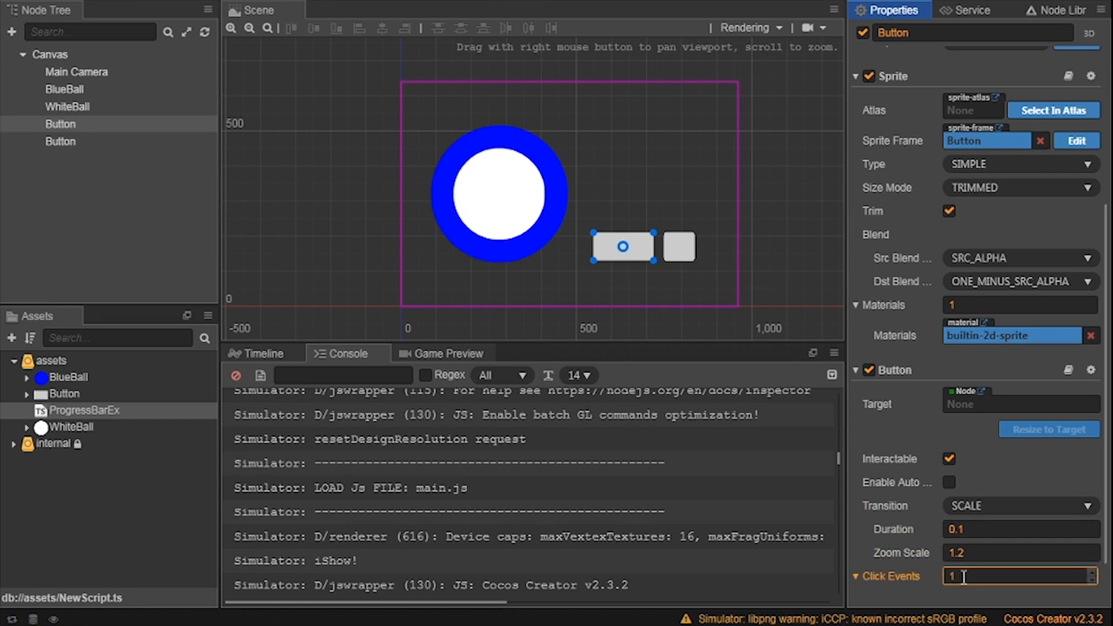
click(949, 459)
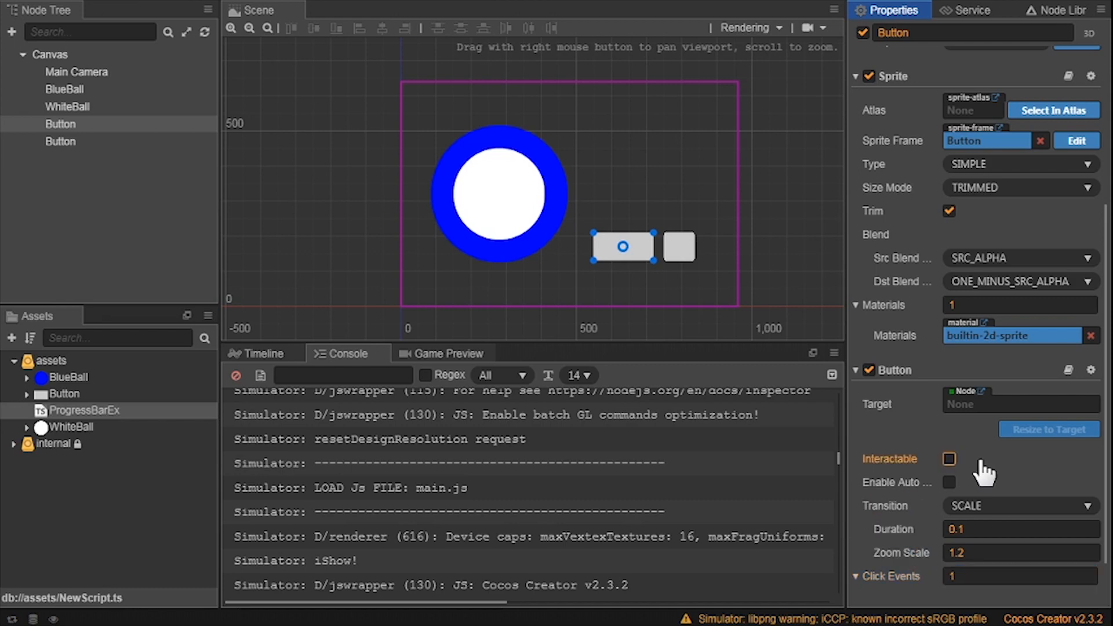
click(950, 459)
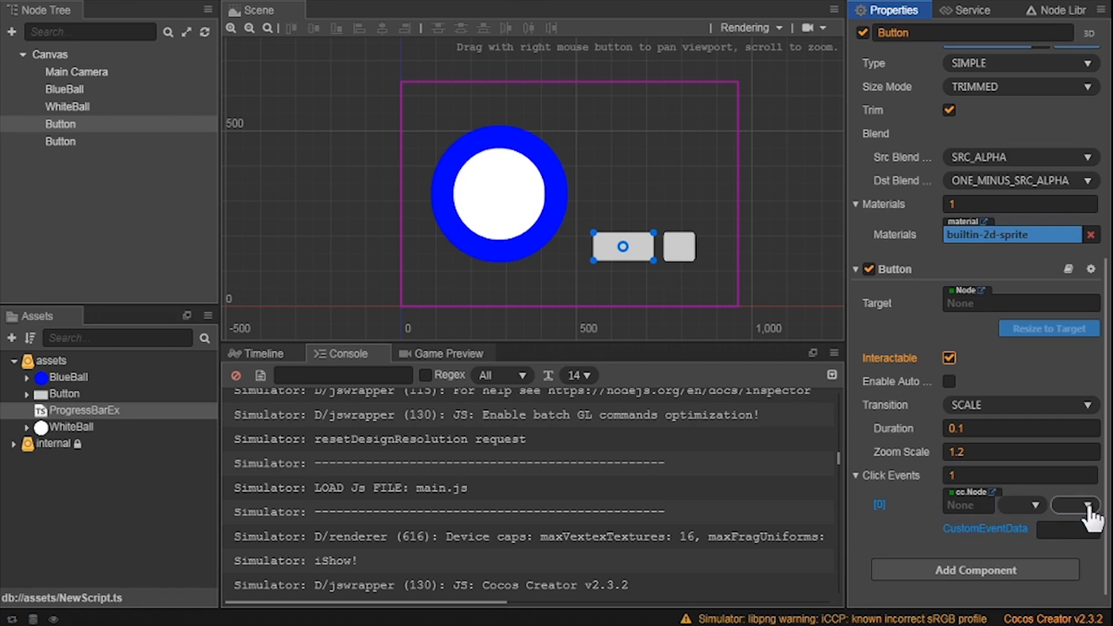
Step: Create a new TypeScript asset named TestScene
right_click(82, 410)
text(T)
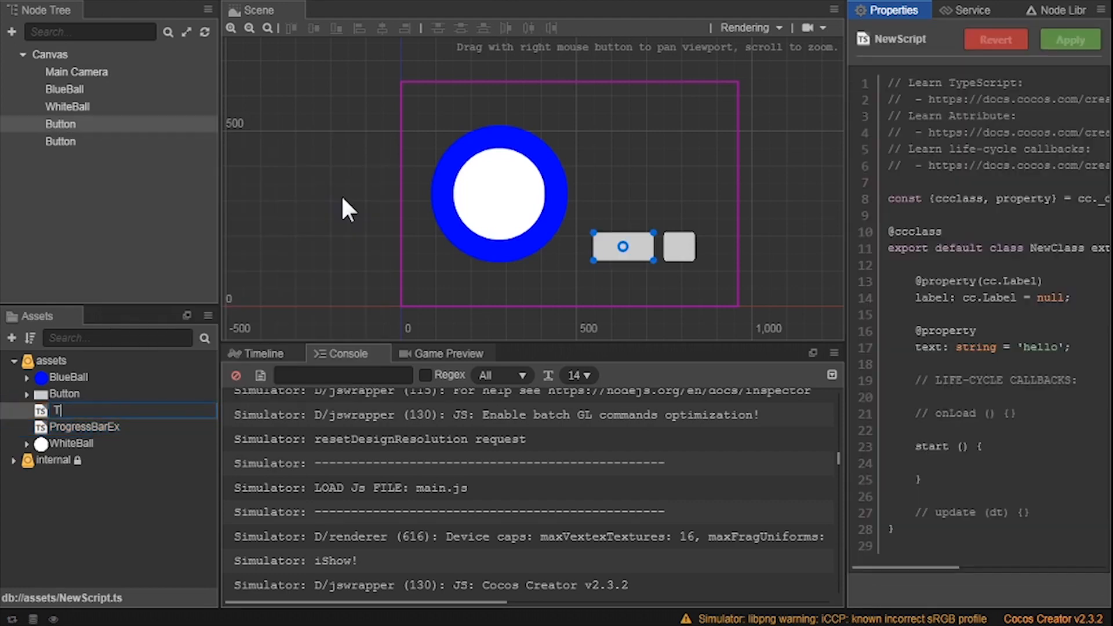
text(estS)
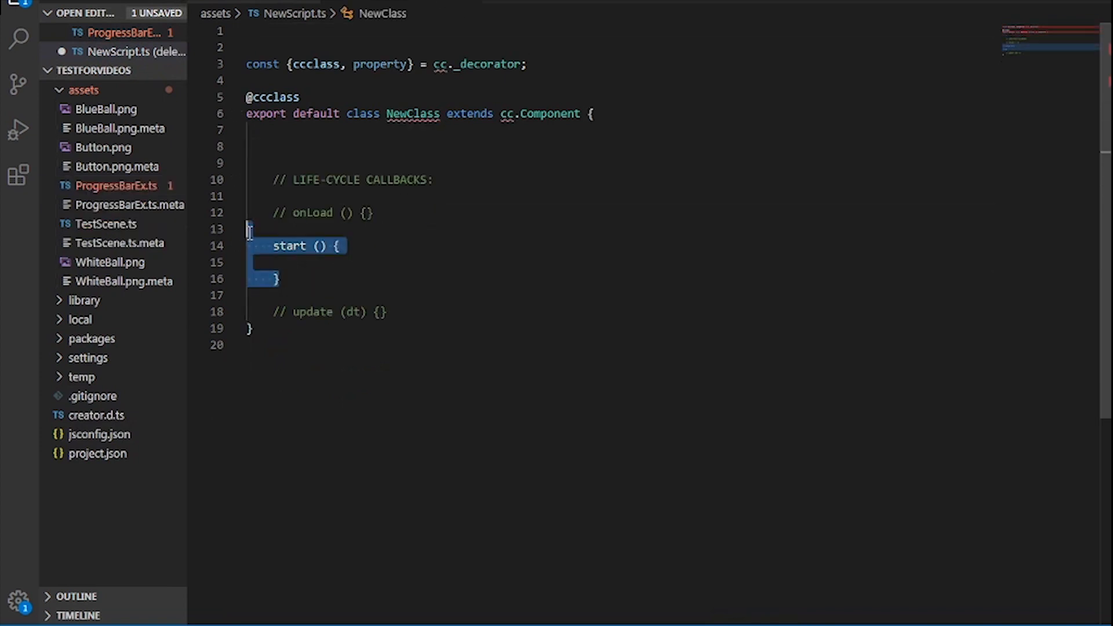
Step: Delete the empty start method, import ProgressBarEx from ./ProgressBarEx, and rename the class TestScene
key(Delete)
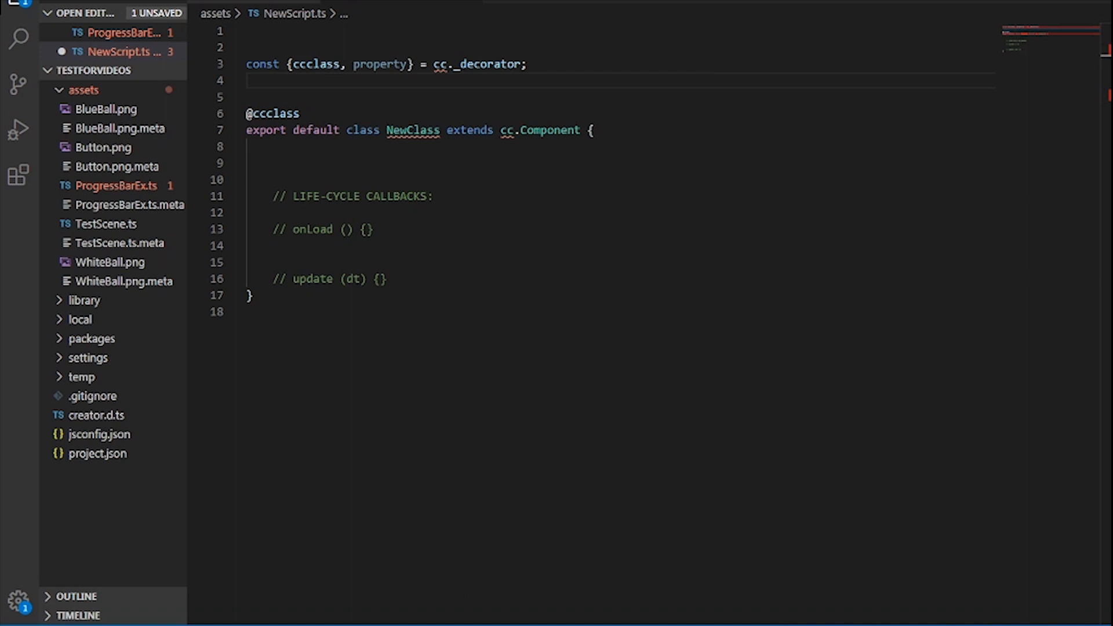
mouse_move(261, 112)
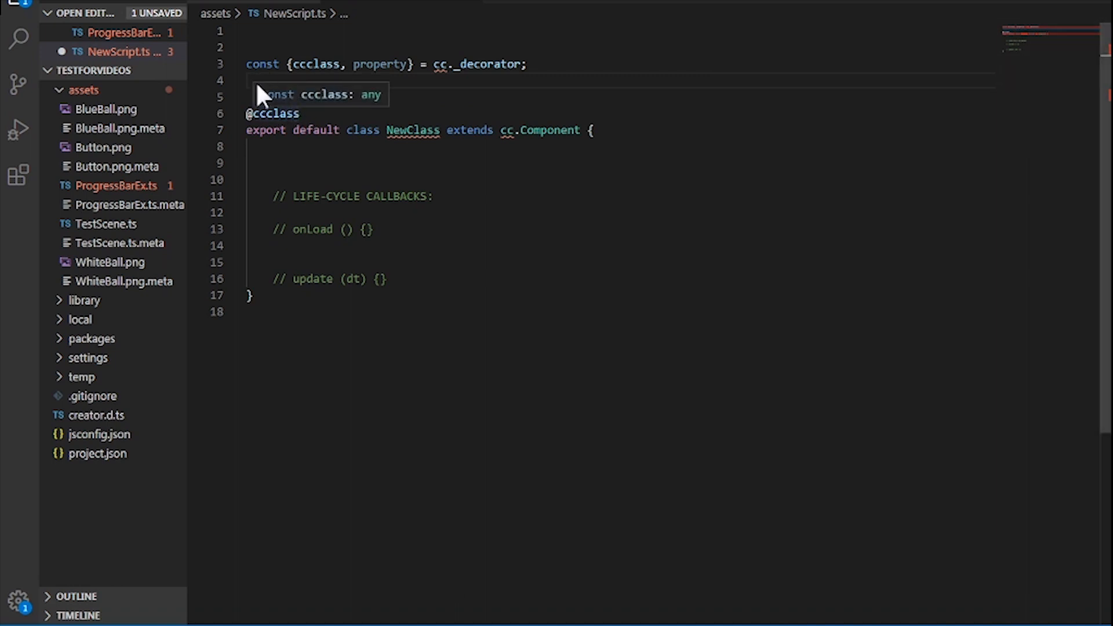
key(Enter)
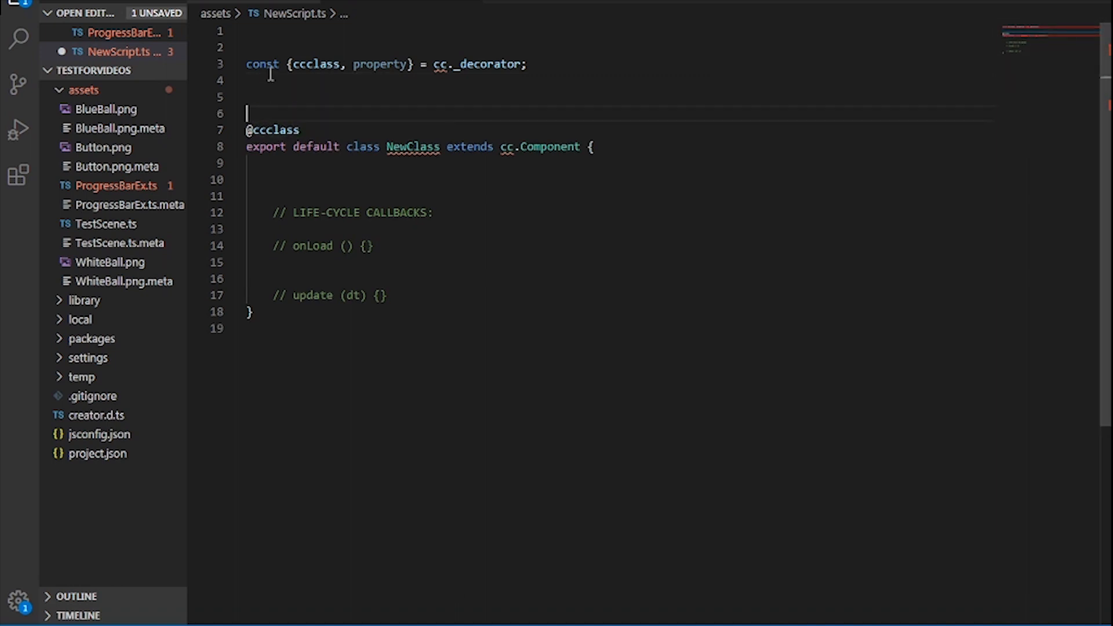
text(import ProgressBarEx from "./ProgressBarEx";)
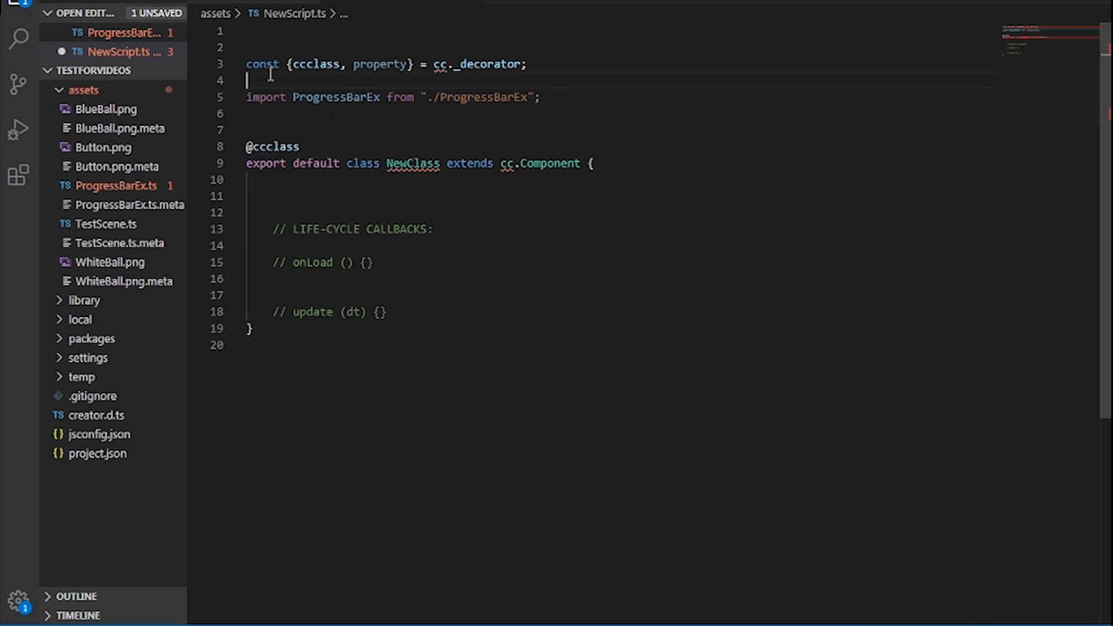
double_click(413, 164)
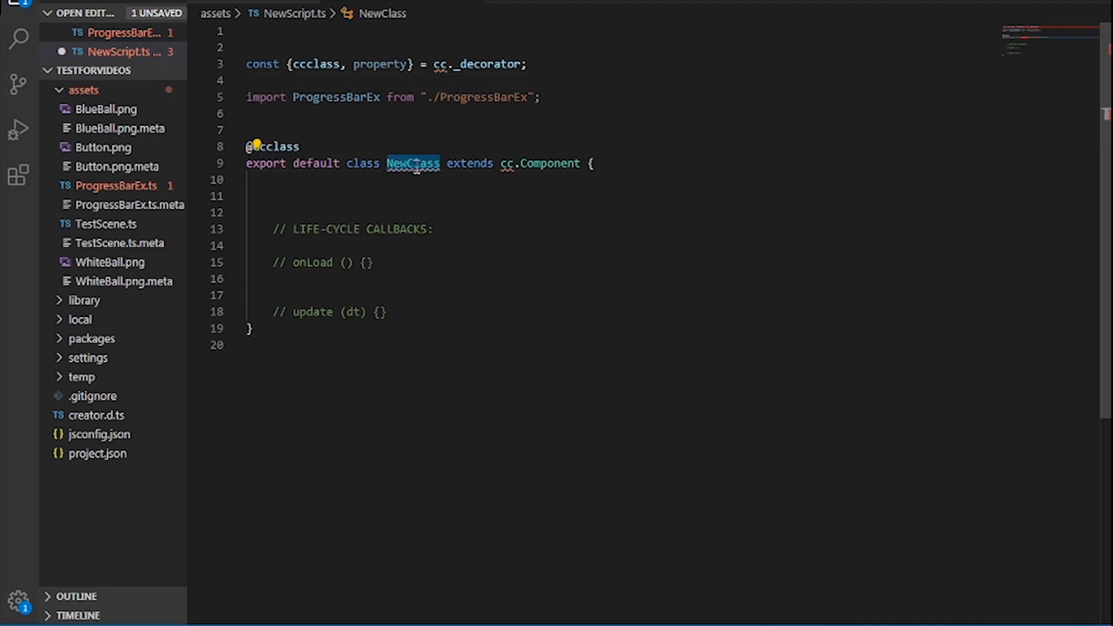
text(TestT)
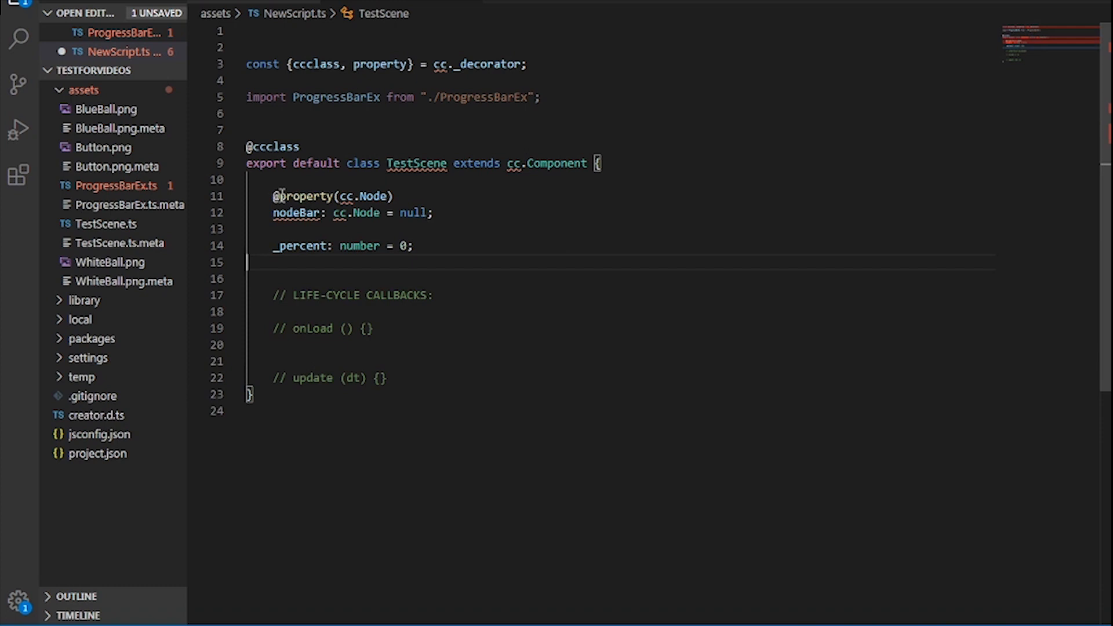
mouse_move(282, 196)
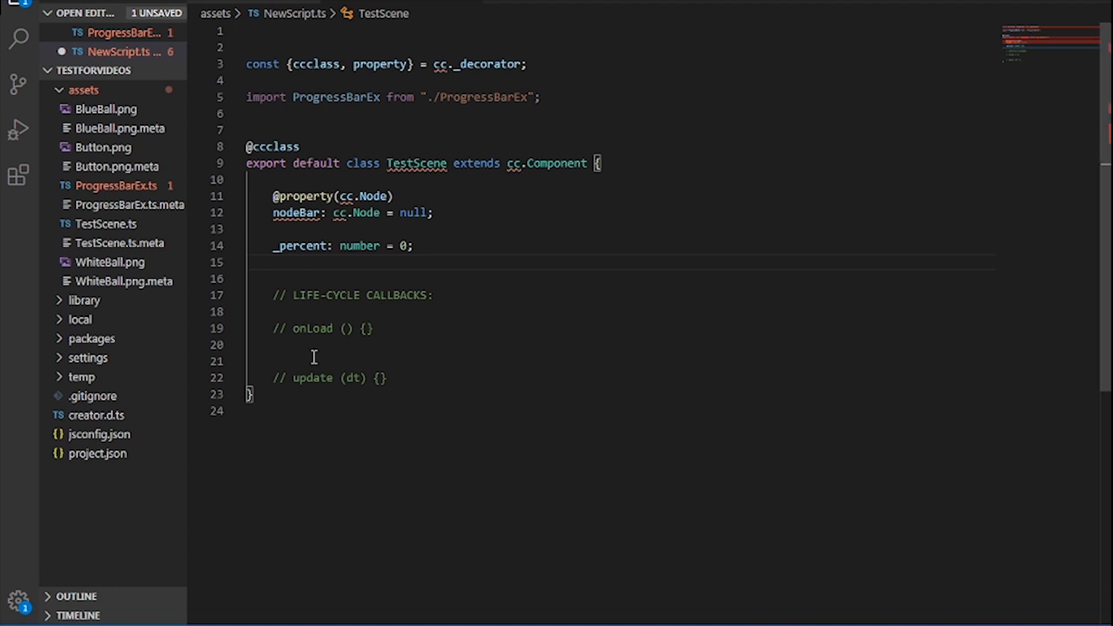
Step: Add the start method and click handlers, then save the file
text(start () {)
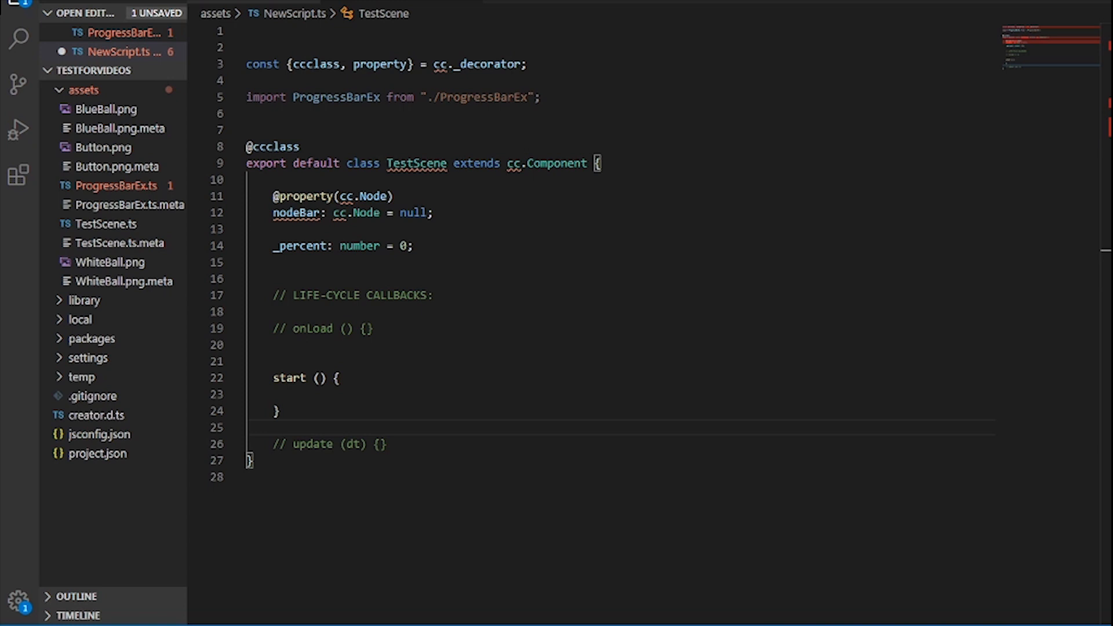
mouse_move(555, 420)
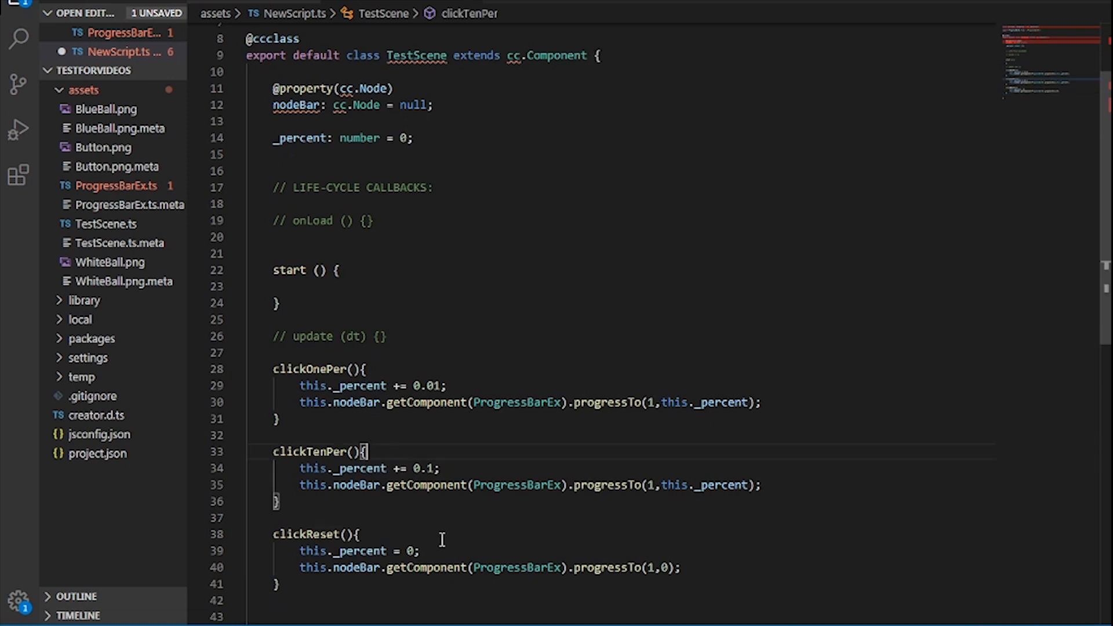
click(361, 534)
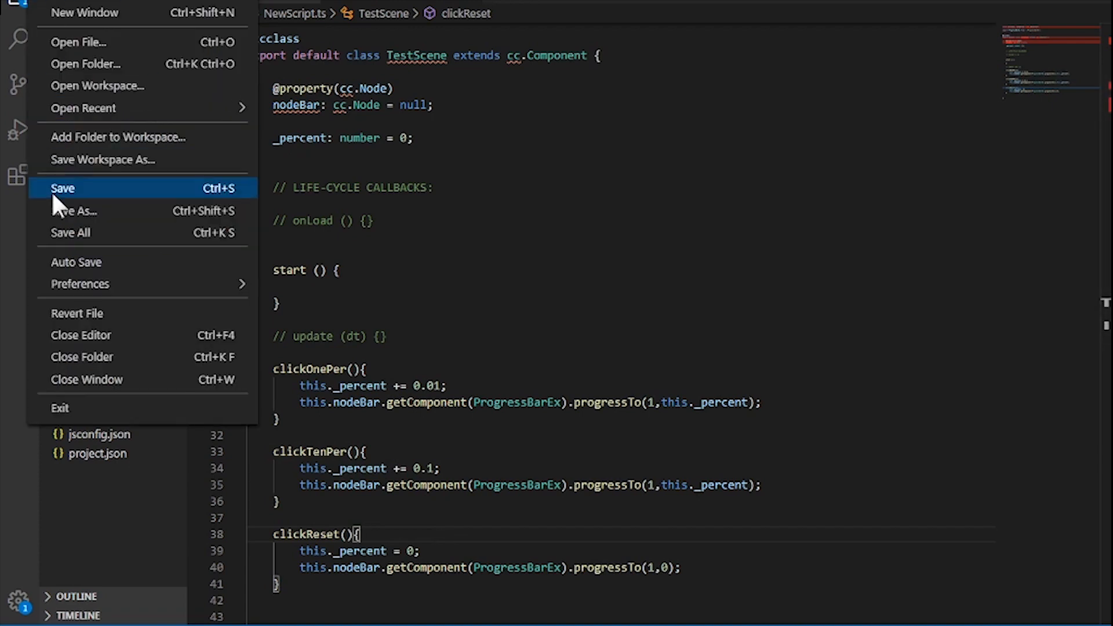
Step: Attach the TestScene component to Canvas and assign BlueBall as its Node Bar
click(63, 188)
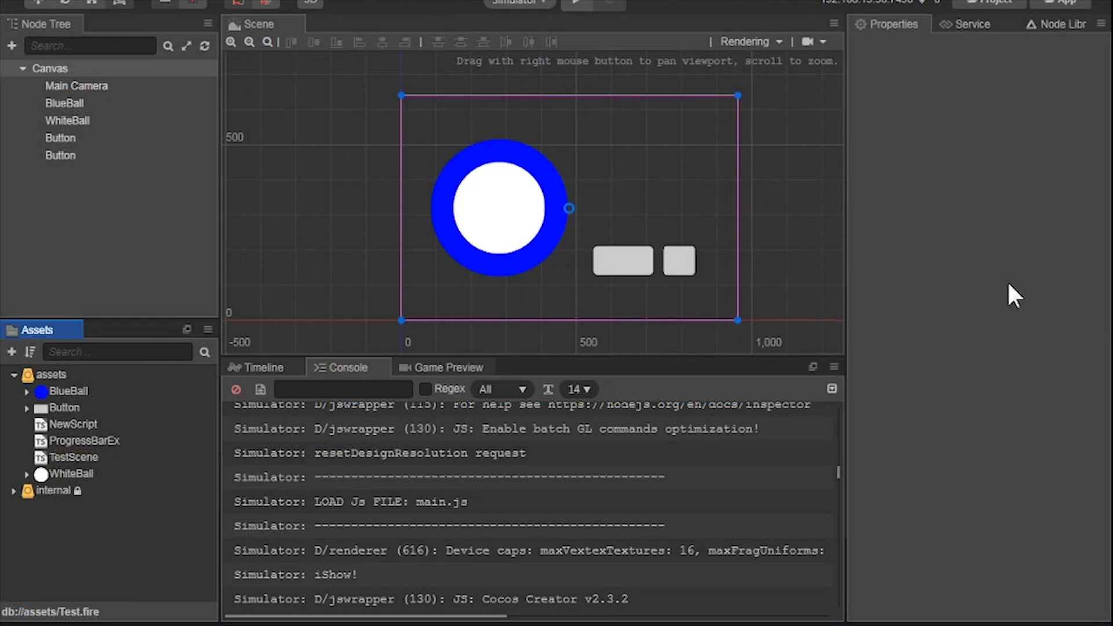
click(50, 68)
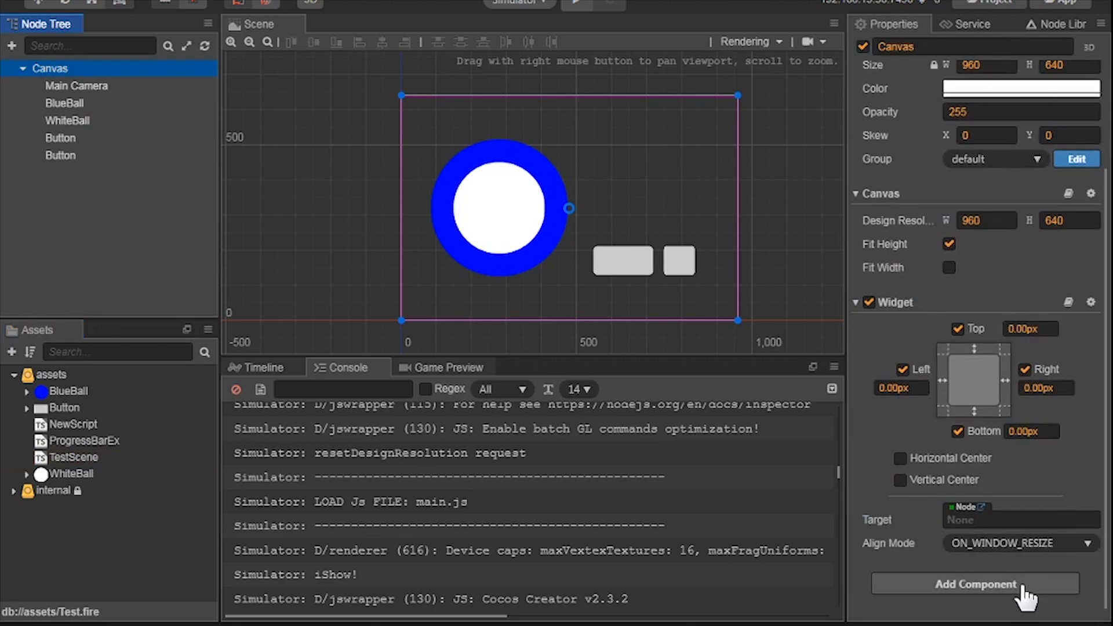
click(973, 584)
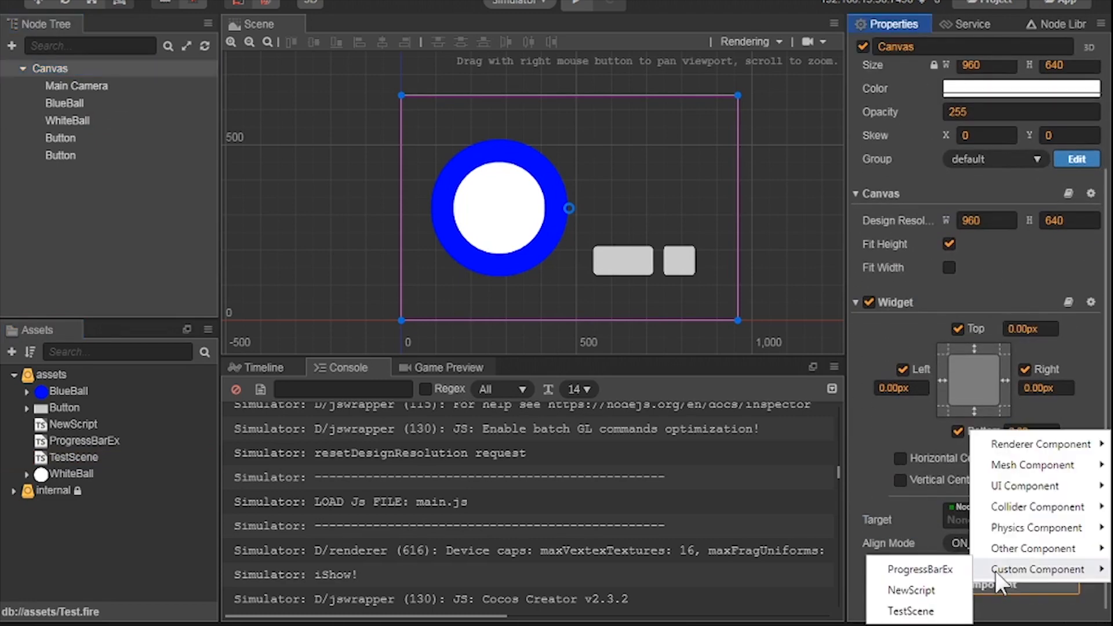
click(910, 611)
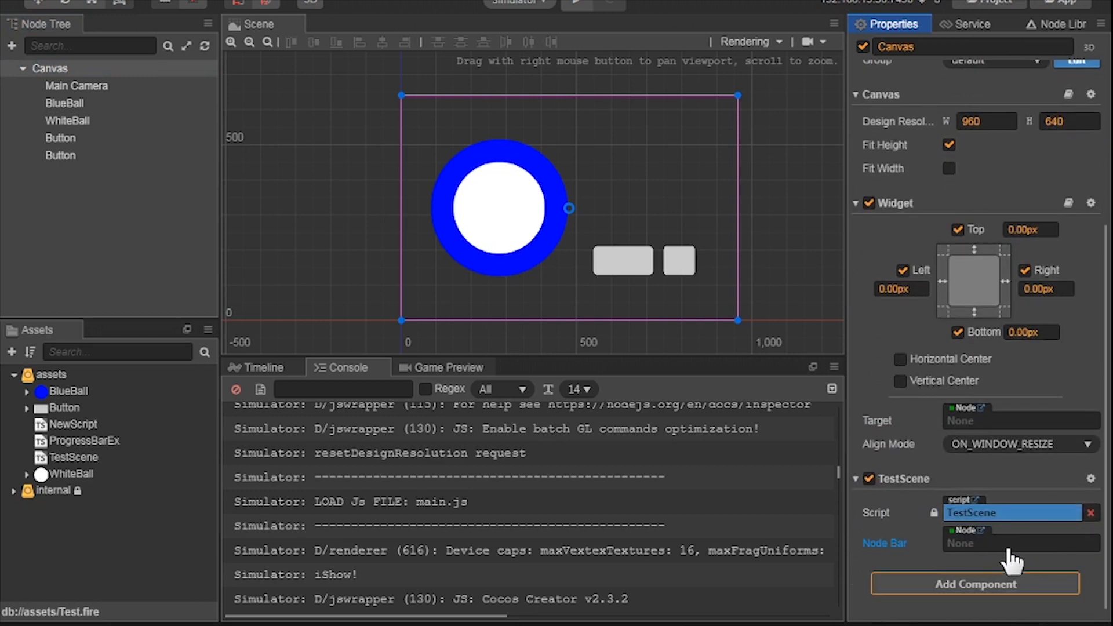
click(65, 104)
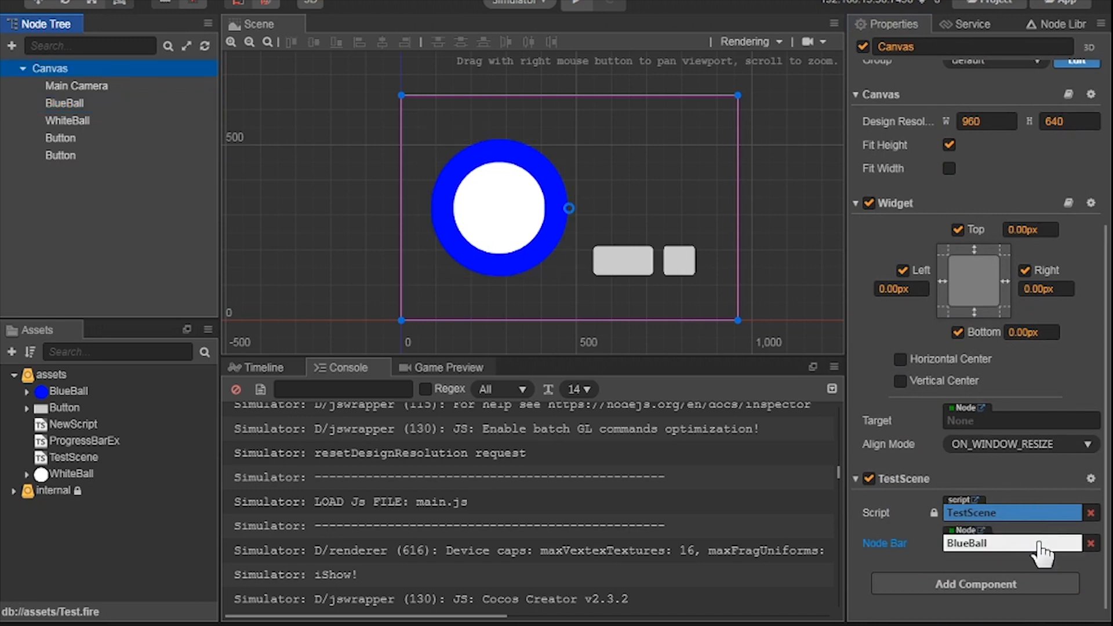
mouse_move(694, 318)
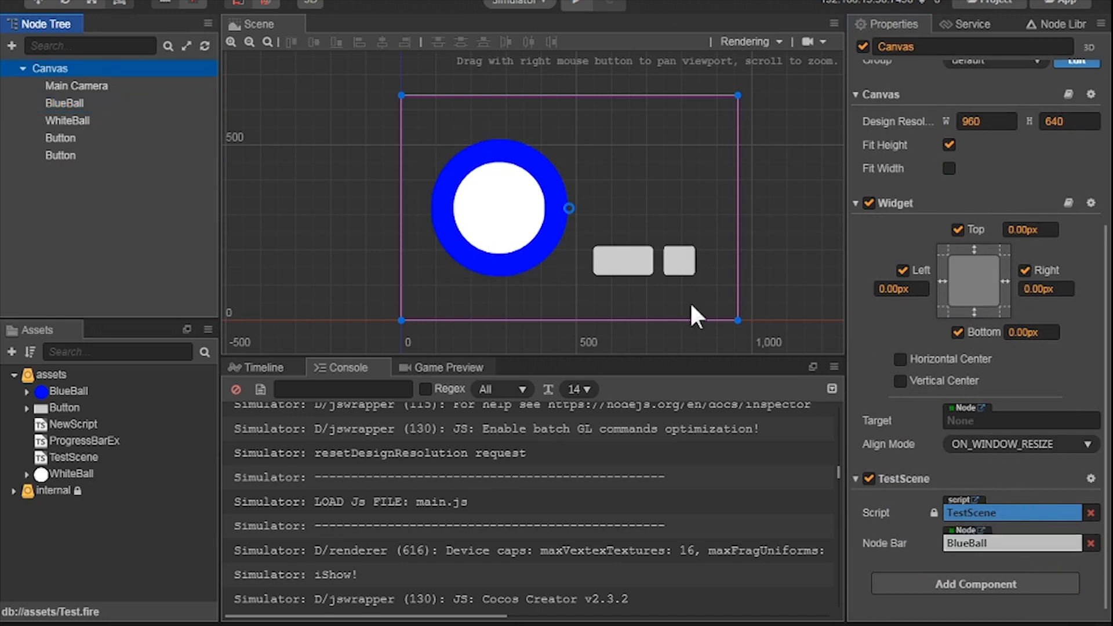
click(60, 138)
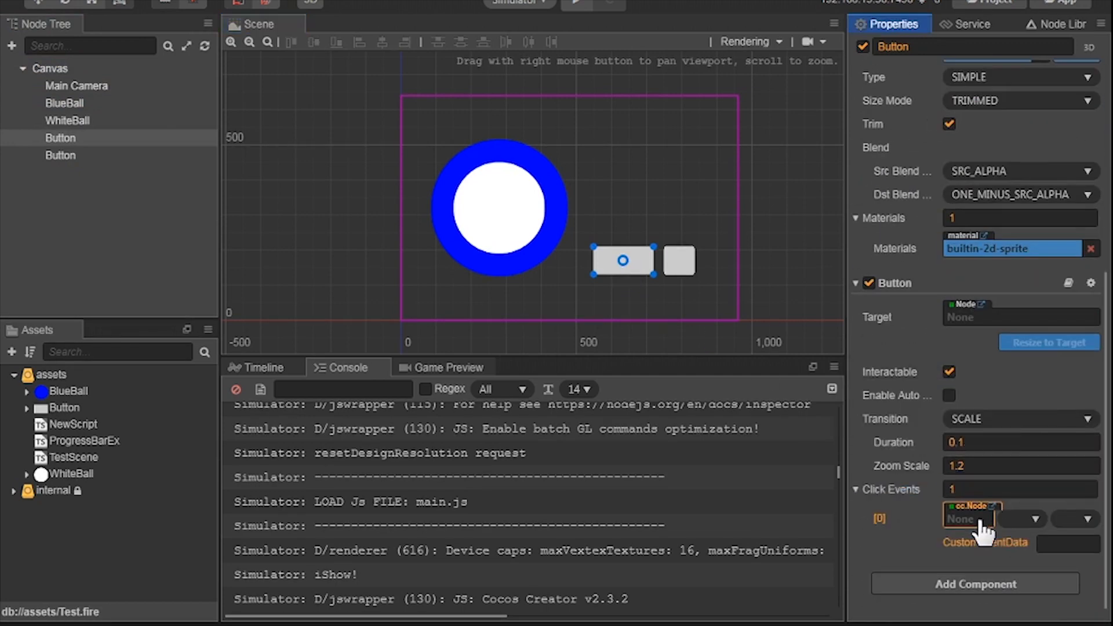
Step: Wire the wide button's click event to Canvas's TestScene component calling clickOnePer
click(50, 69)
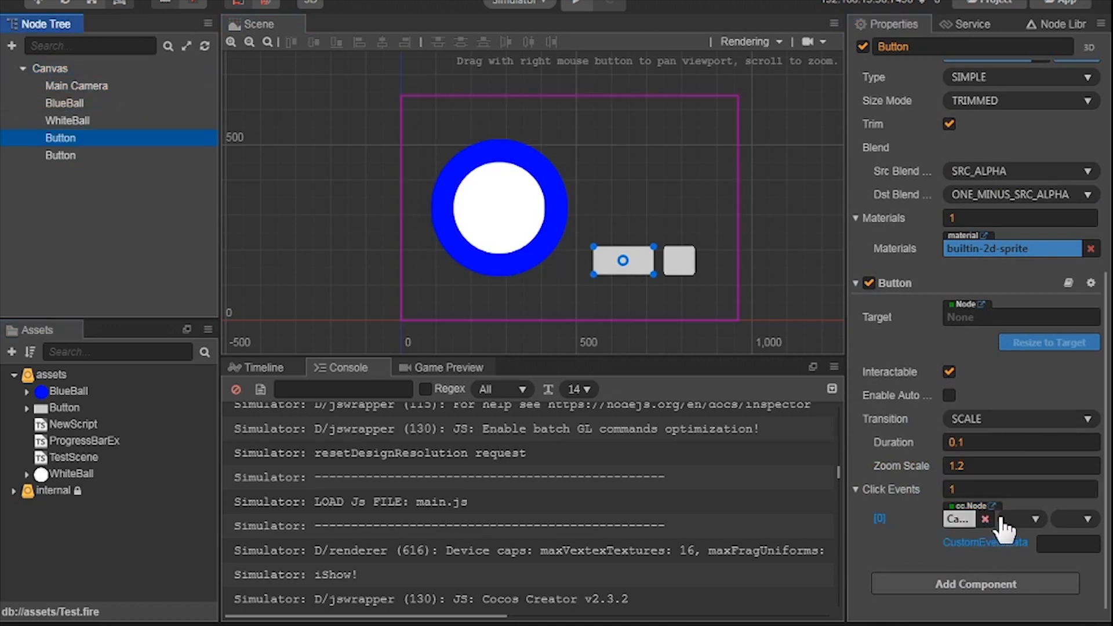
click(1021, 519)
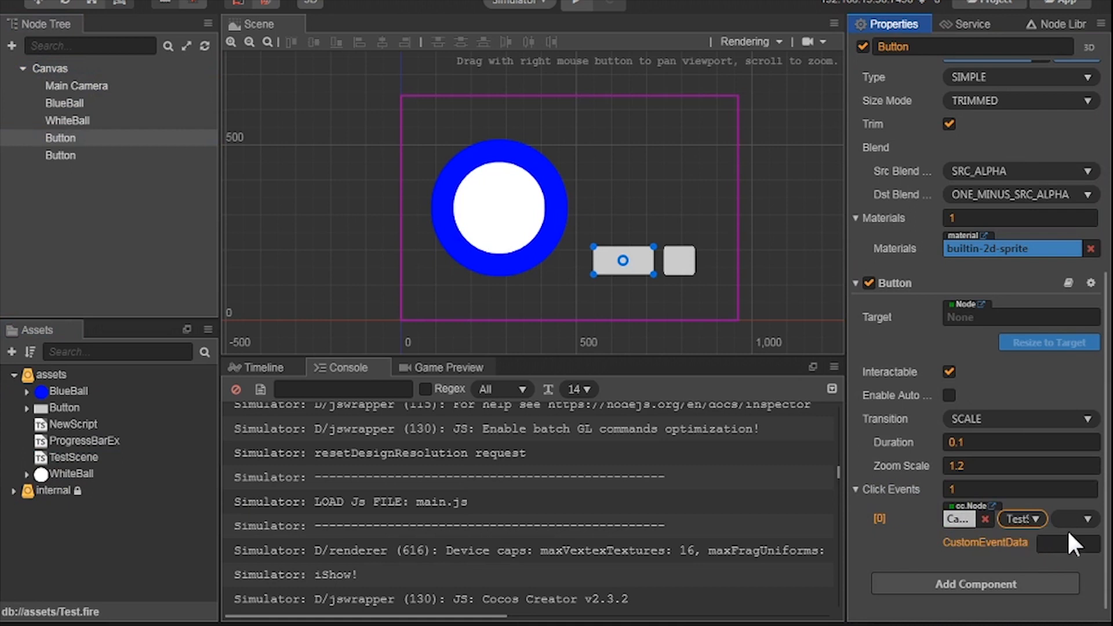
click(1088, 519)
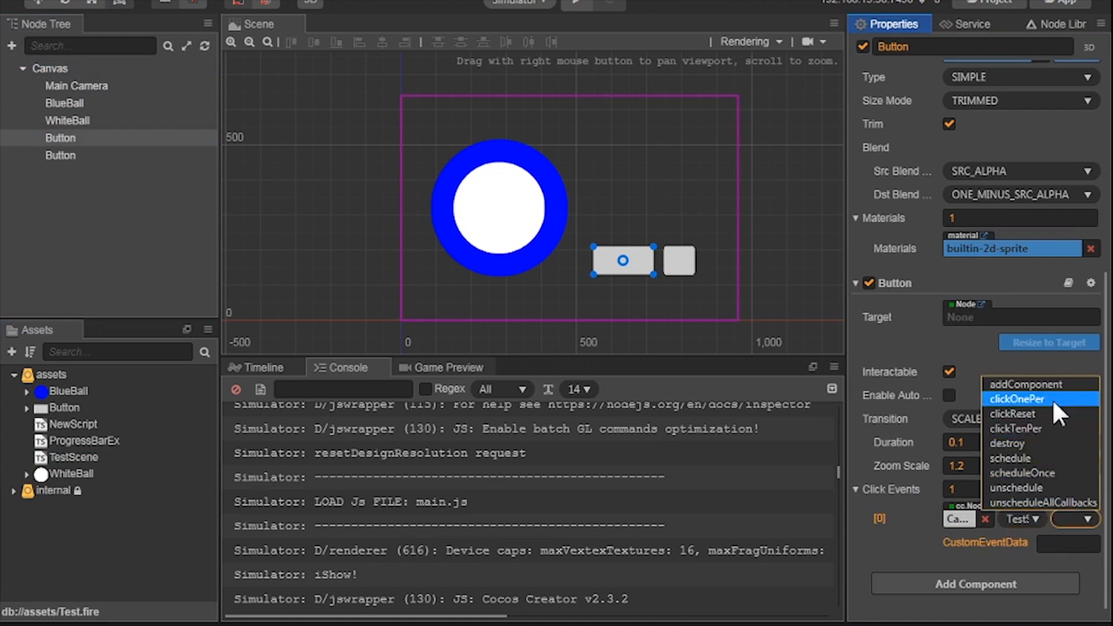
click(1040, 398)
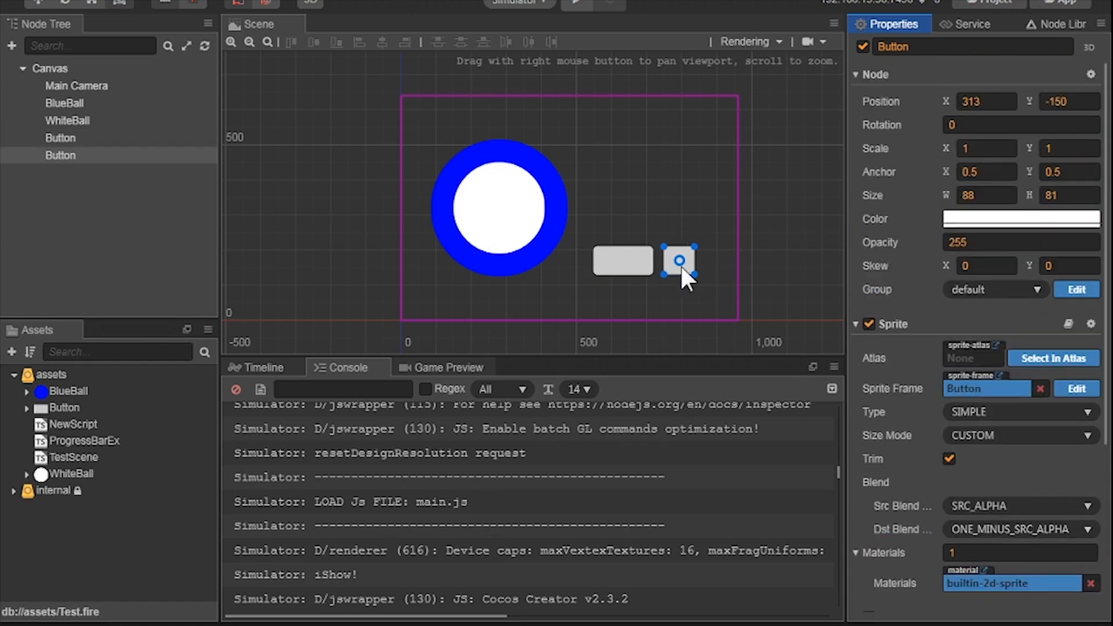
Step: Point the small square button's click event at Canvas's TestScene component
scroll(down, 3)
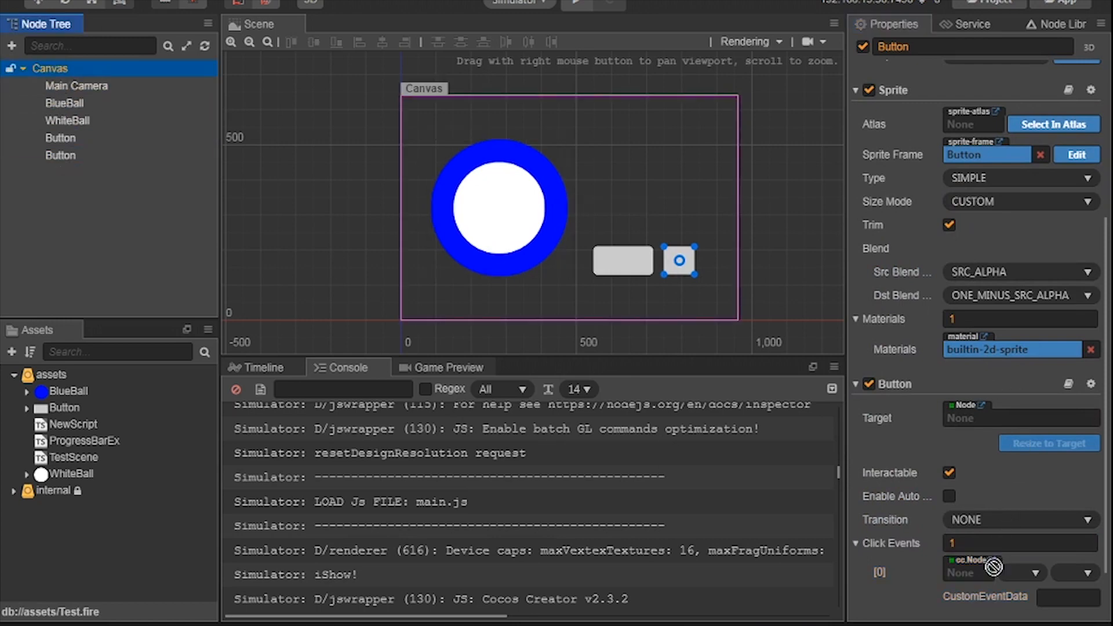
click(1035, 573)
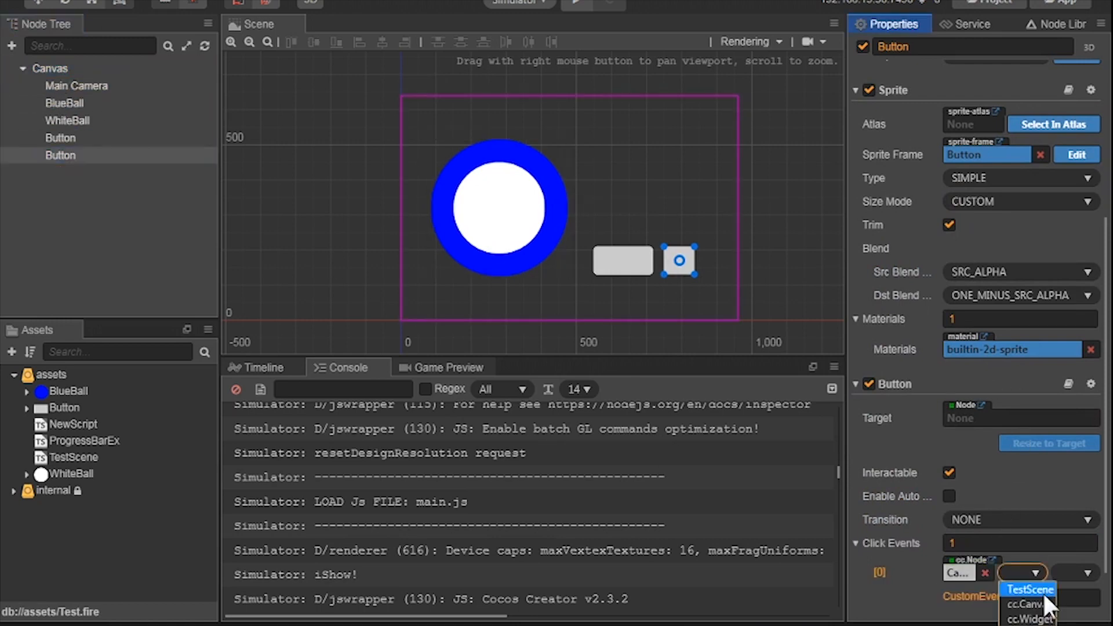
click(1029, 589)
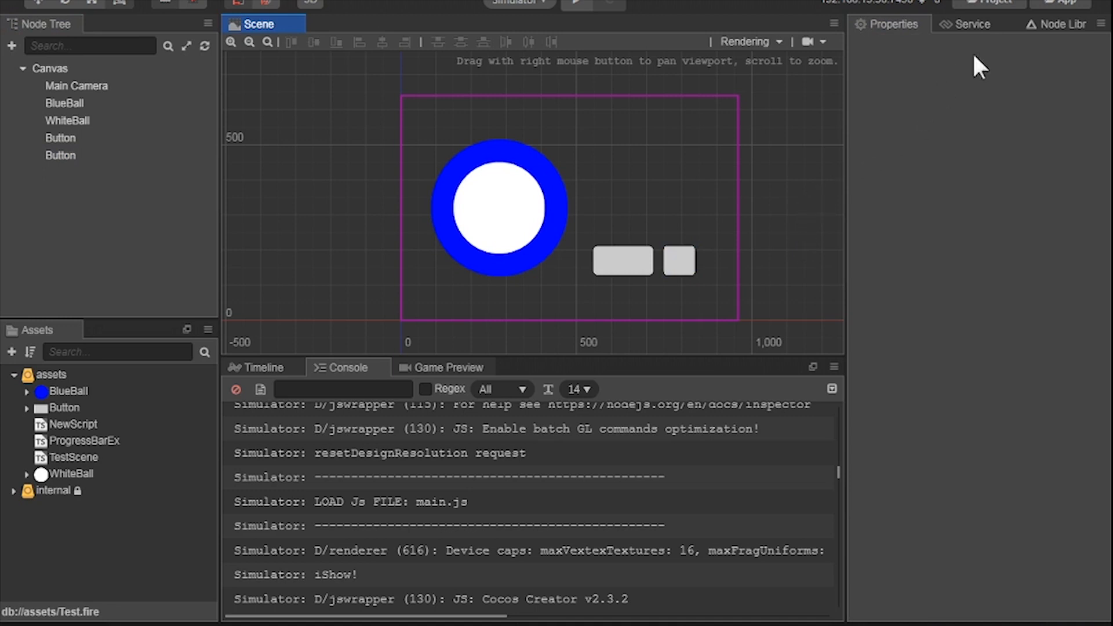
Step: Add a built-in Button node whose label reads Reset at font size 35
click(1060, 25)
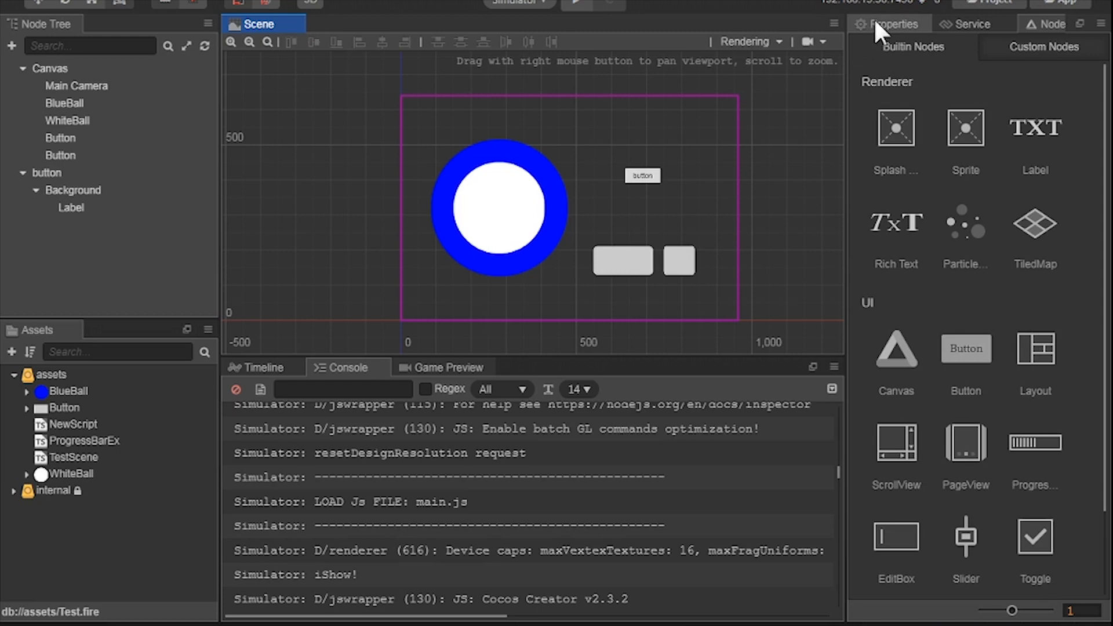
click(642, 175)
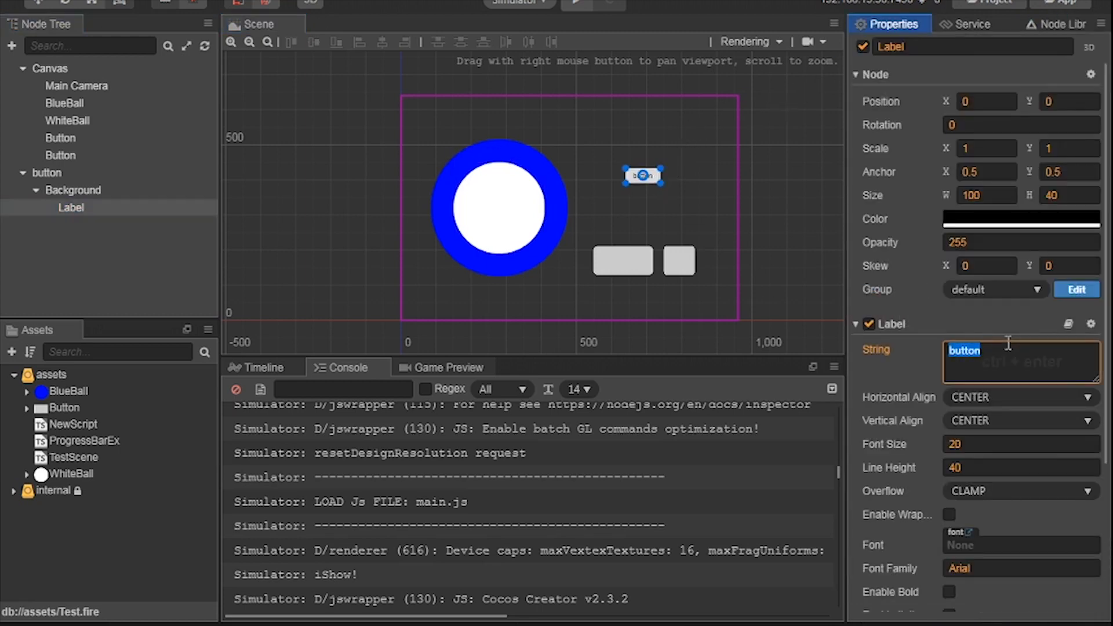
text(Reset)
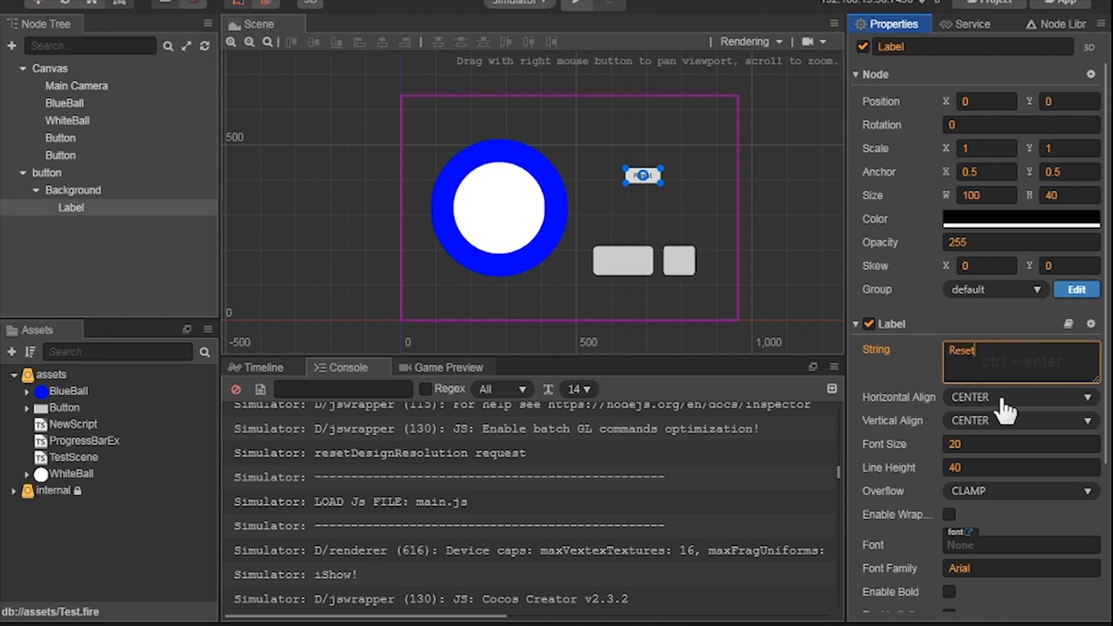
click(1020, 444)
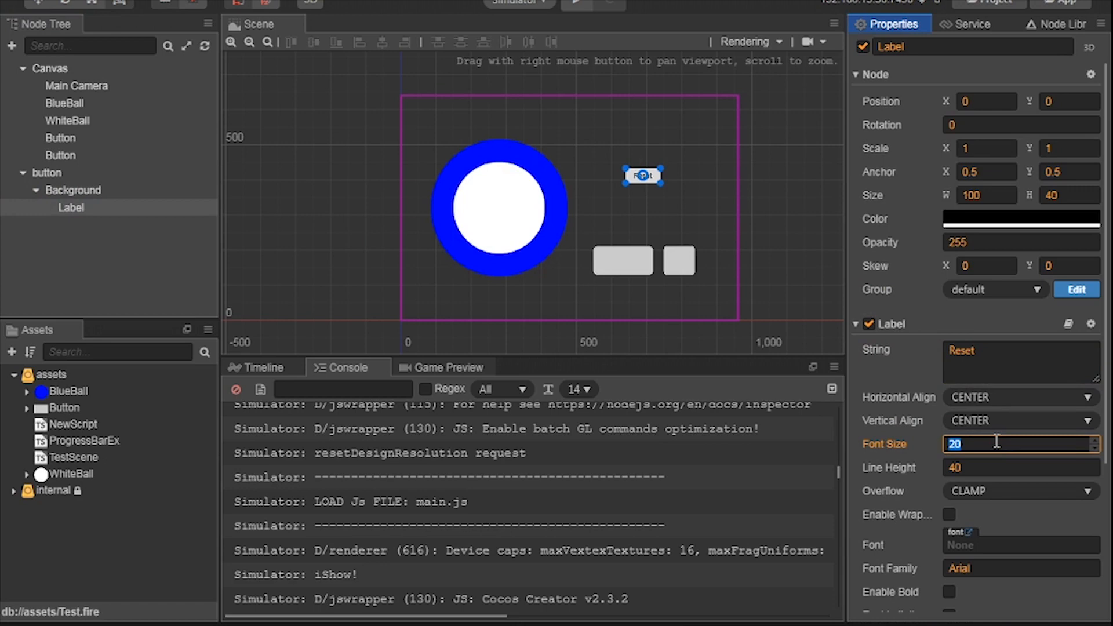
text(35)
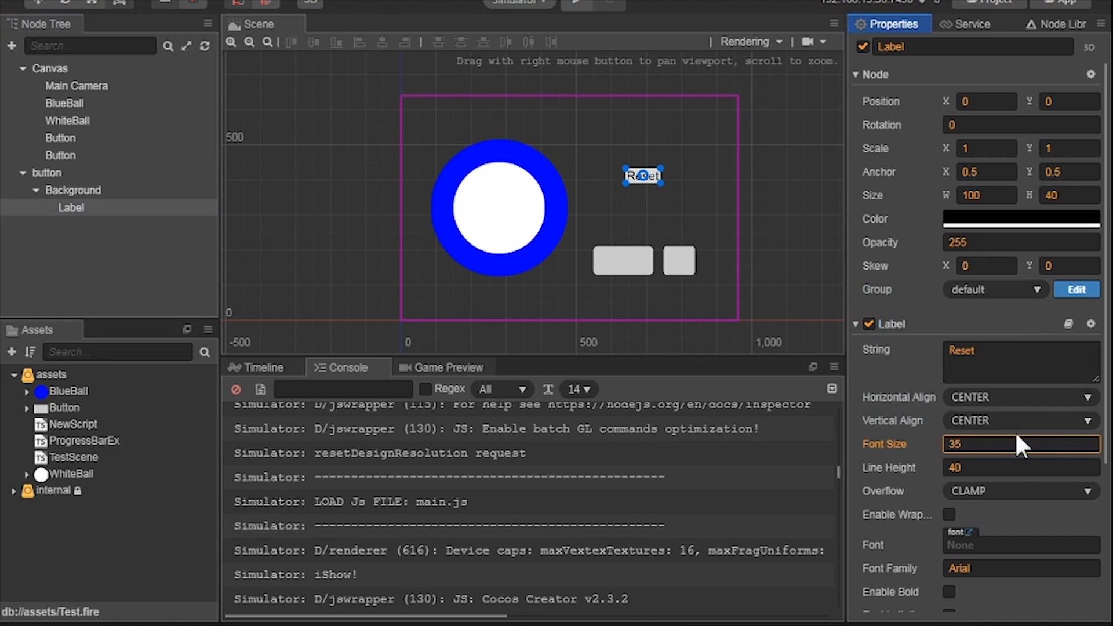
click(1021, 362)
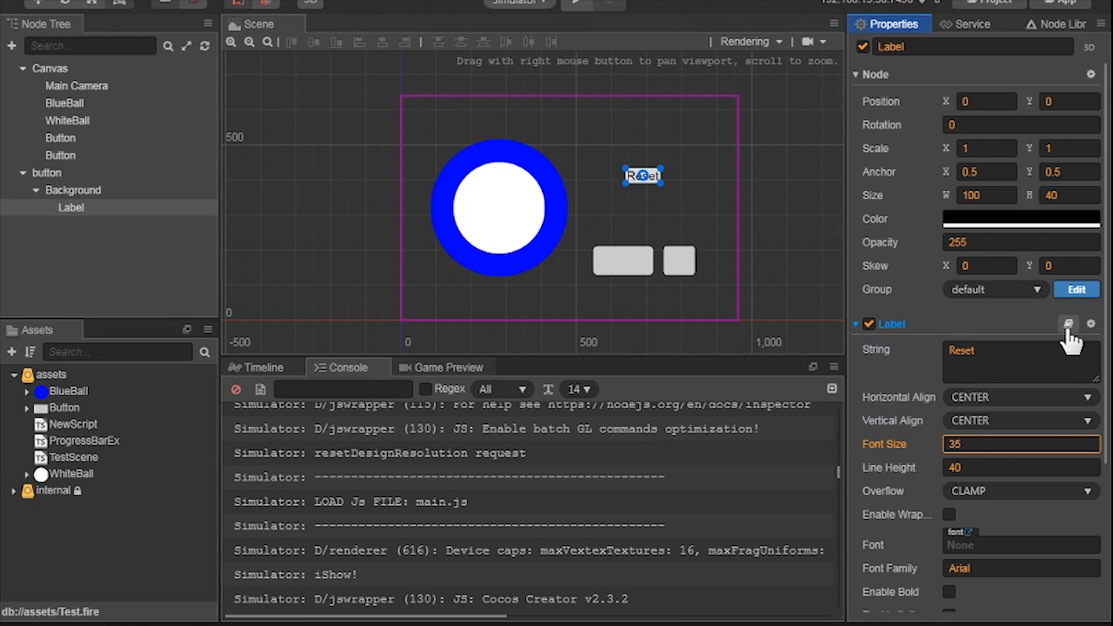
click(46, 173)
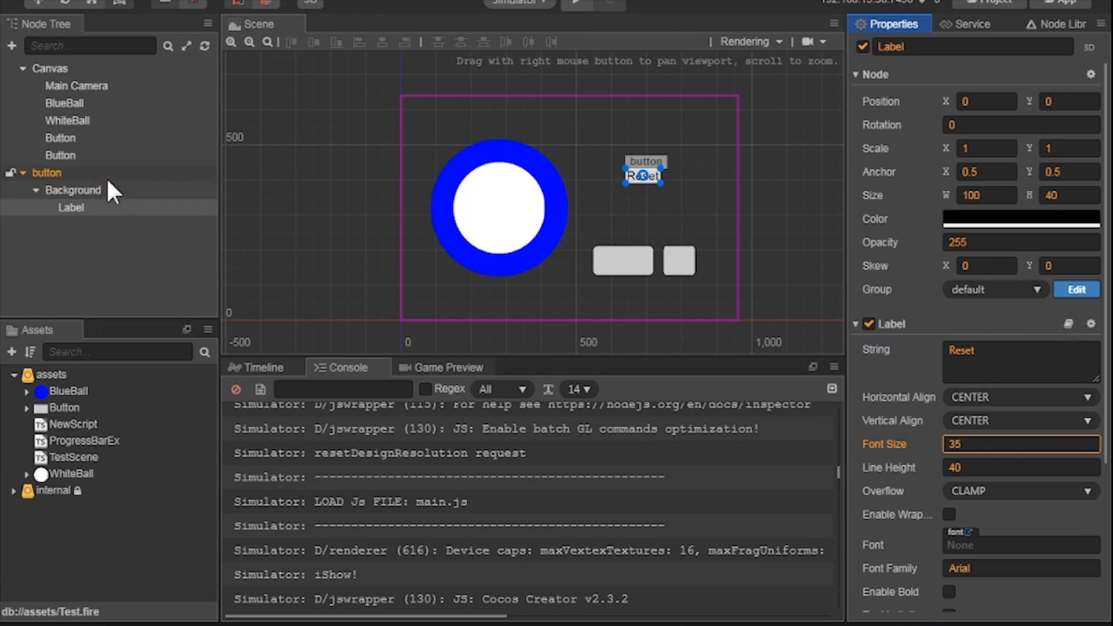
Step: Give the Reset button one click event and start assigning Canvas as its target
click(47, 173)
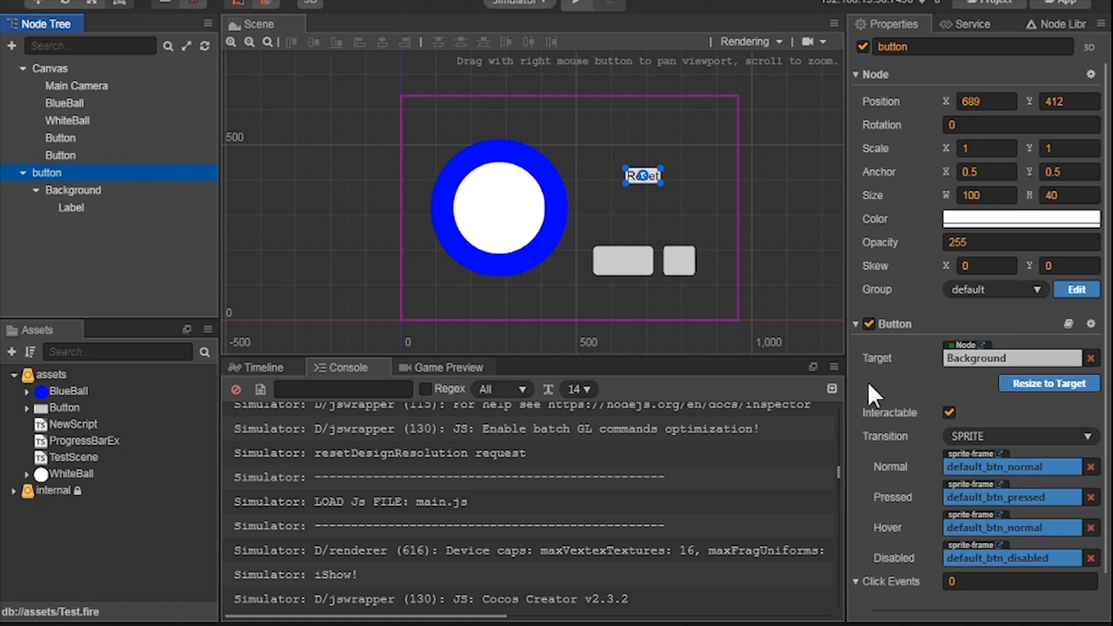
scroll(down, 3)
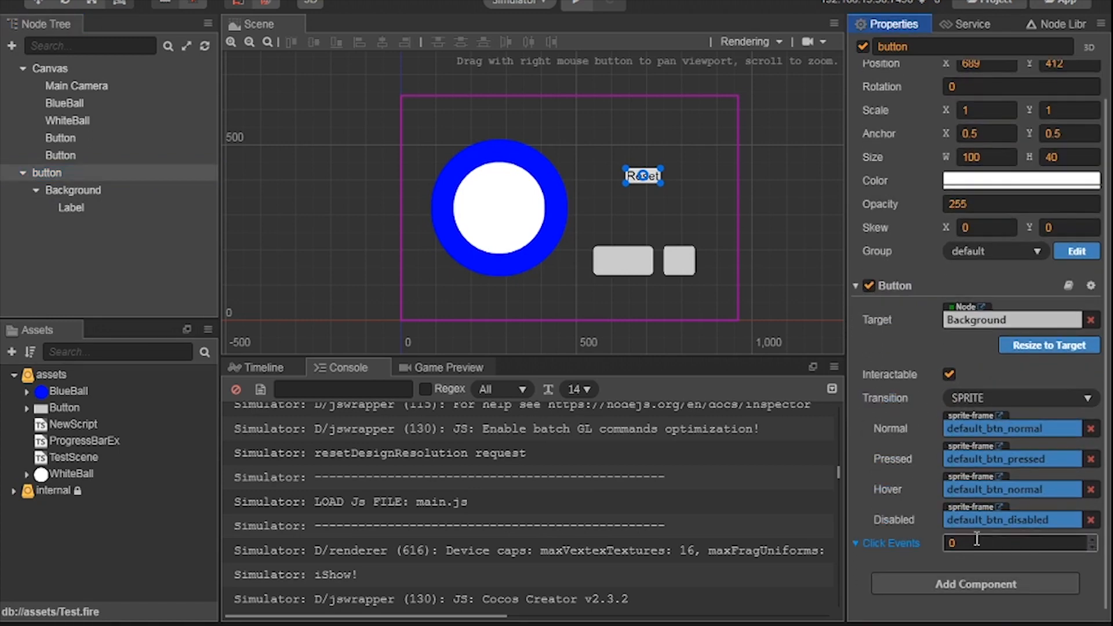
click(1020, 543)
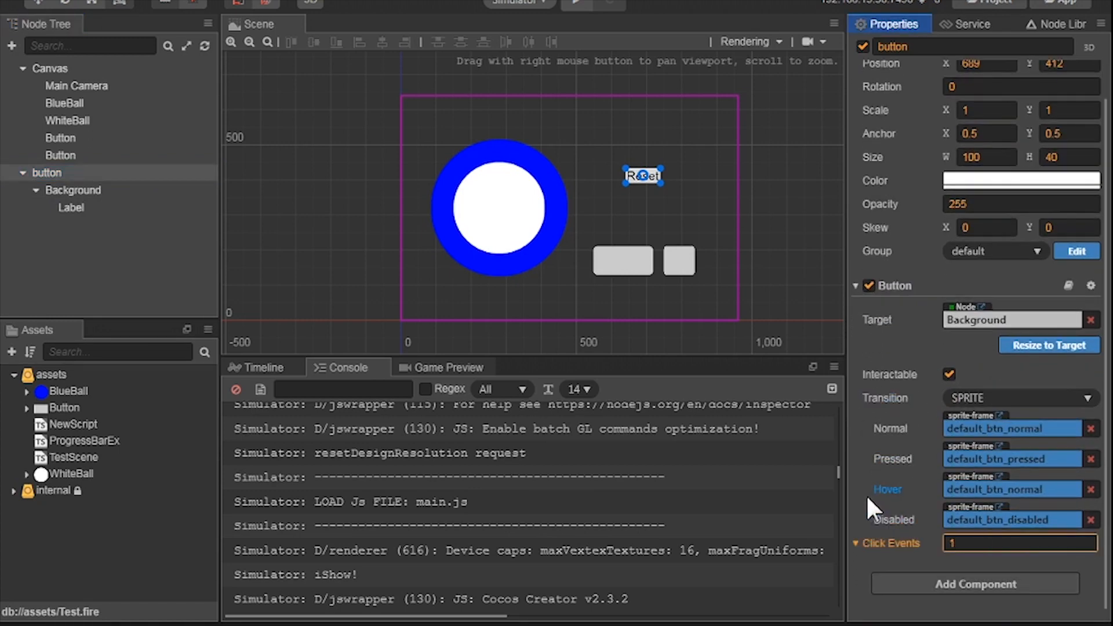
click(1020, 543)
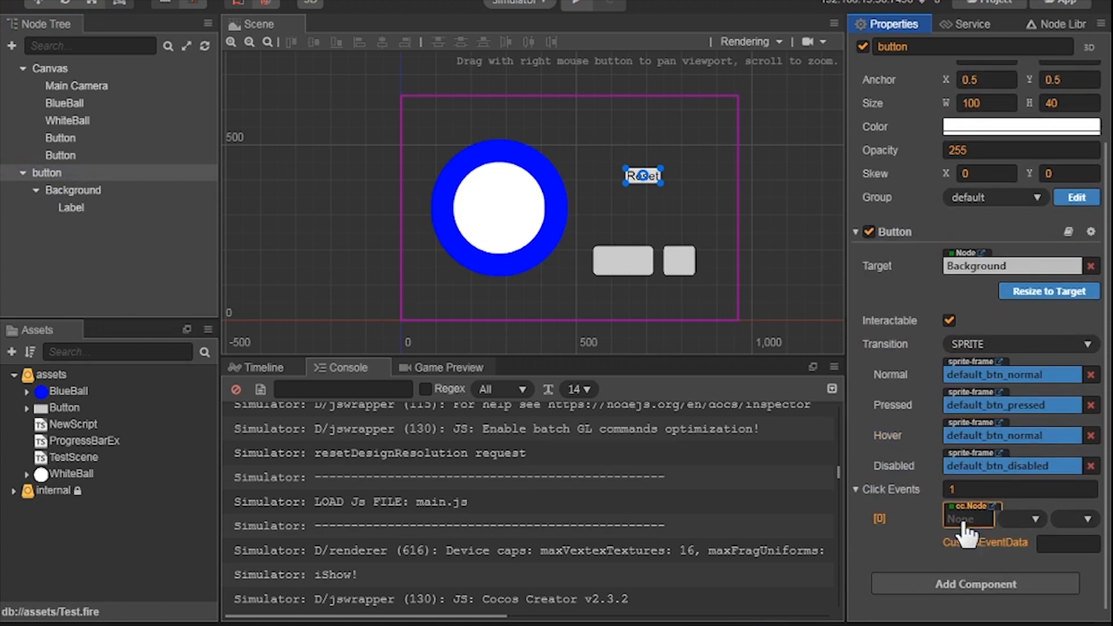
click(50, 68)
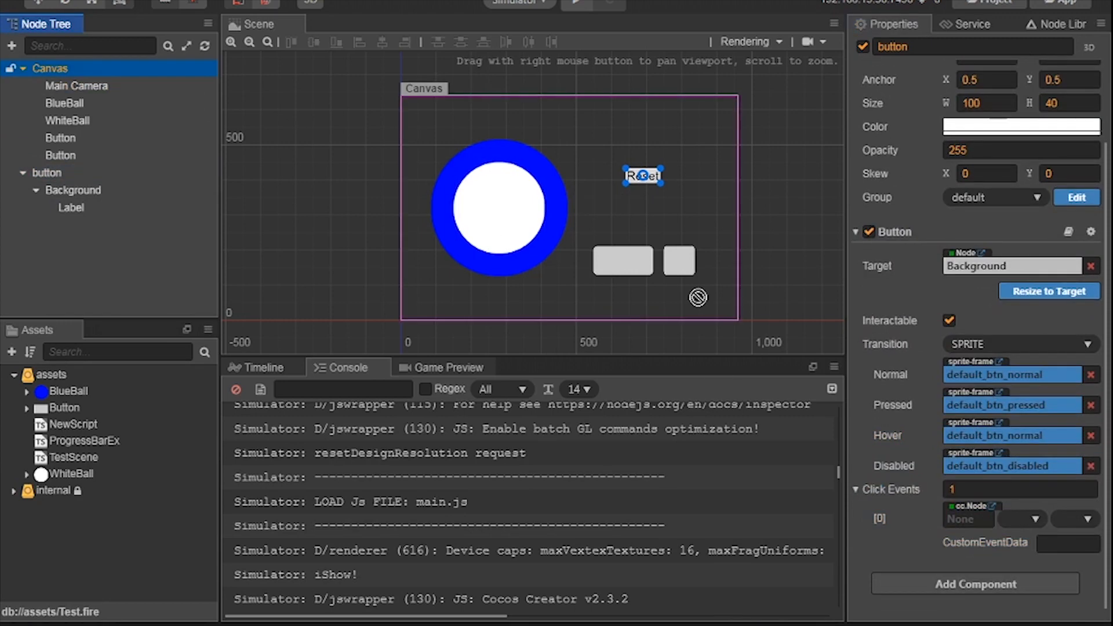
click(1020, 519)
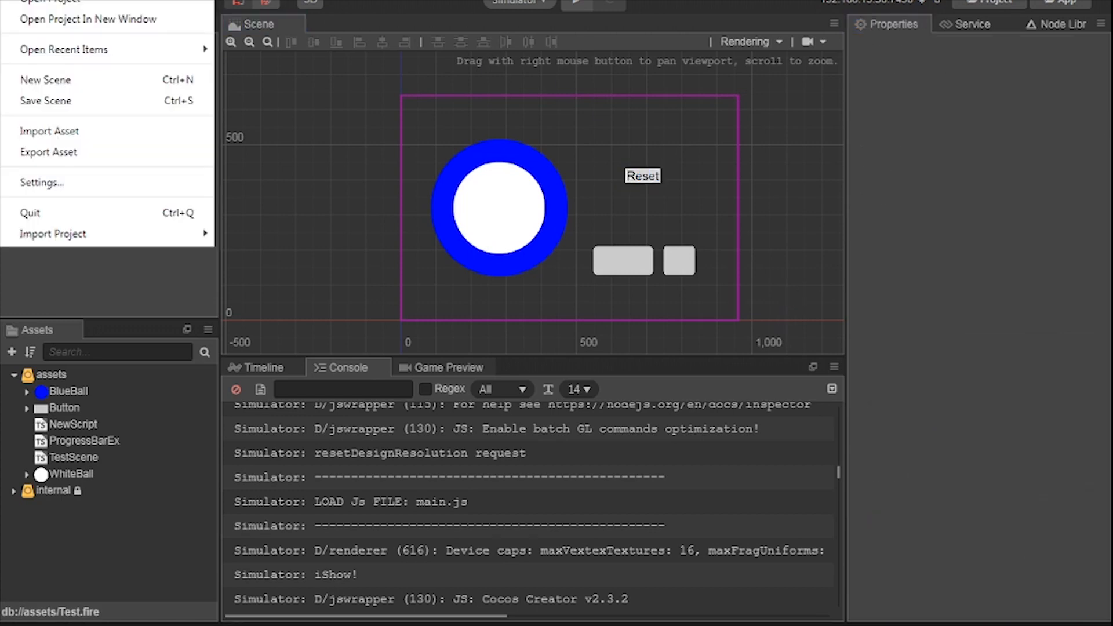
Step: Save the scene as Test so it appears in the assets list
click(45, 99)
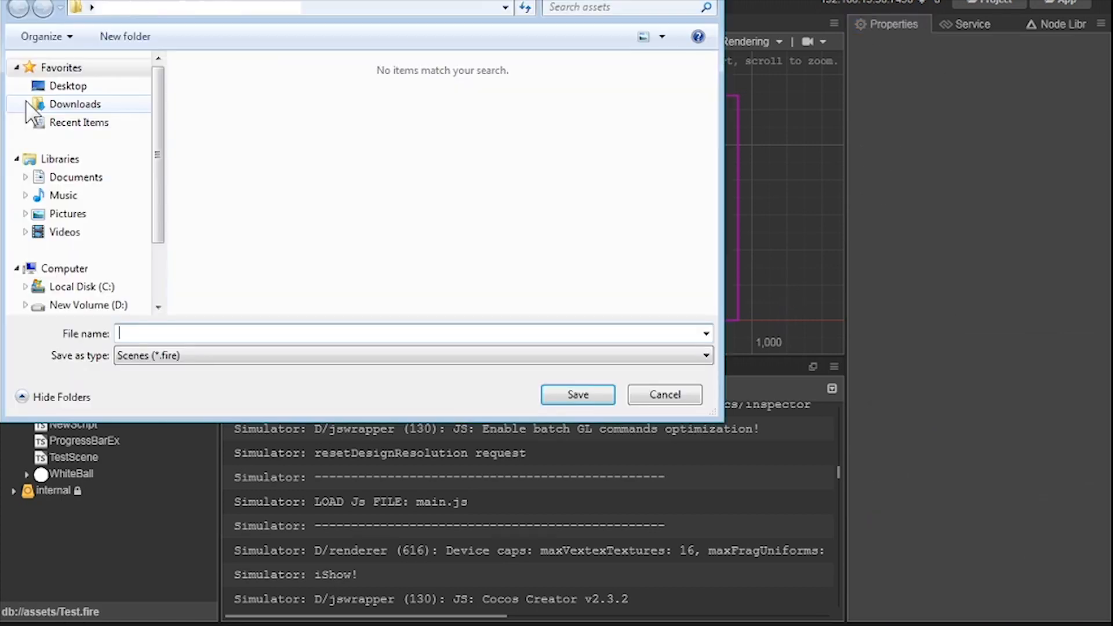
text(Tes)
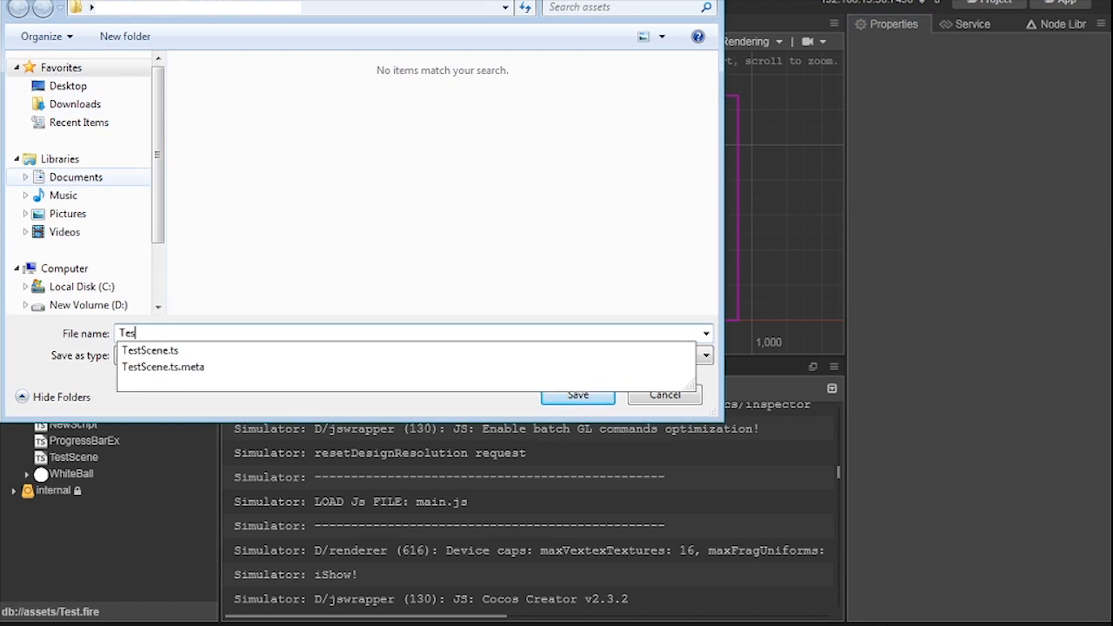
click(578, 394)
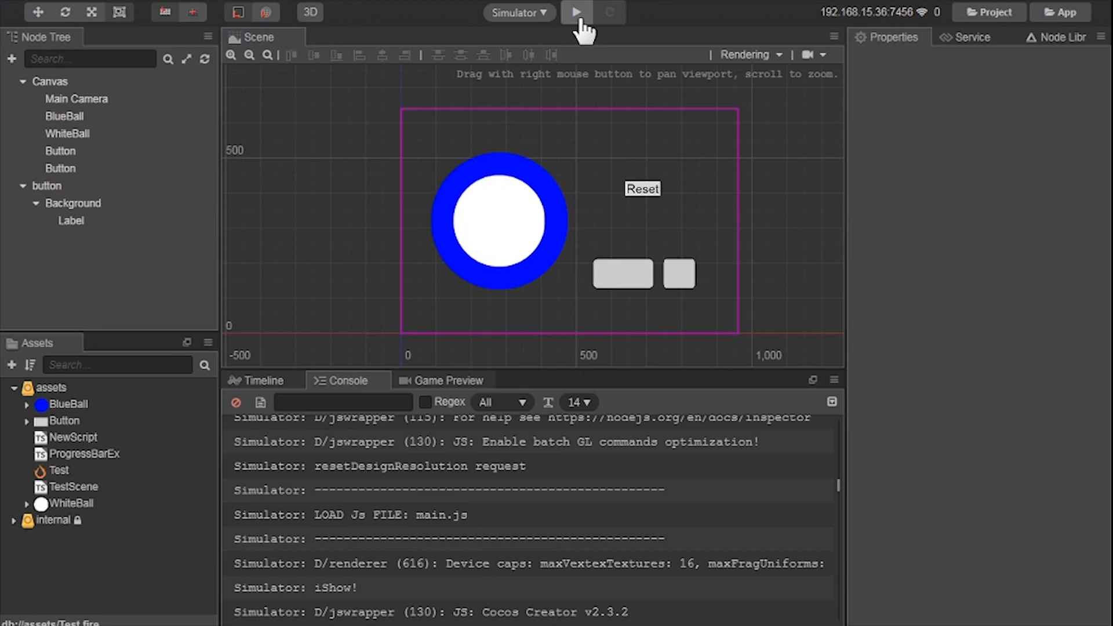
Step: Run the scene in the simulator and press Reset to empty the blue progress ring
click(576, 12)
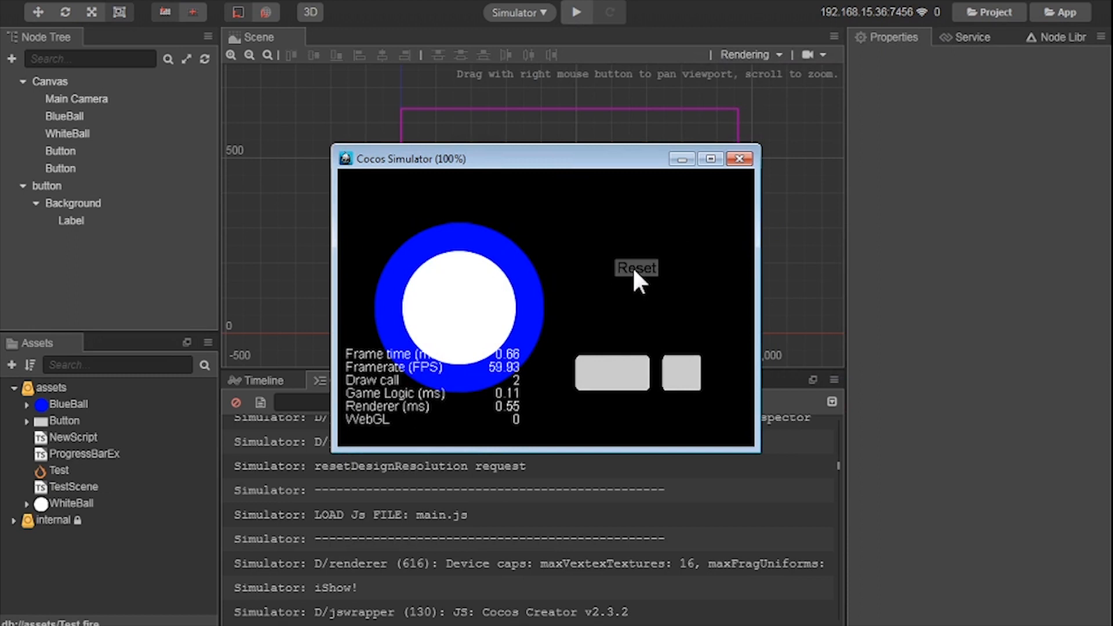
click(636, 268)
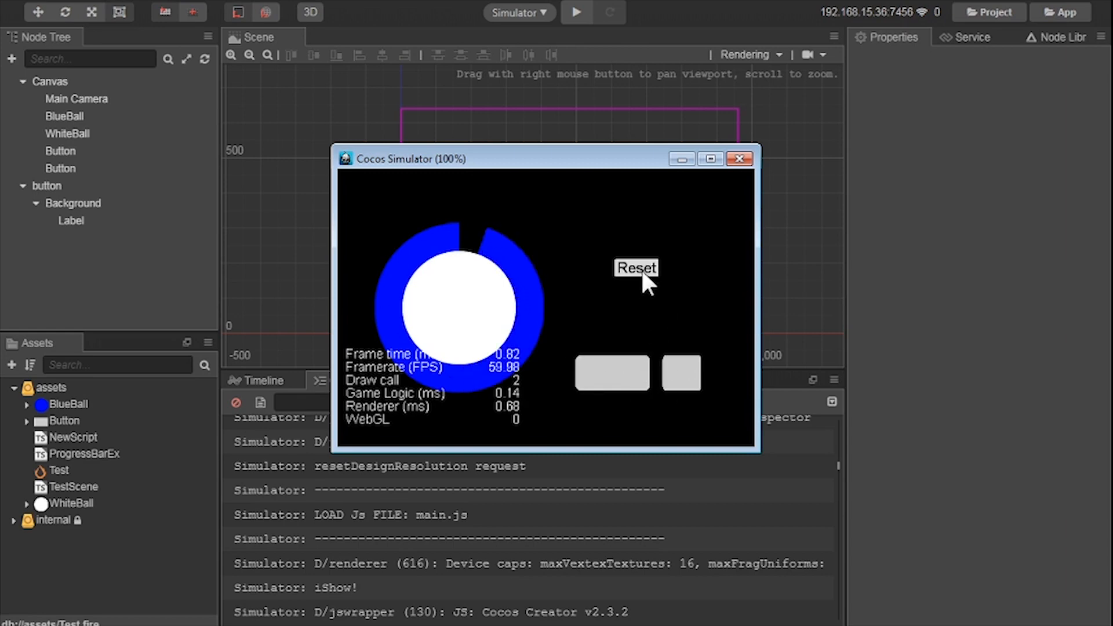
click(636, 268)
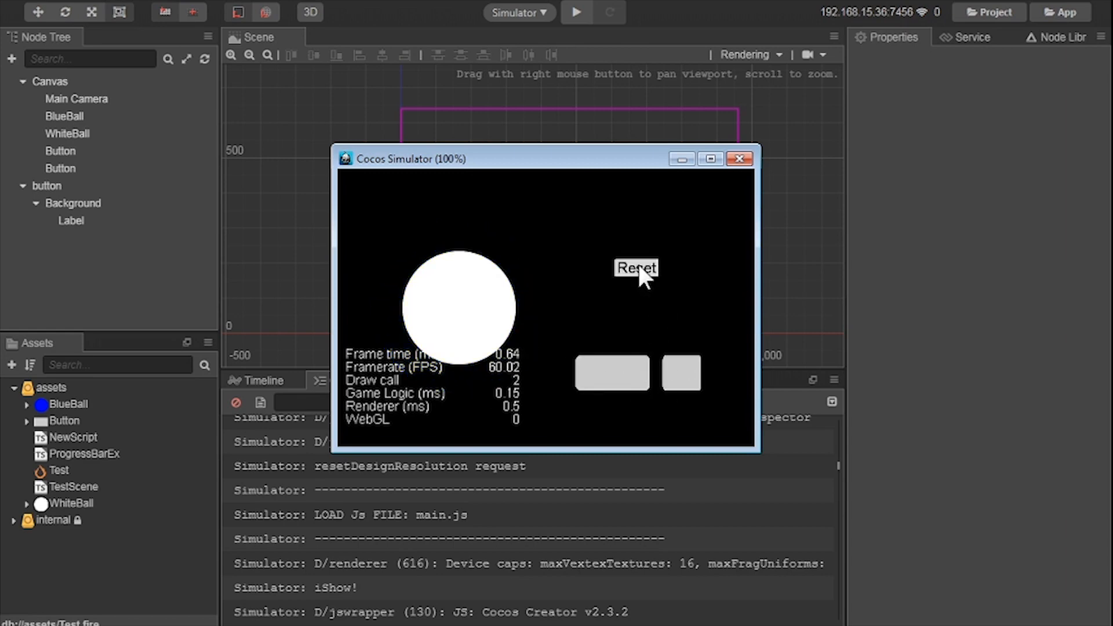